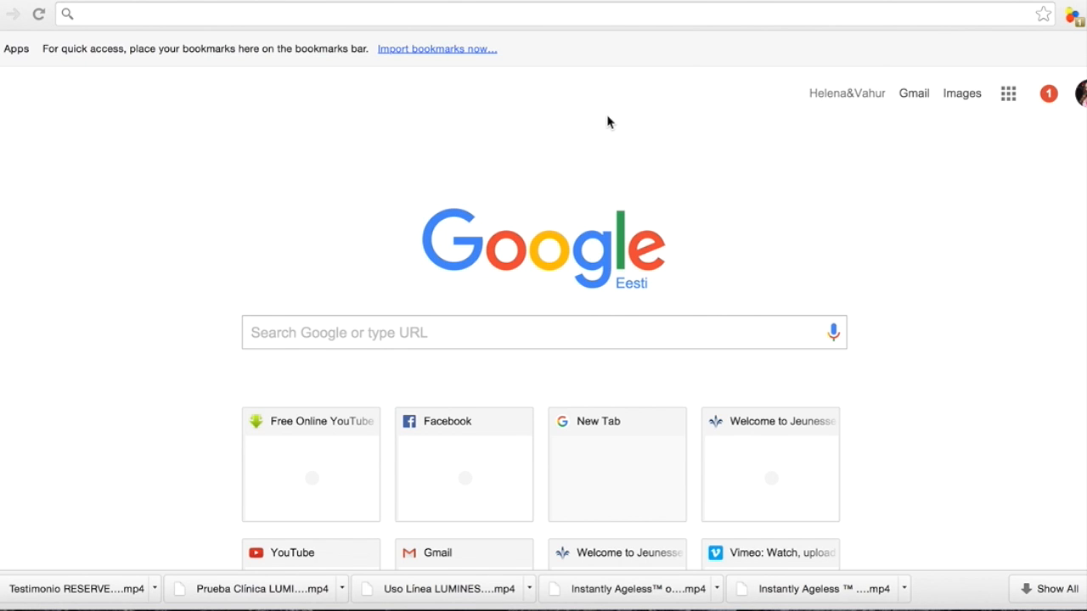
mouse_move(531, 102)
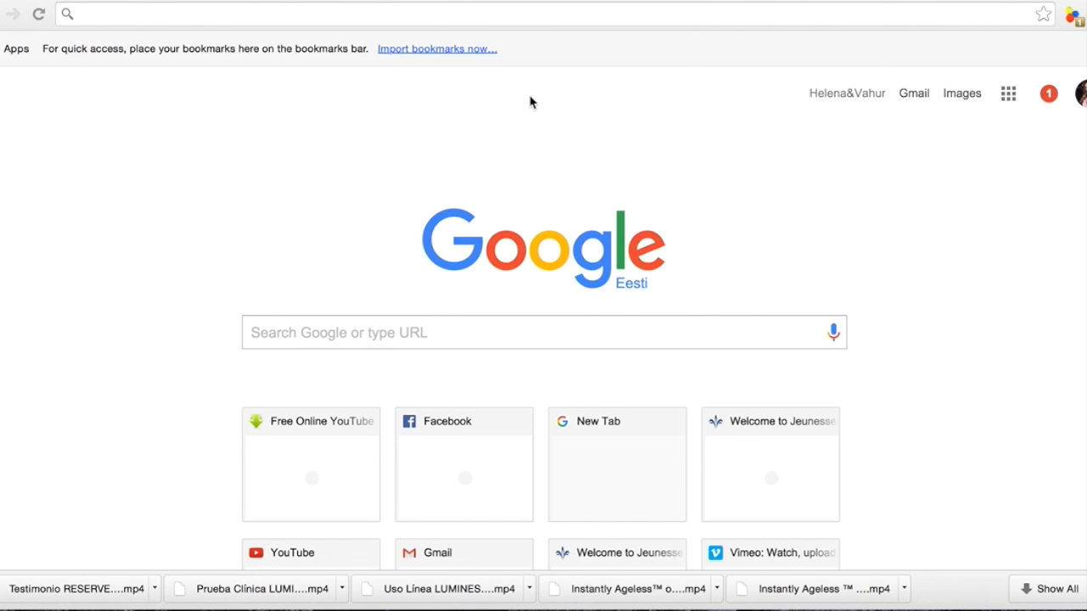
mouse_move(213, 19)
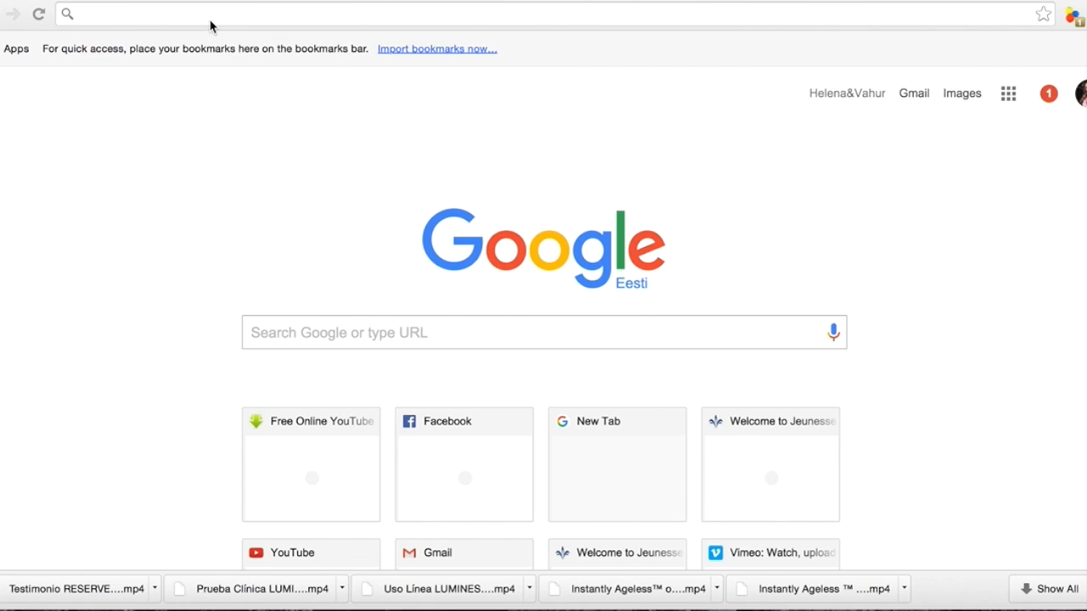
mouse_move(214, 33)
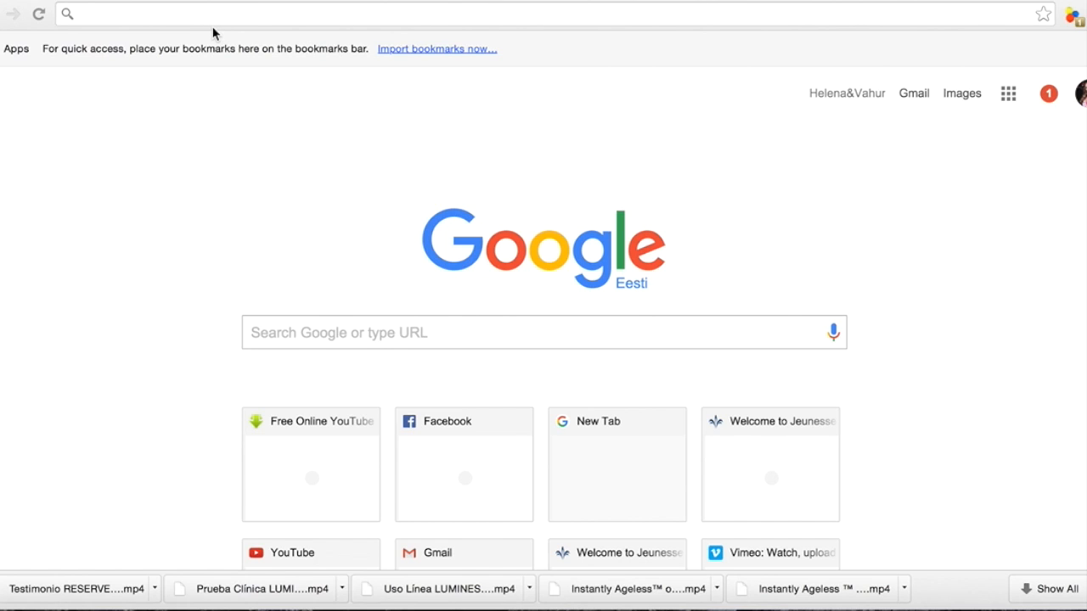
mouse_move(195, 17)
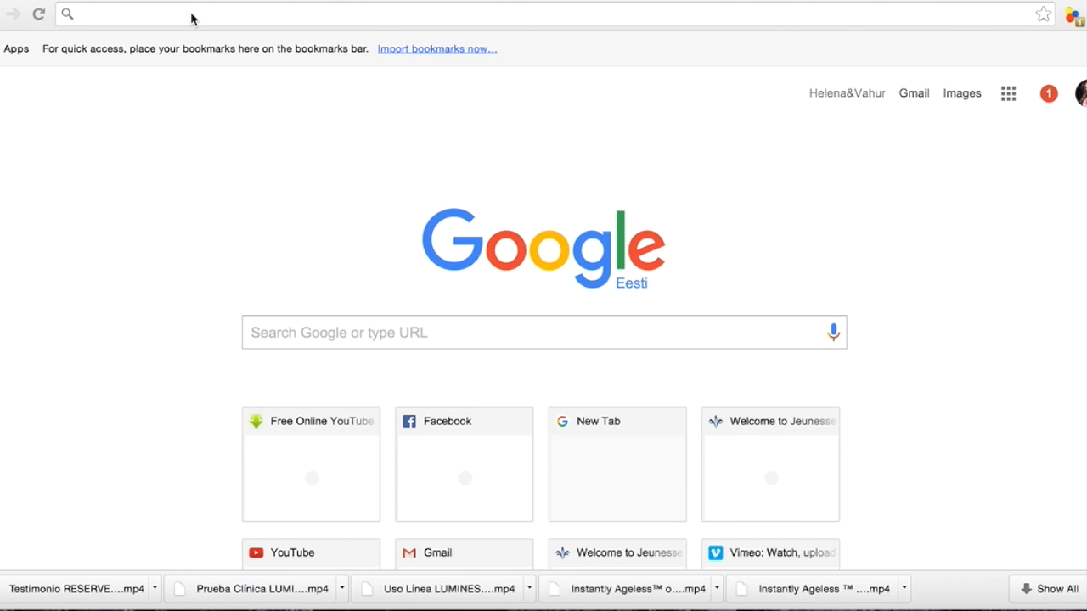
mouse_move(180, 17)
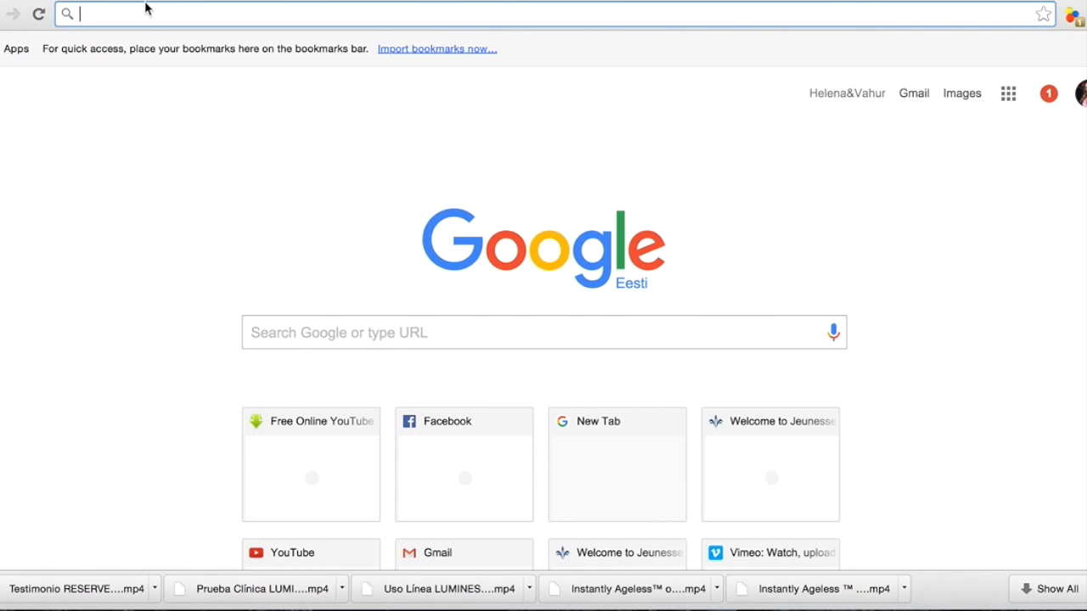
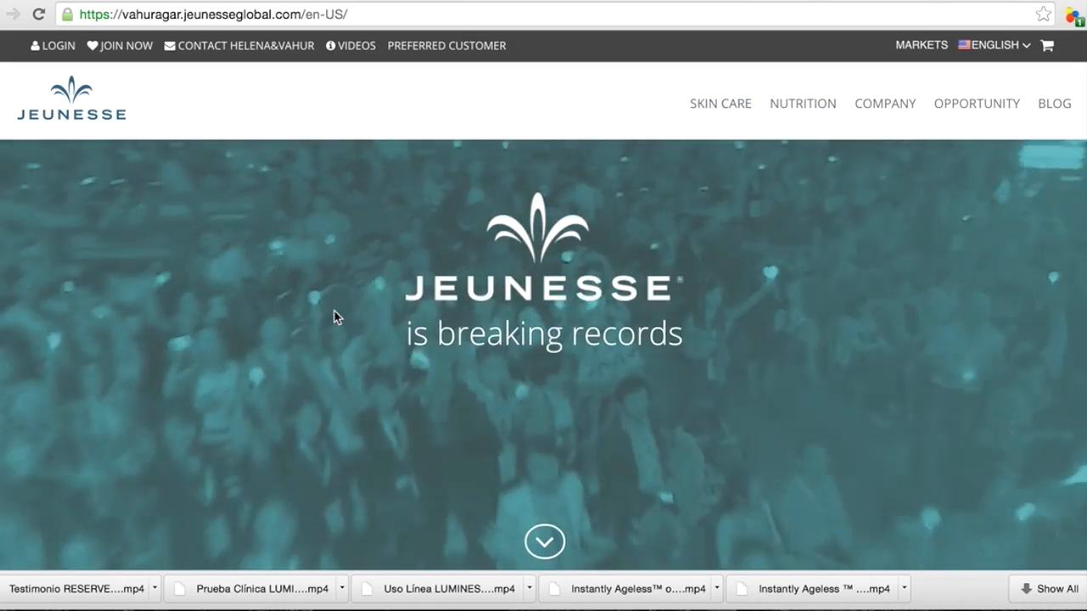
scroll("down", 3)
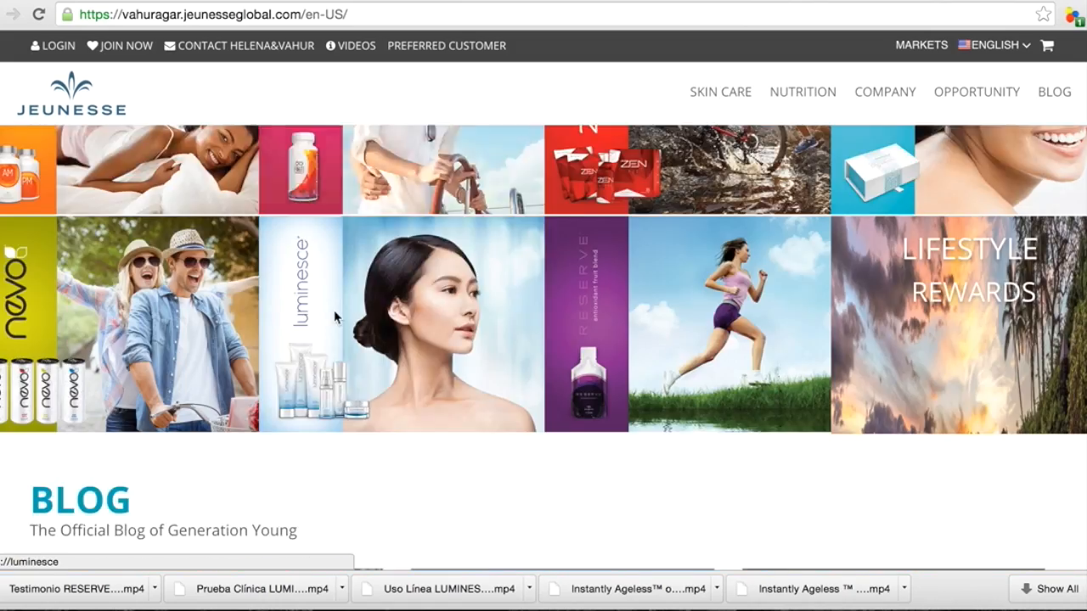
scroll("down", 3)
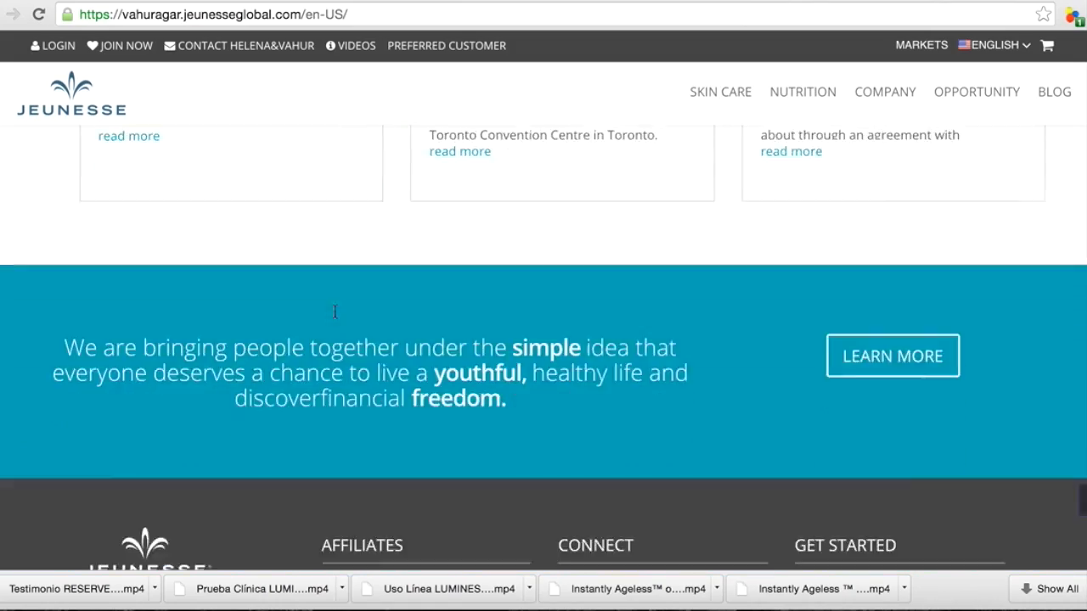
scroll("down", 3)
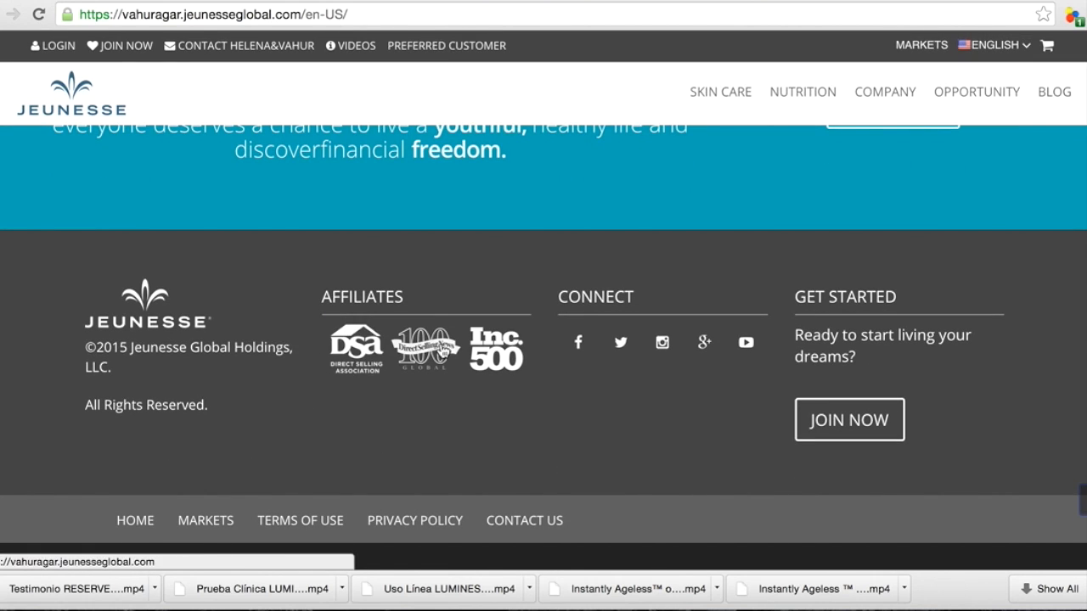
mouse_move(568, 257)
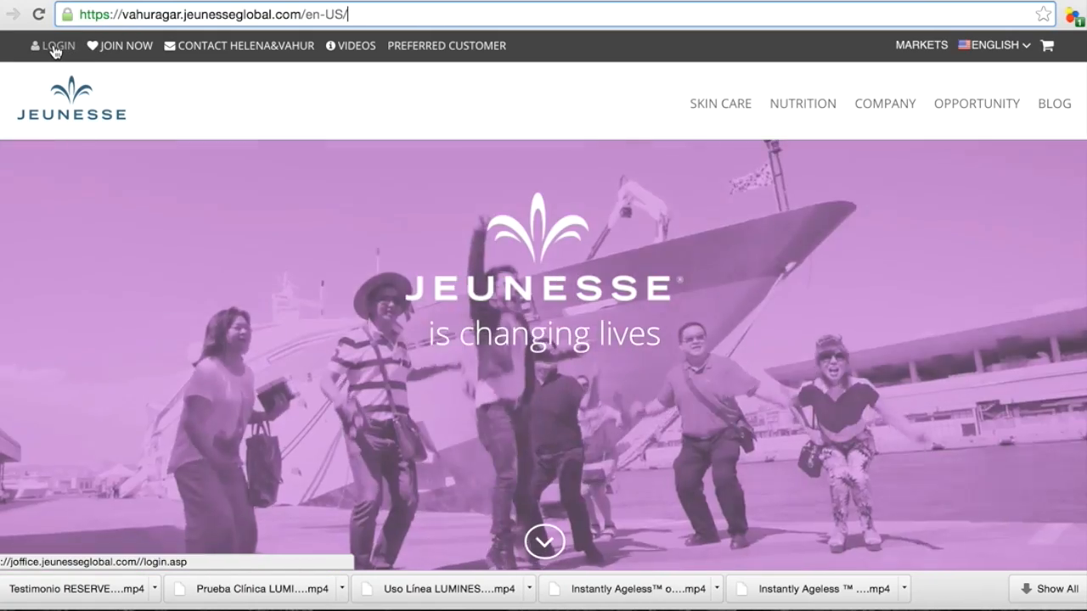
- Open the back-office login and choose sponsor site ID 'vahu…' from the My Sponsor suggestions
left_click(52, 46)
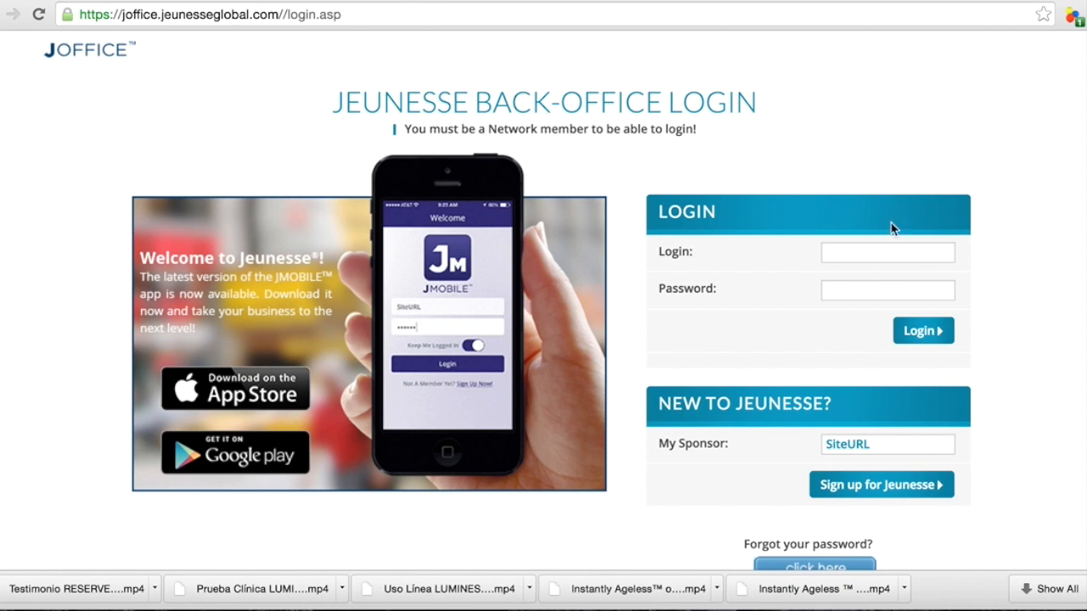
scroll("down", 3)
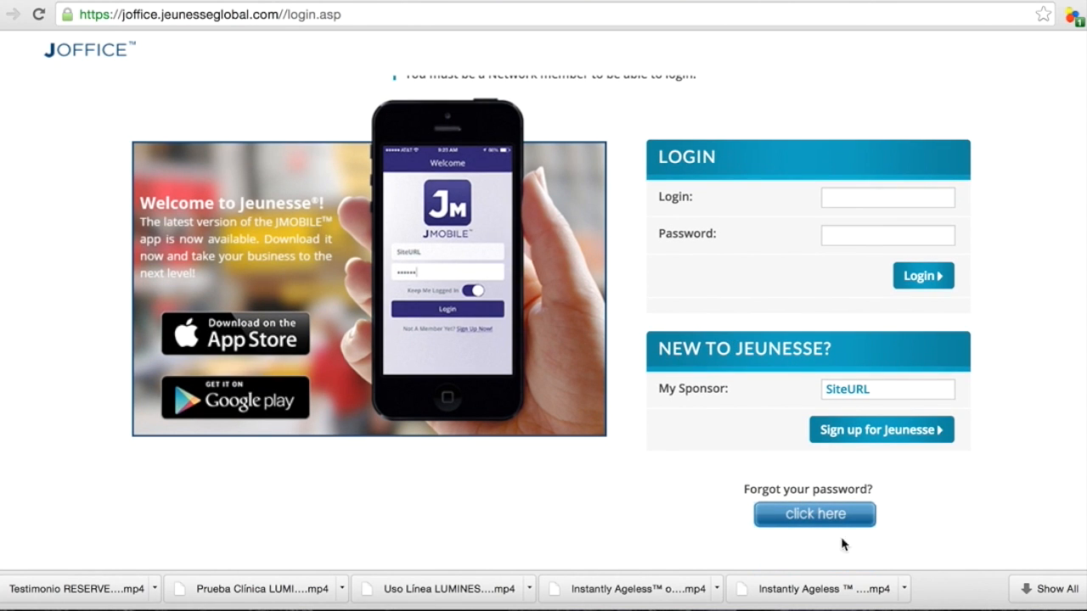
mouse_move(759, 392)
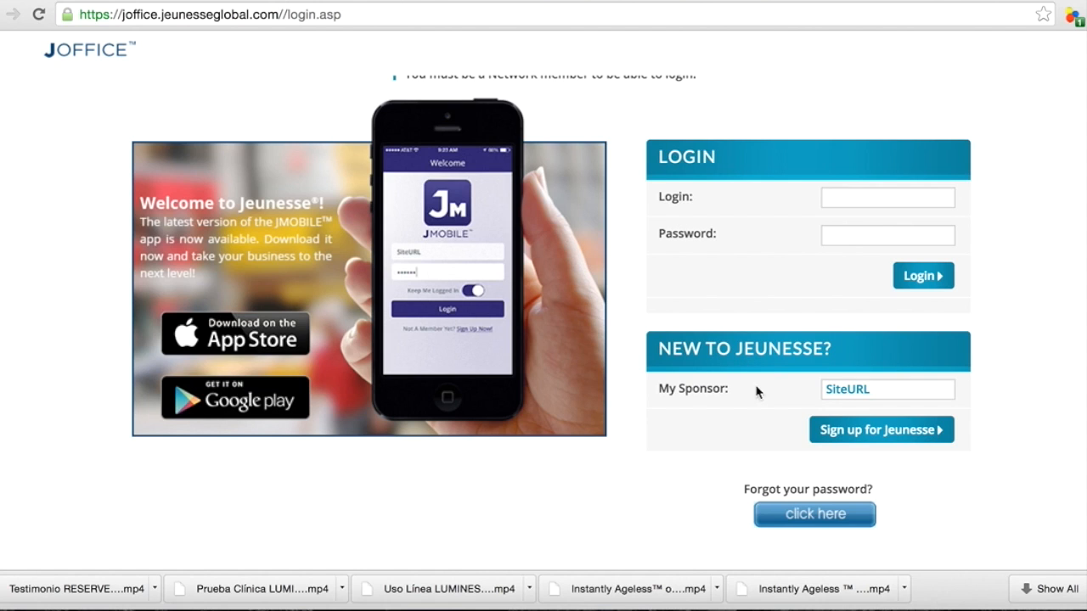
left_click(887, 389)
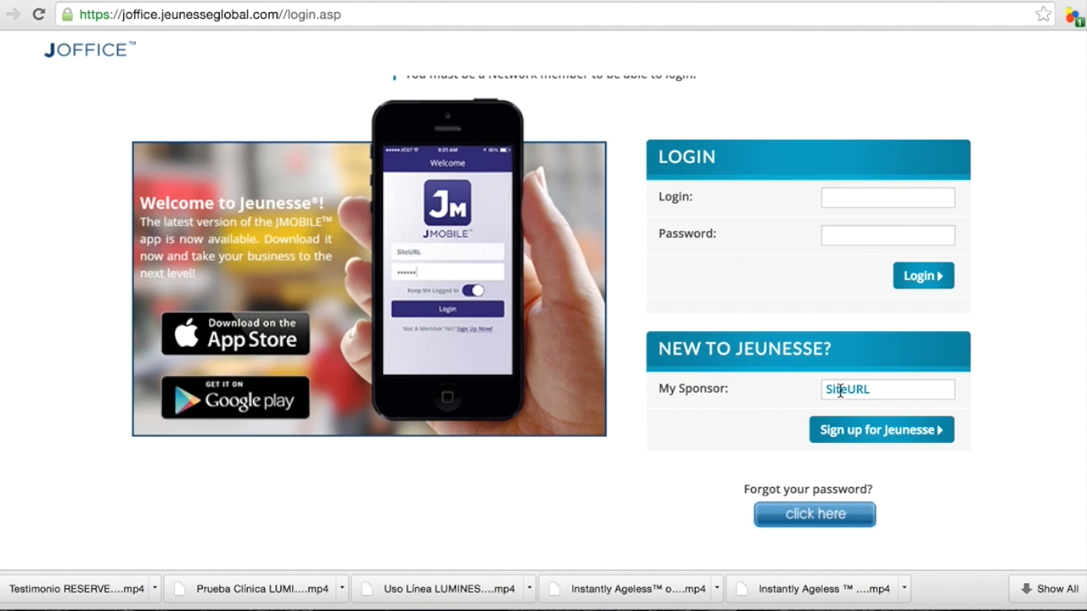
type("vahu")
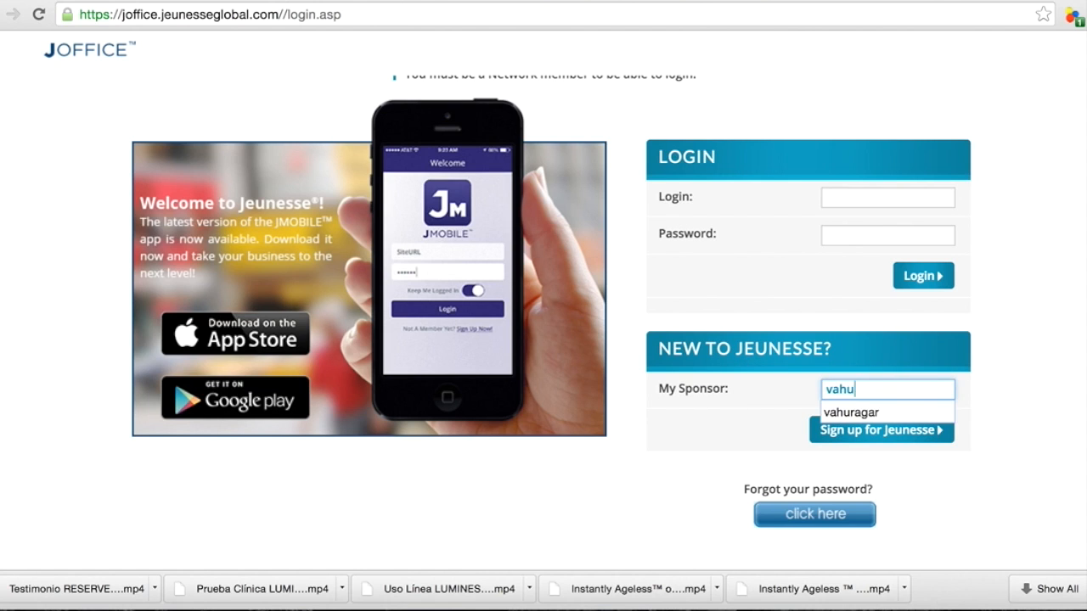
left_click(852, 412)
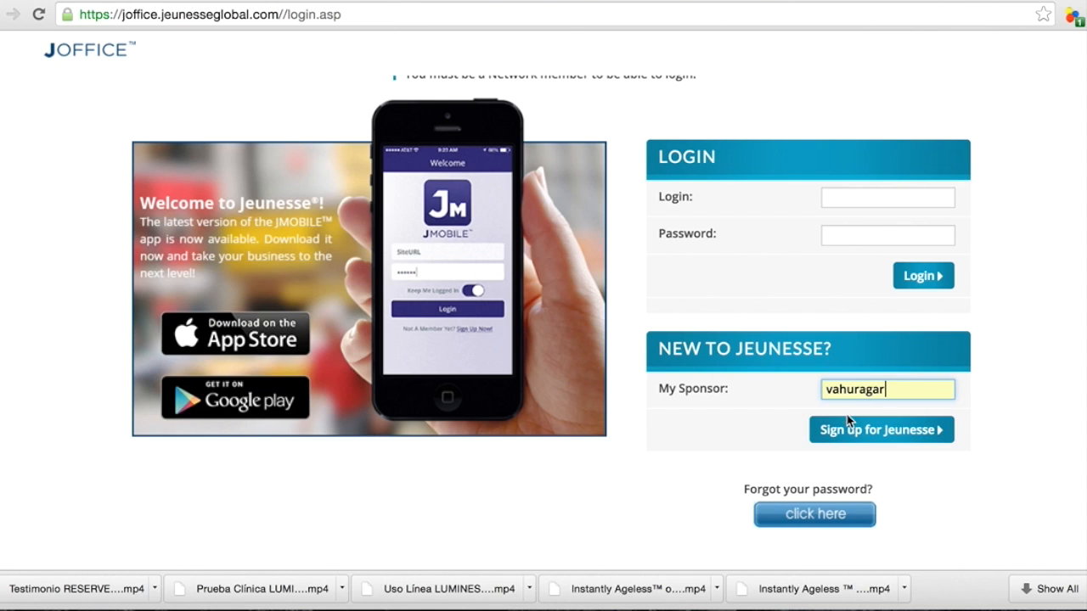
mouse_move(525, 167)
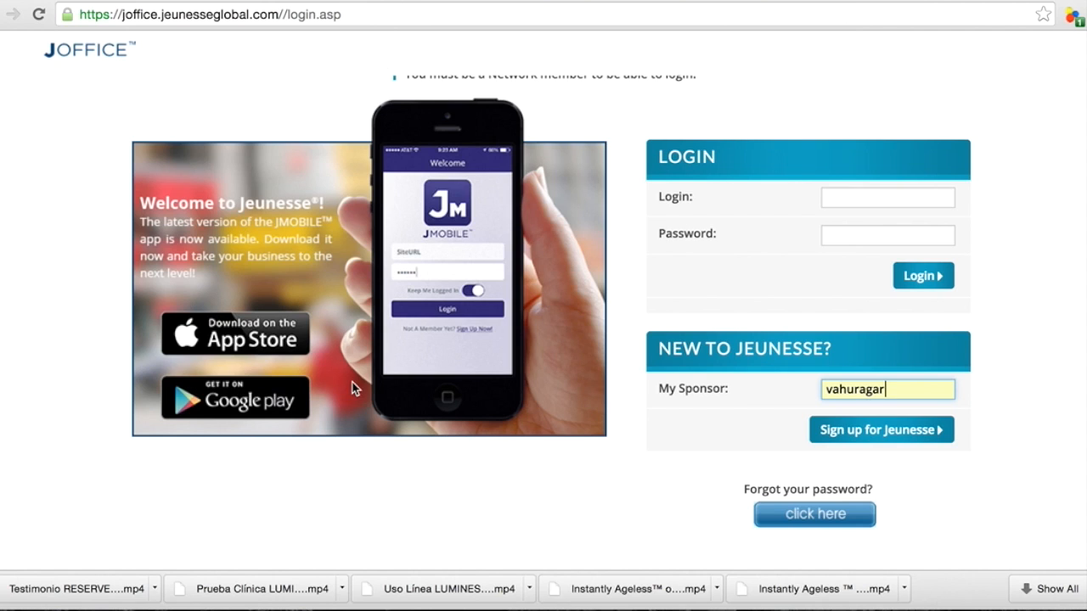
mouse_move(482, 226)
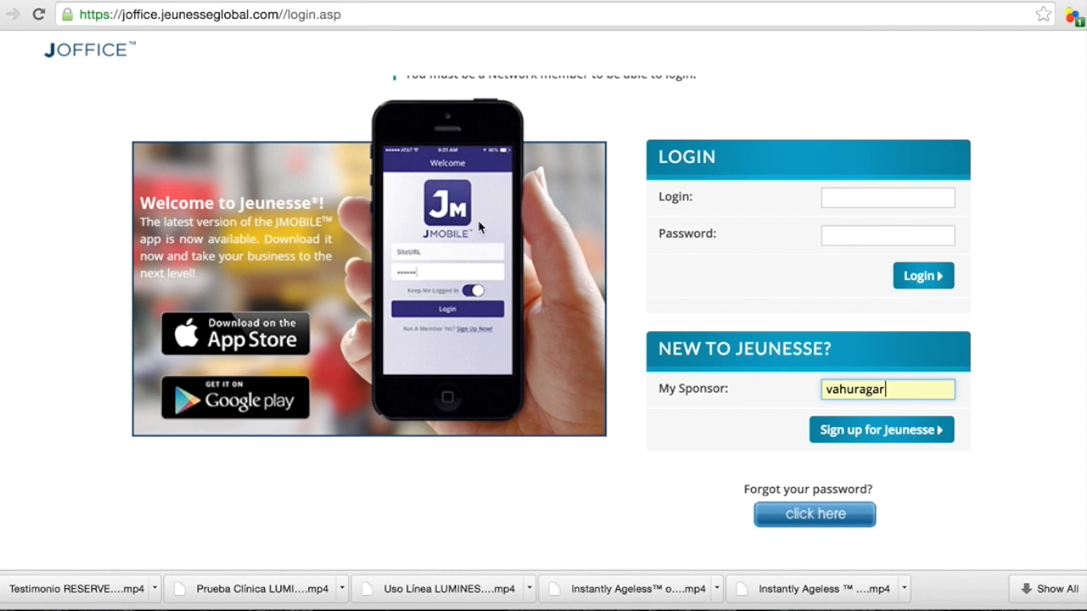
mouse_move(369, 247)
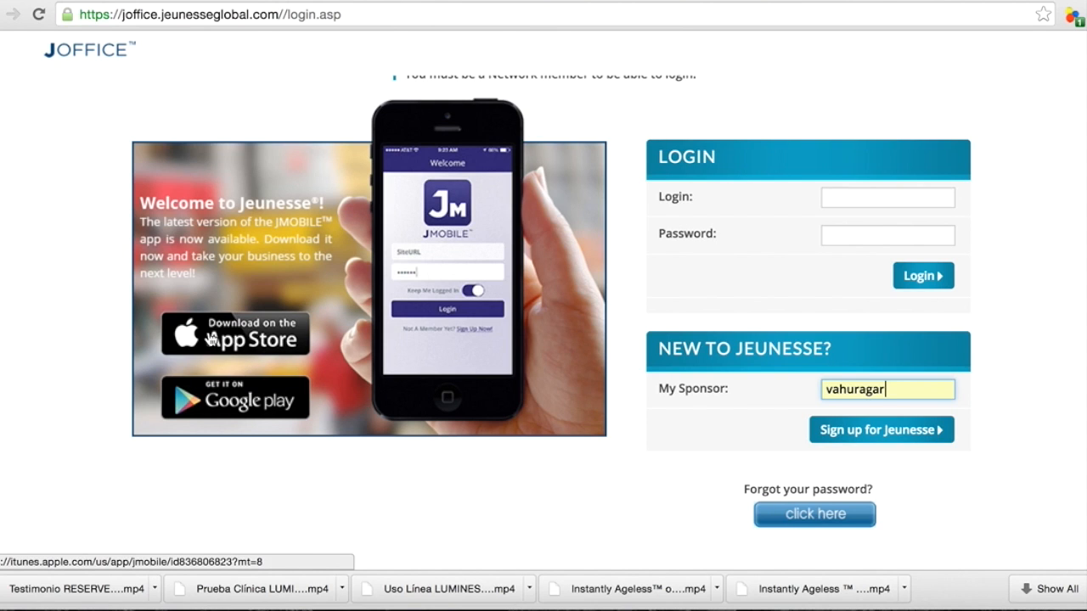
mouse_move(563, 325)
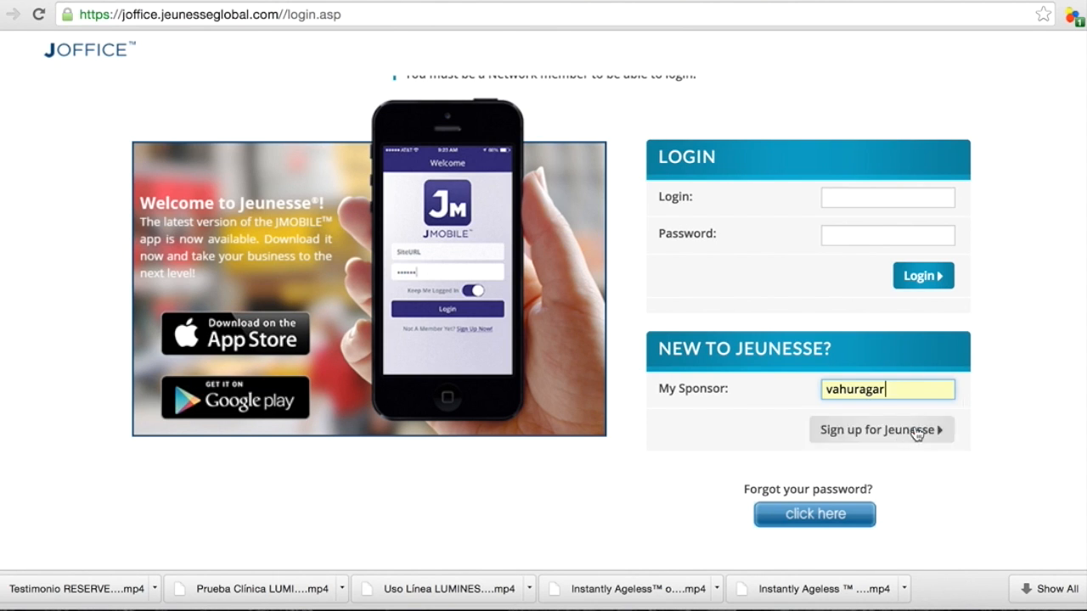
- Start the sign-up and submit region ALBANIA with English as the language
left_click(880, 429)
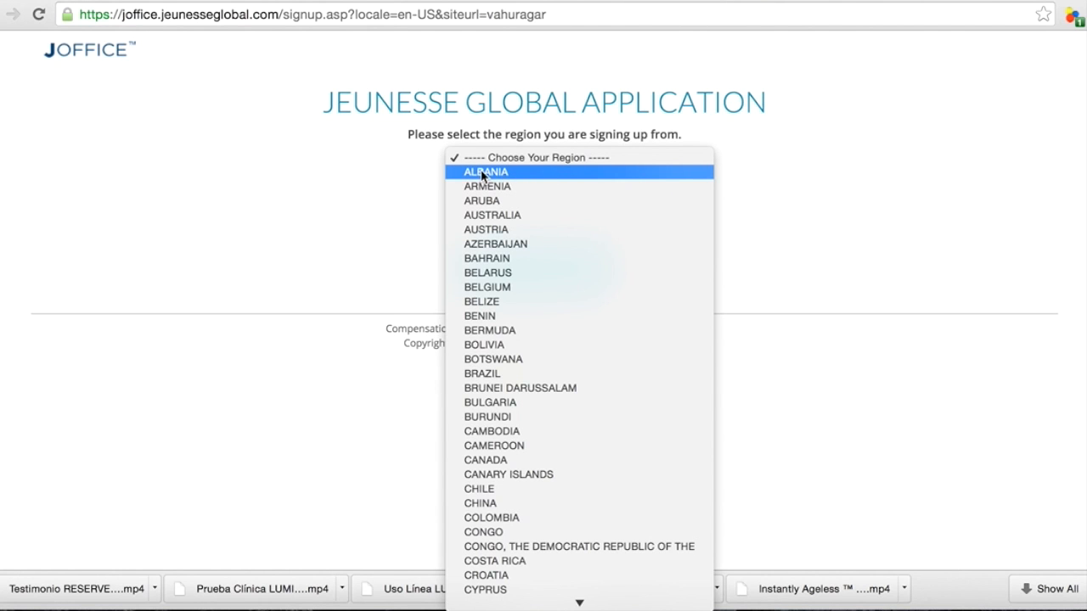
scroll("down", 3)
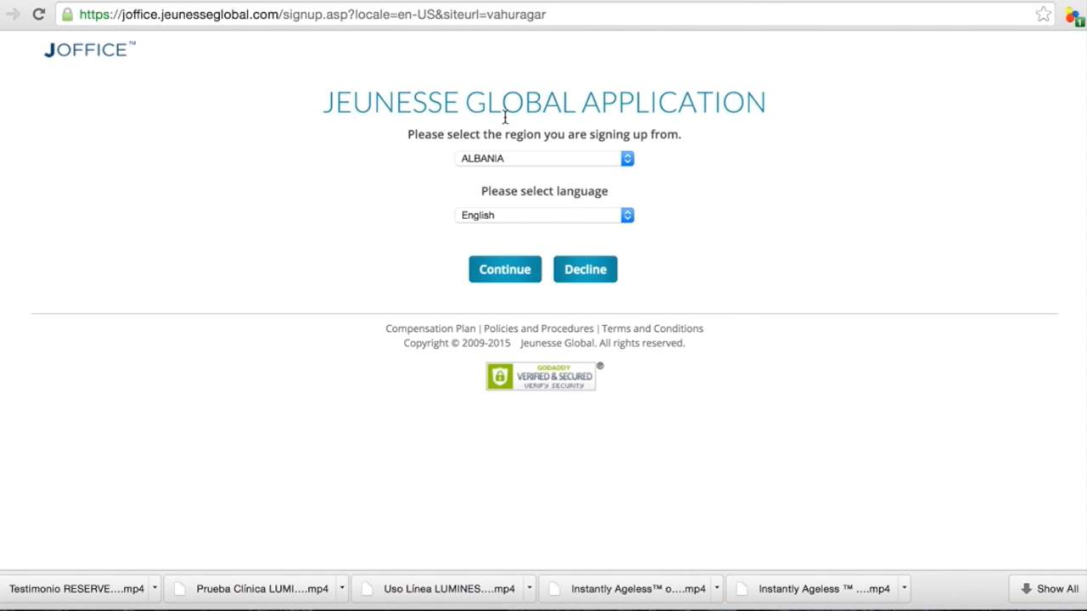
mouse_move(539, 182)
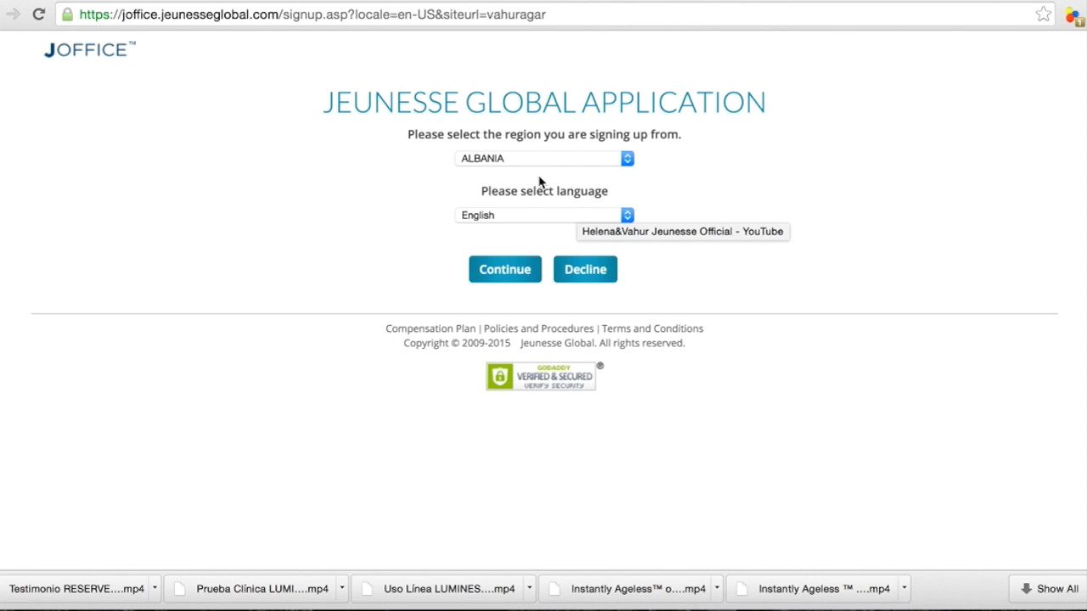
left_click(542, 215)
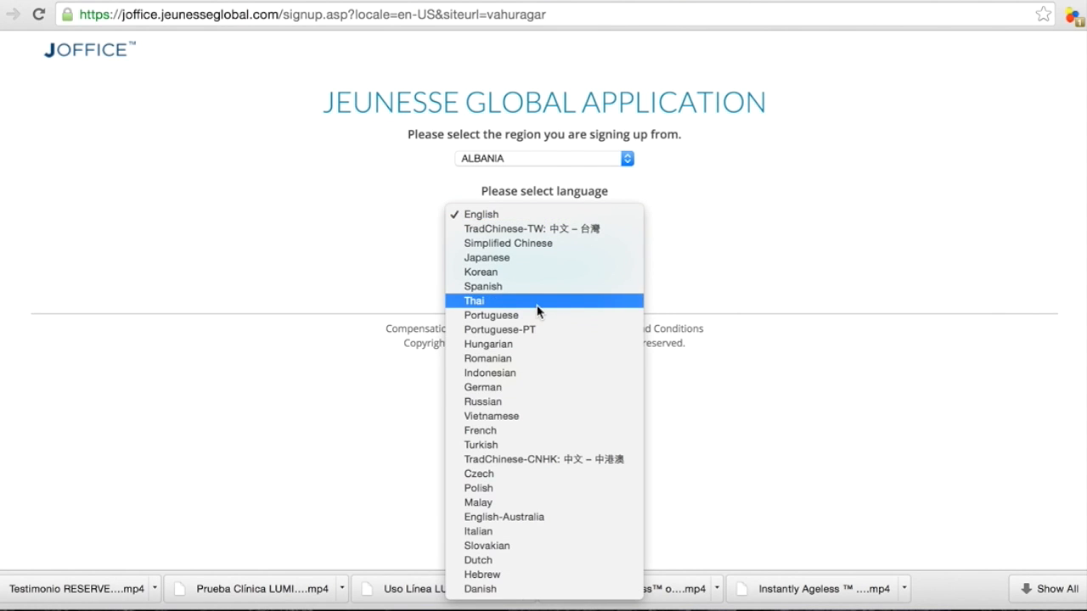
mouse_move(480, 560)
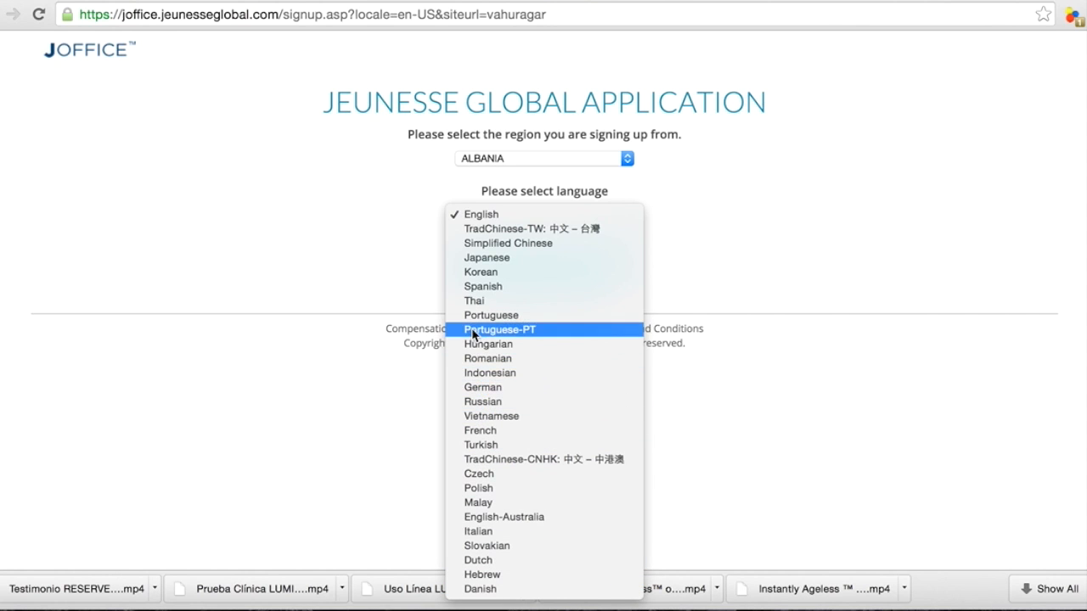
mouse_move(433, 175)
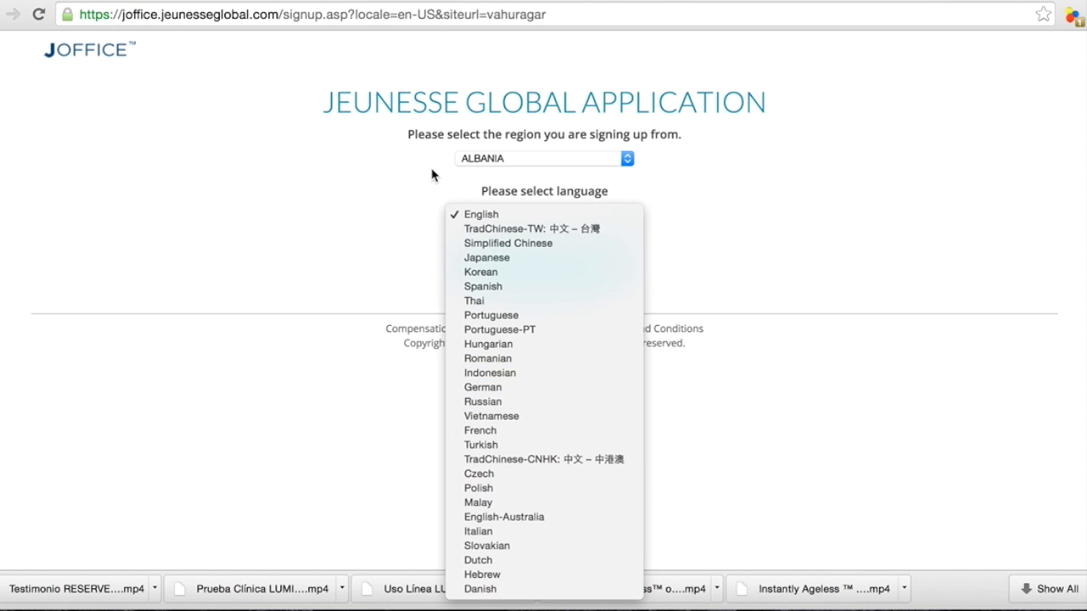
left_click(479, 214)
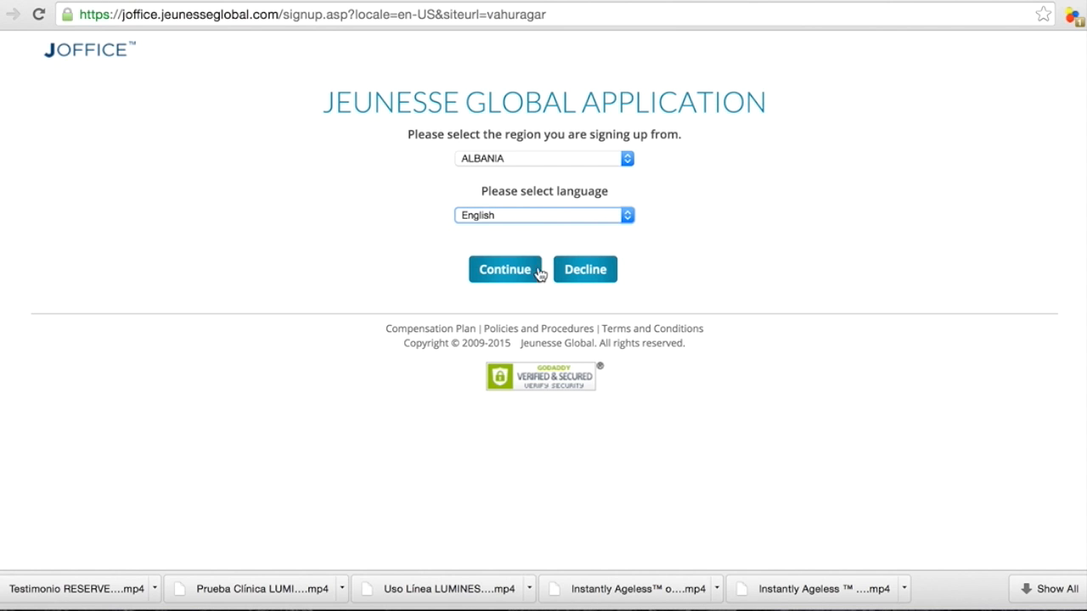
left_click(505, 269)
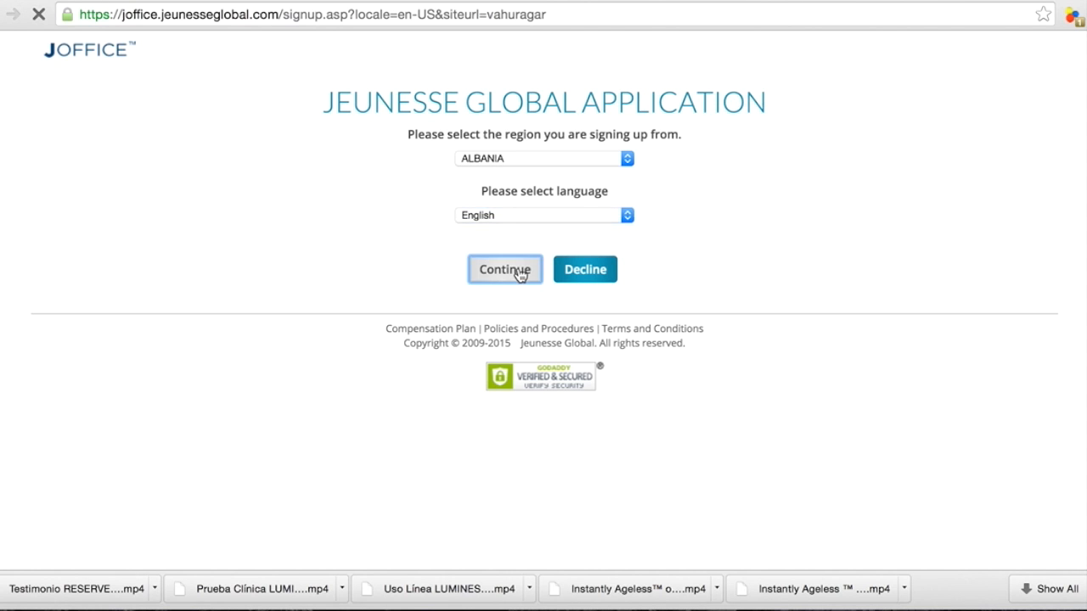
- Read through the Consent to Electronic Record terms, tick I Agree, and continue
left_click(505, 269)
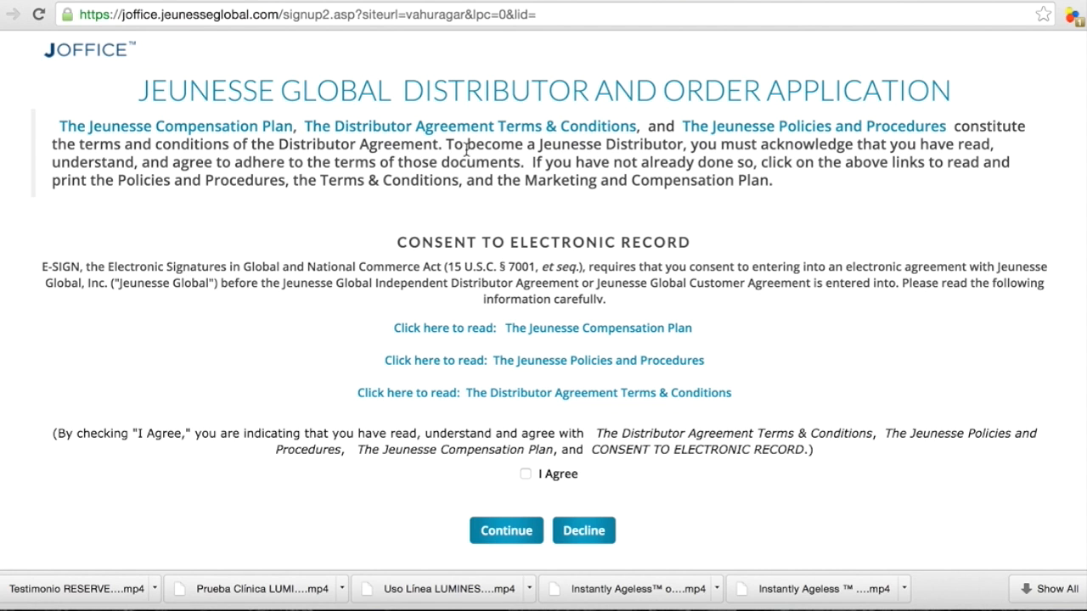
mouse_move(423, 212)
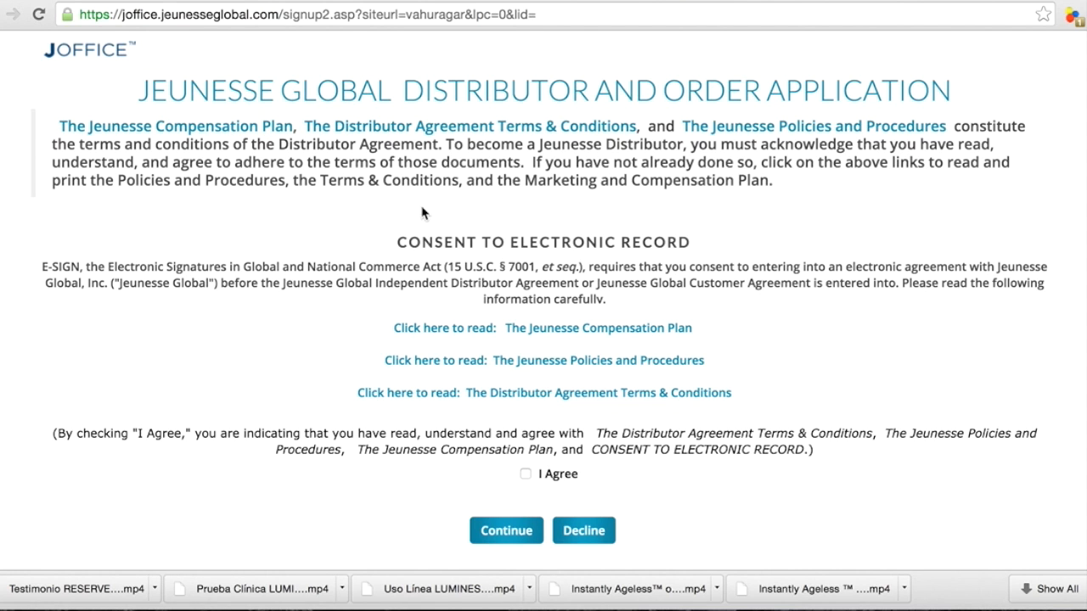
scroll("down", 3)
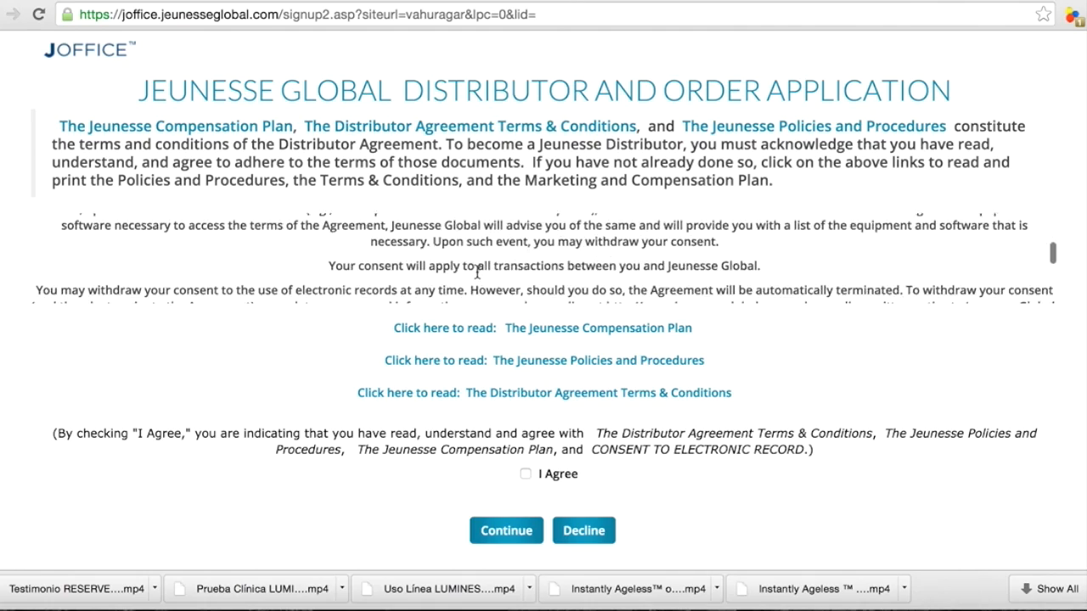
scroll("down", 3)
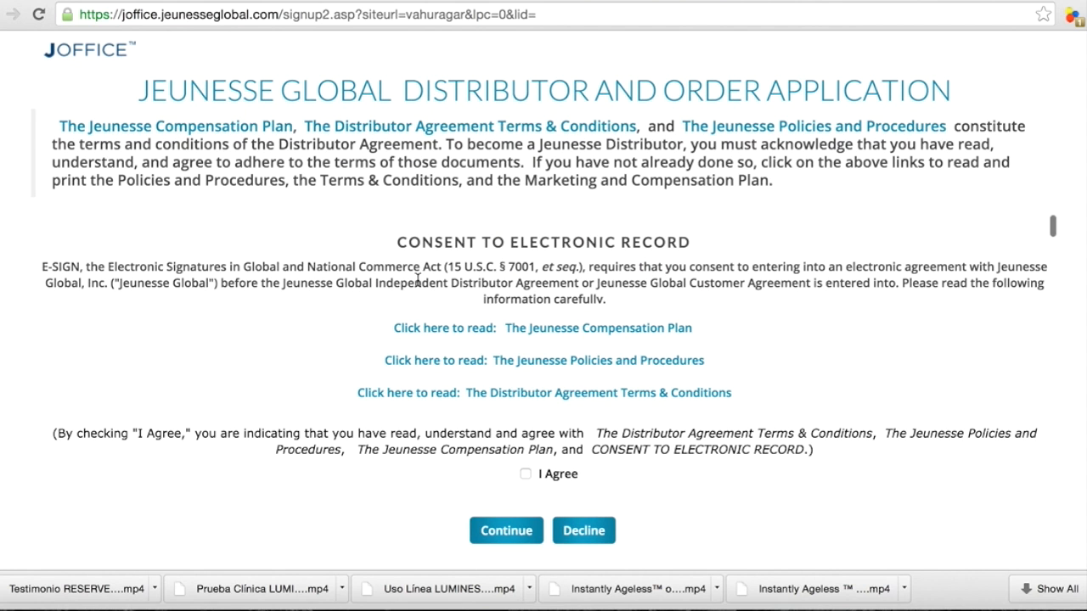
mouse_move(525, 137)
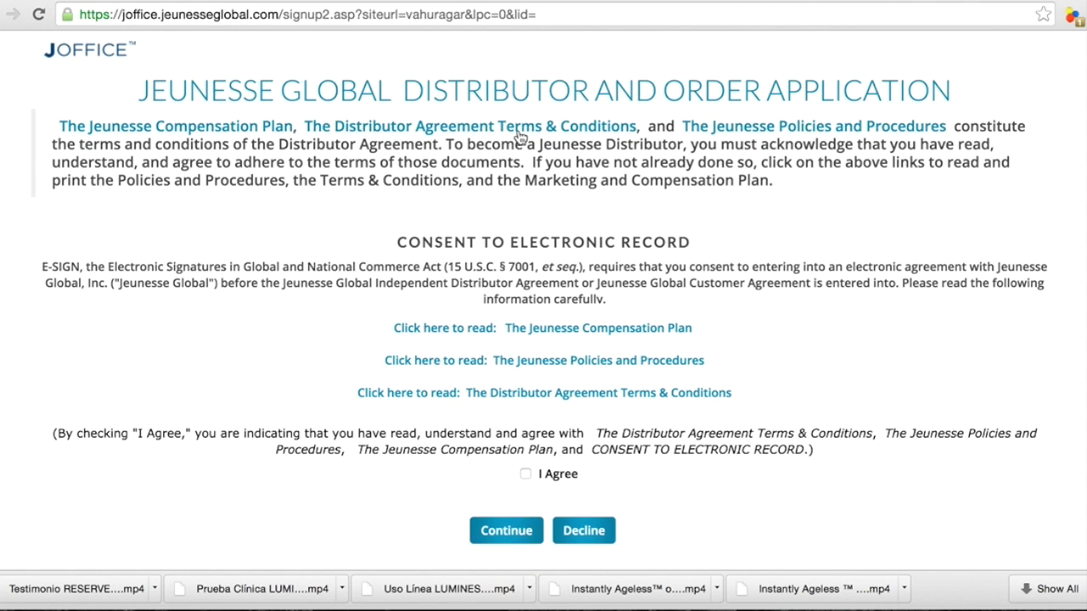
scroll("down", 3)
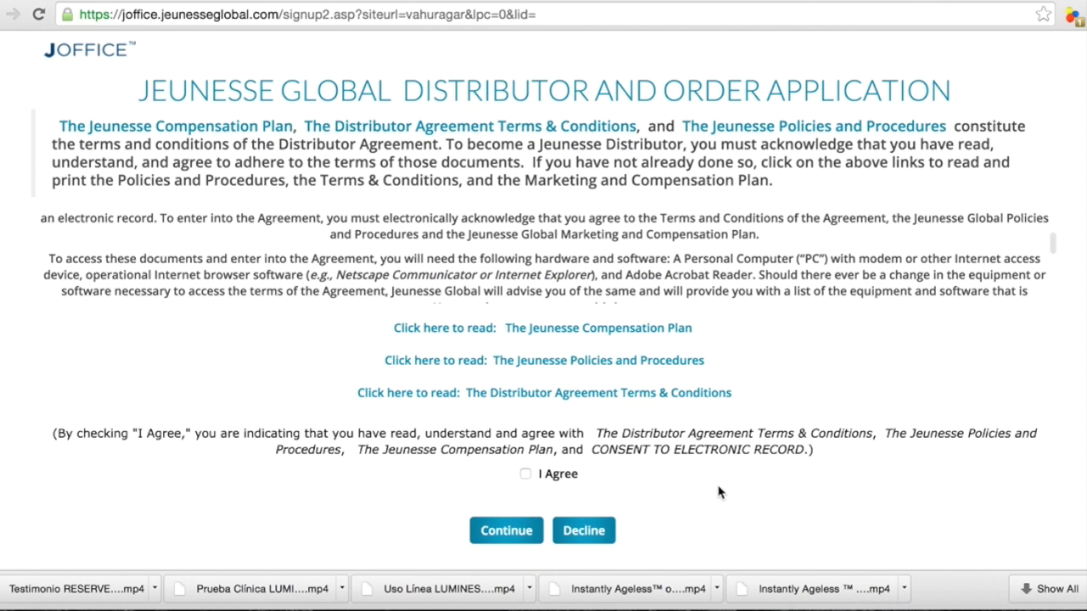
scroll("down", 3)
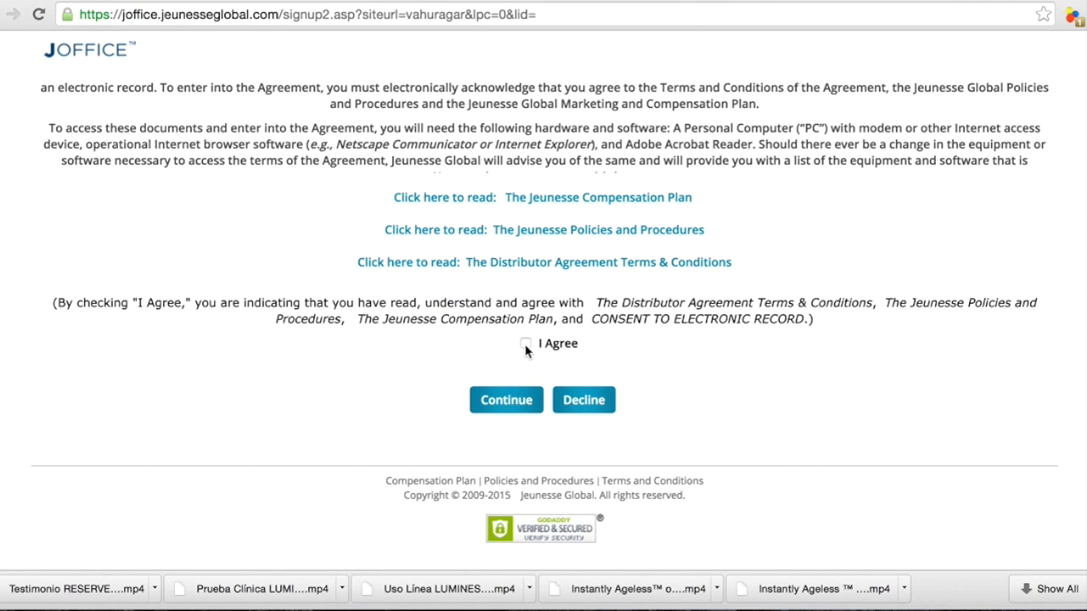
left_click(524, 344)
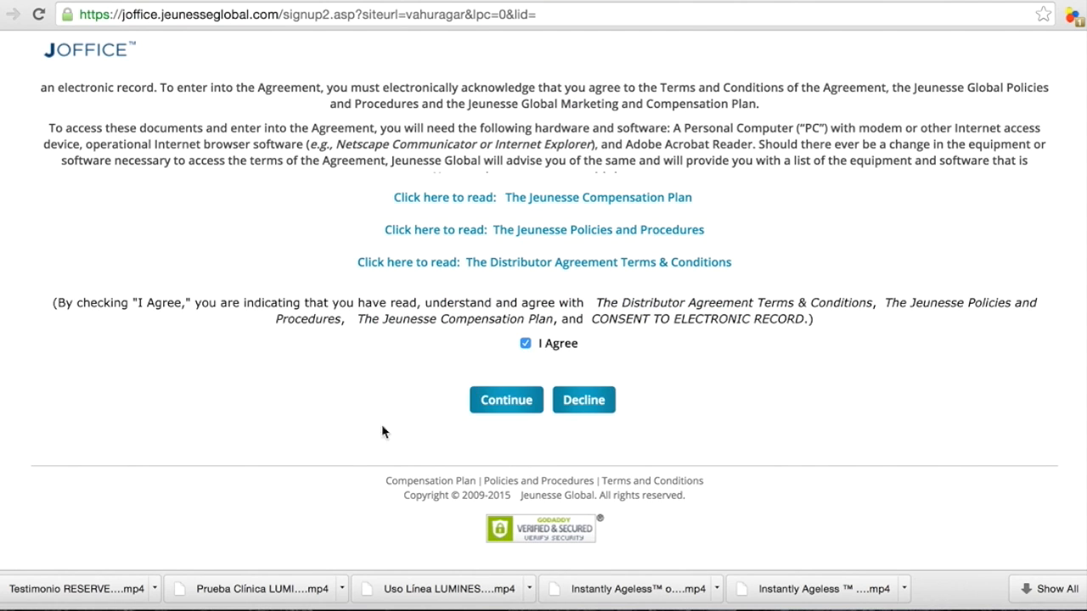
left_click(506, 400)
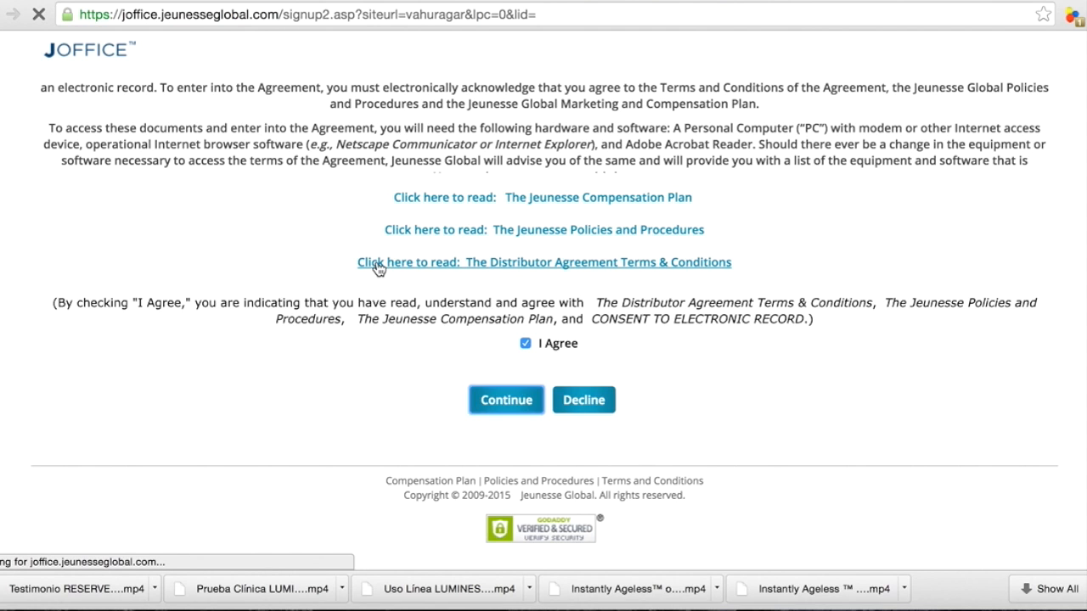
- Scroll through the empty form's Website Address Selection, Contact Information and Mailing Address sections
left_click(505, 400)
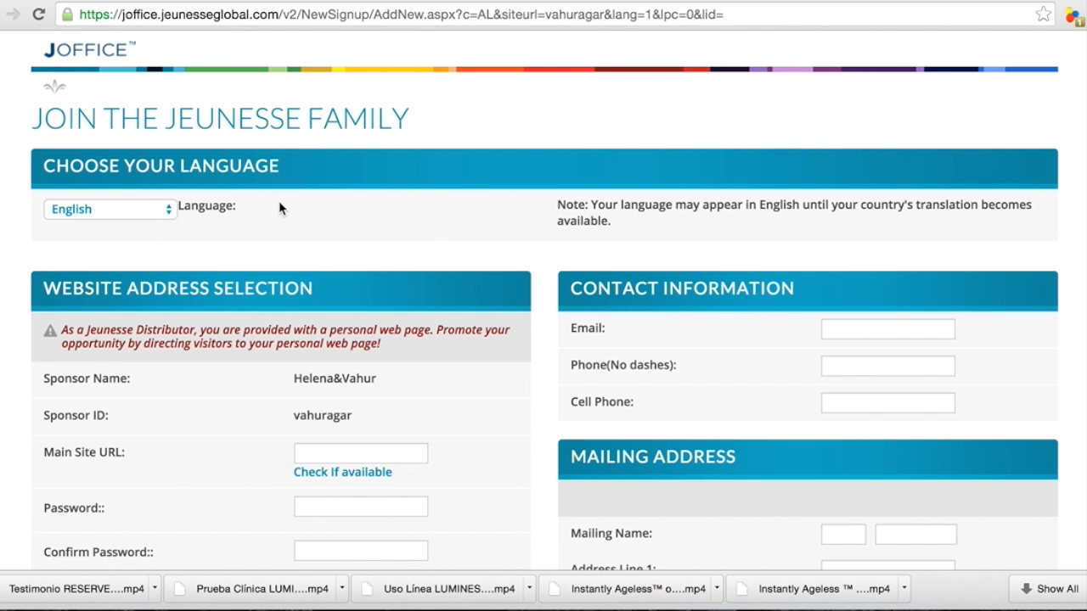
scroll("down", 3)
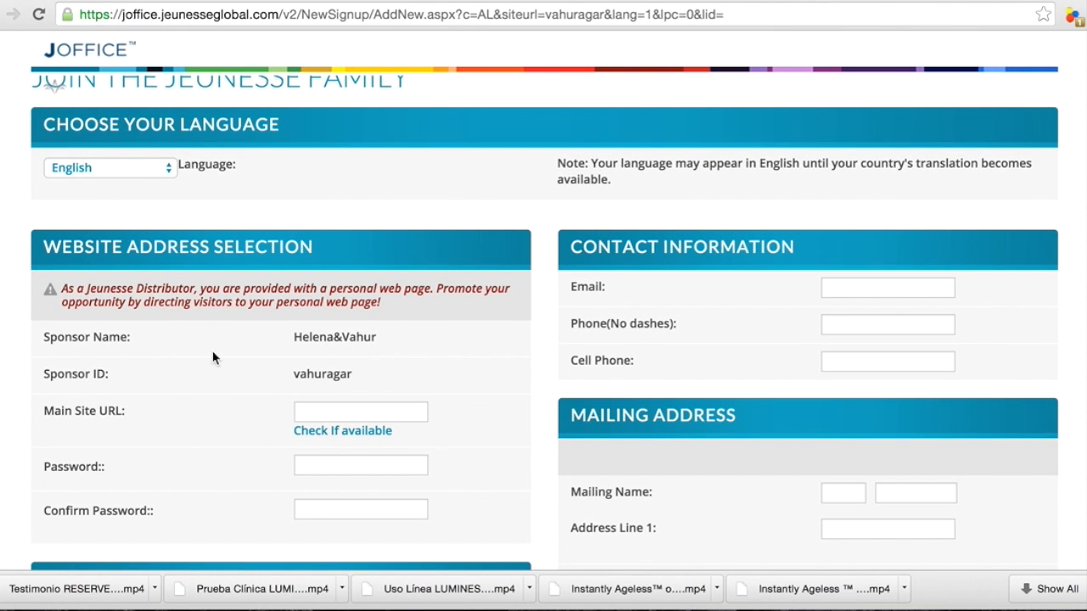
mouse_move(180, 160)
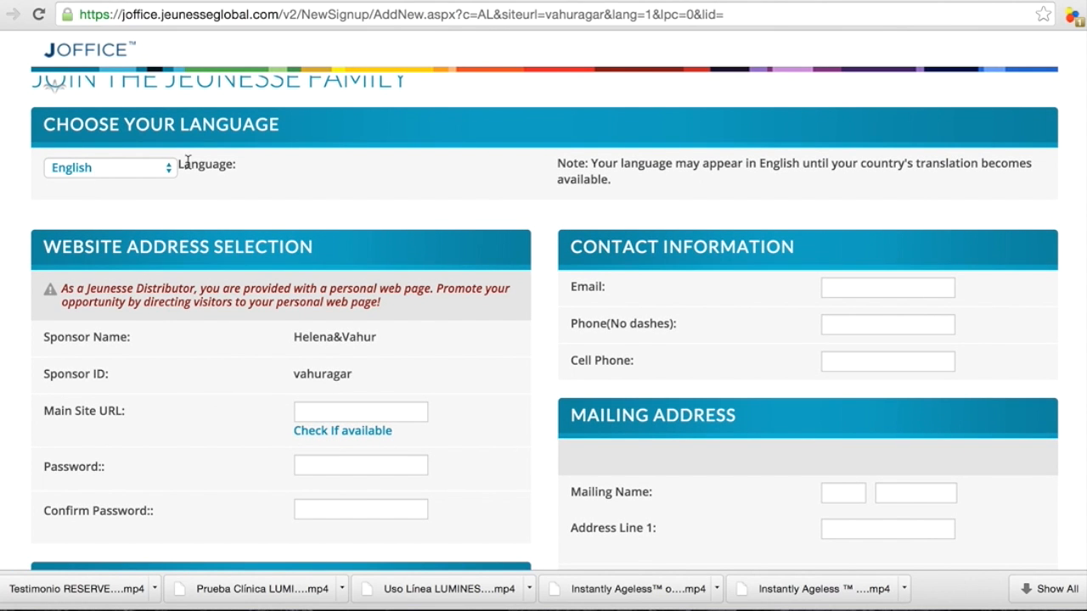
scroll("down", 3)
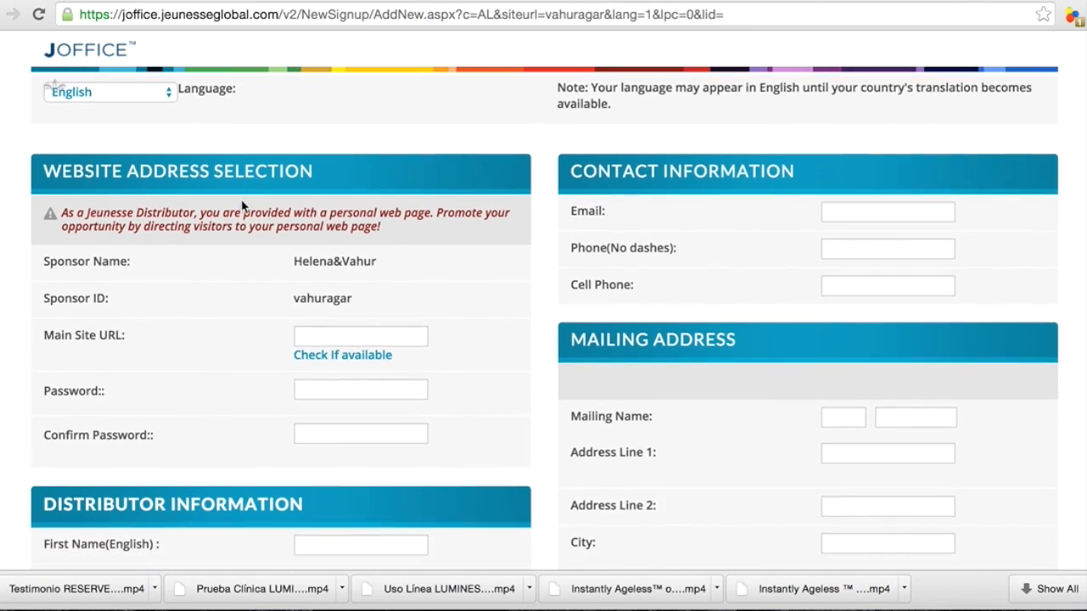
scroll("down", 3)
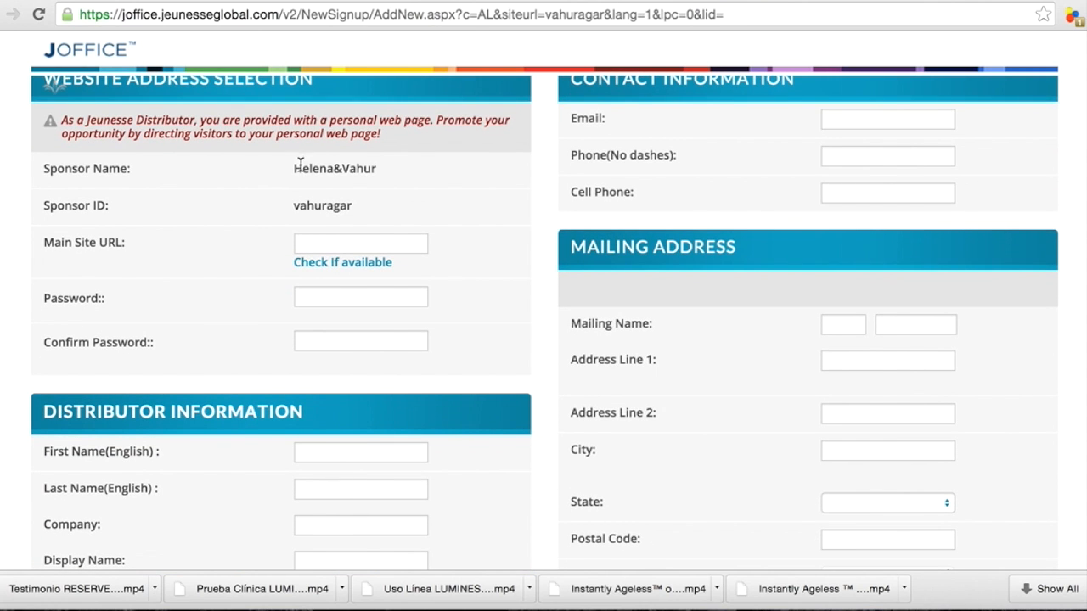
mouse_move(248, 200)
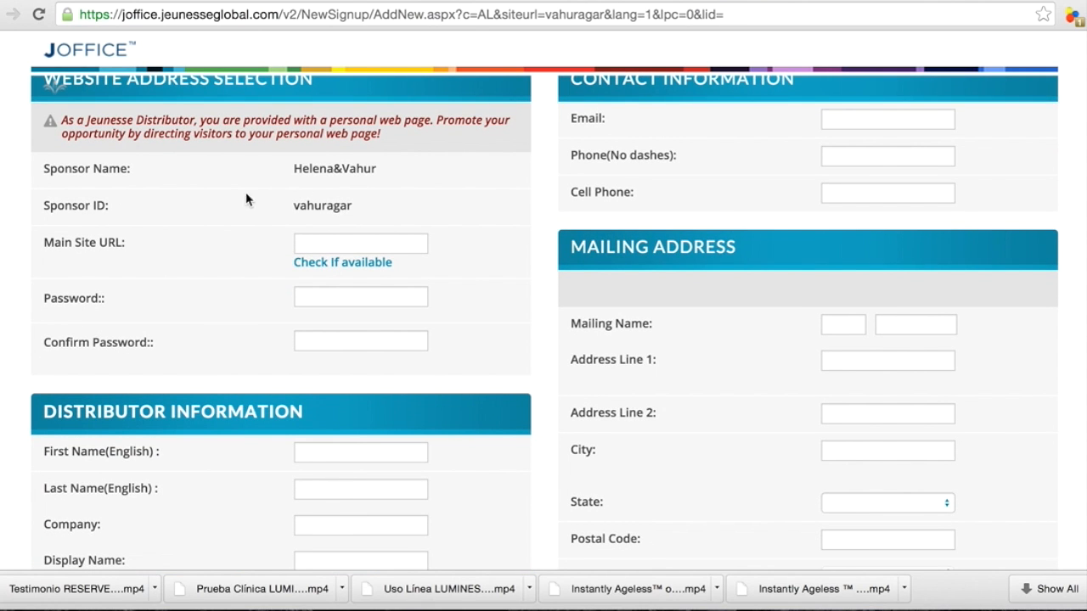
mouse_move(320, 175)
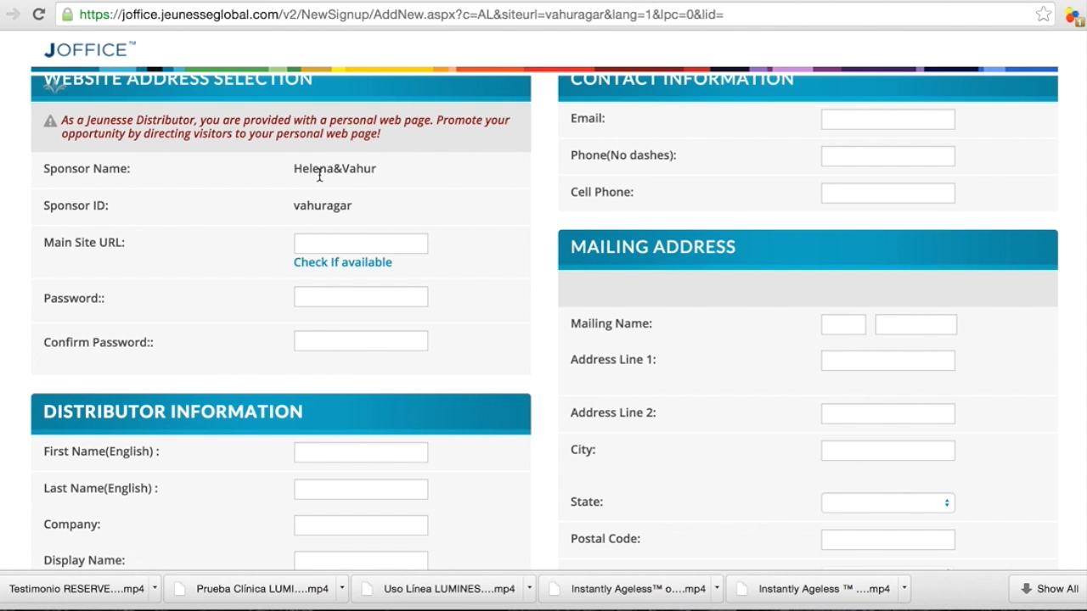
scroll("down", 3)
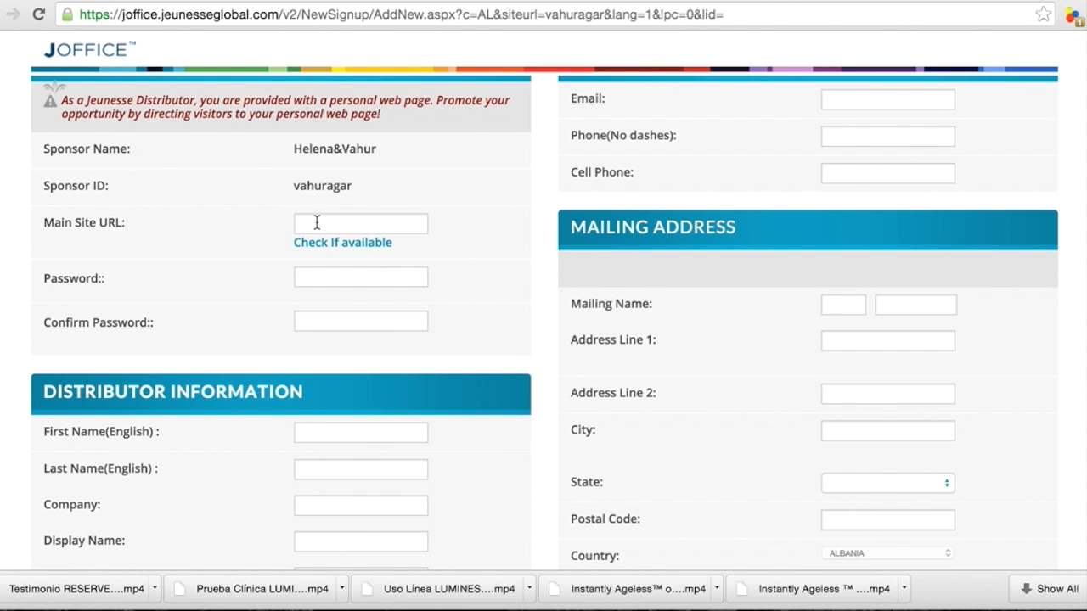
mouse_move(169, 158)
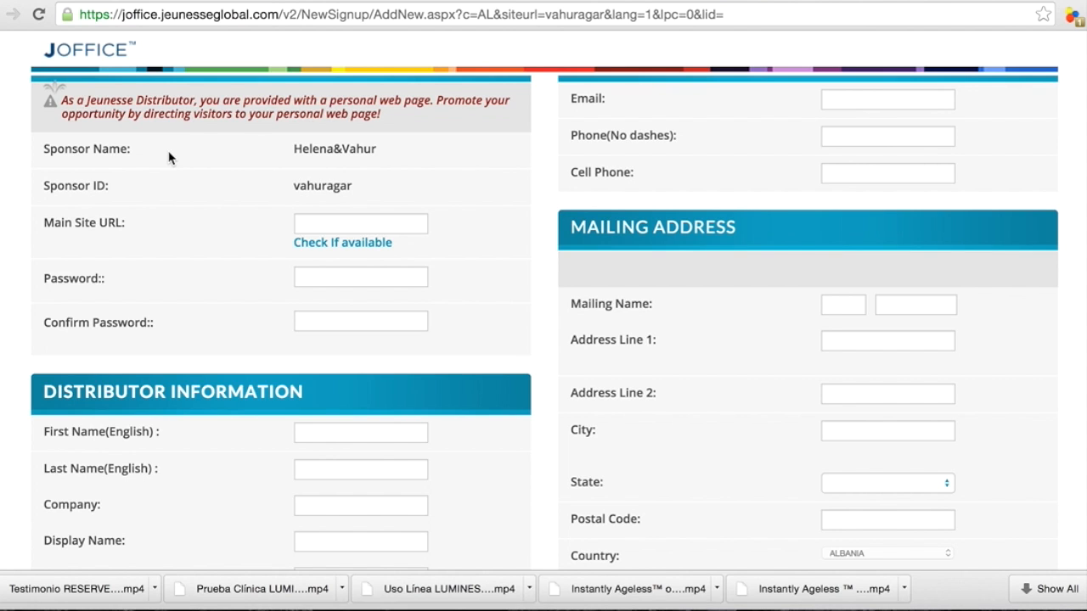
mouse_move(308, 178)
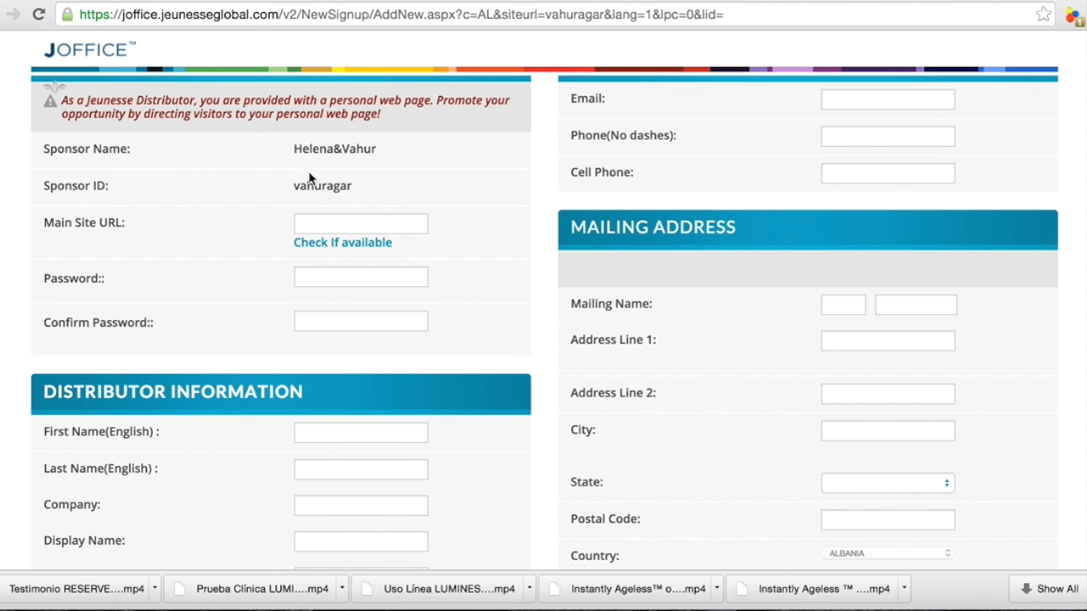
mouse_move(312, 149)
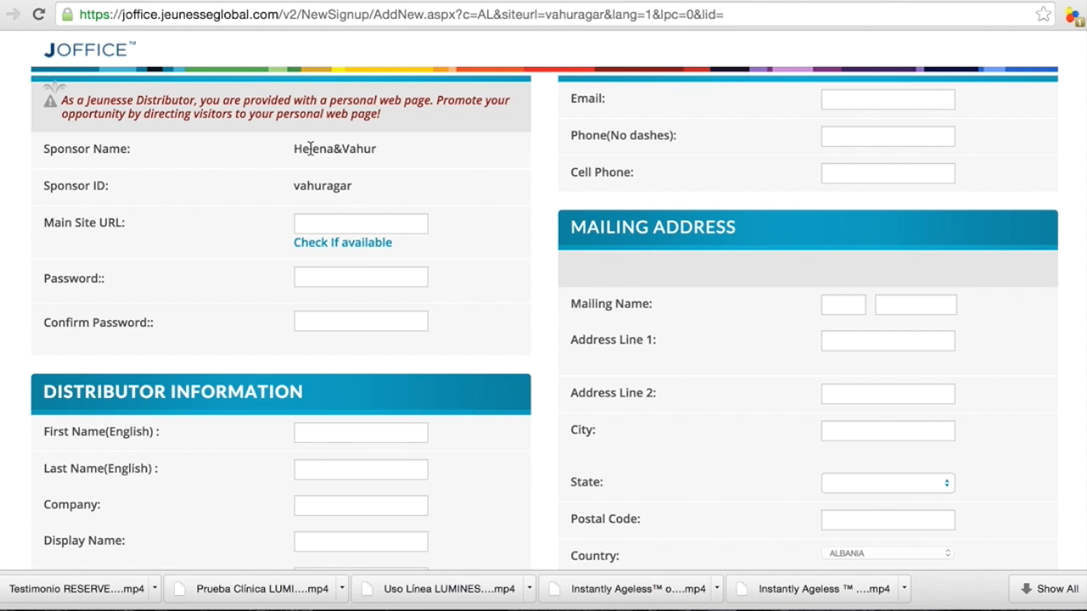
- Enter site URL 'AlabaniaBeauty', confirm availability, and fill Password and Confirm Password
left_click(360, 223)
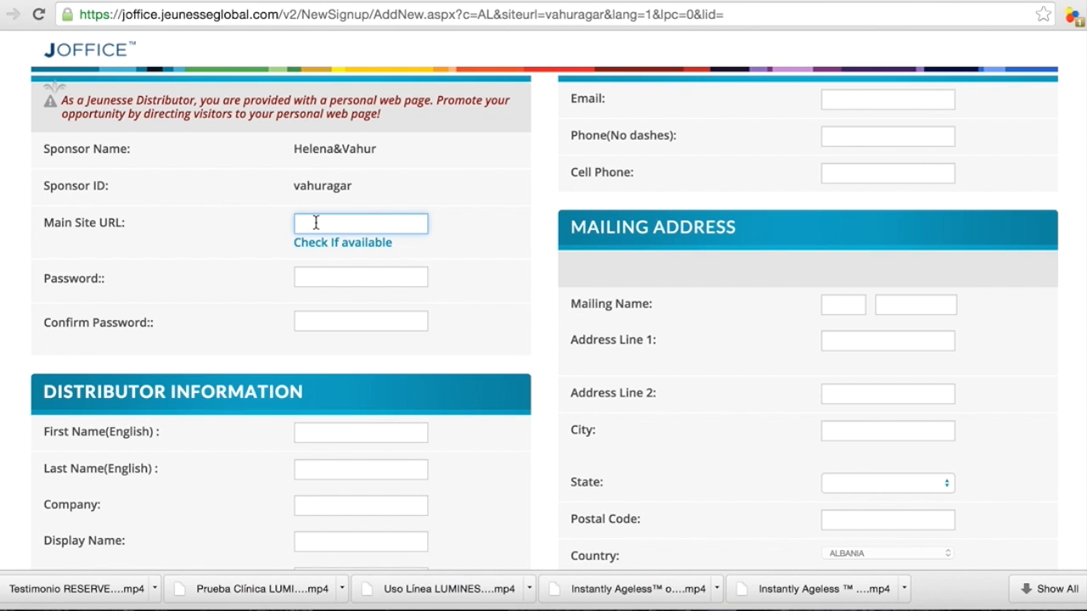
type("AlabaniaBeauty")
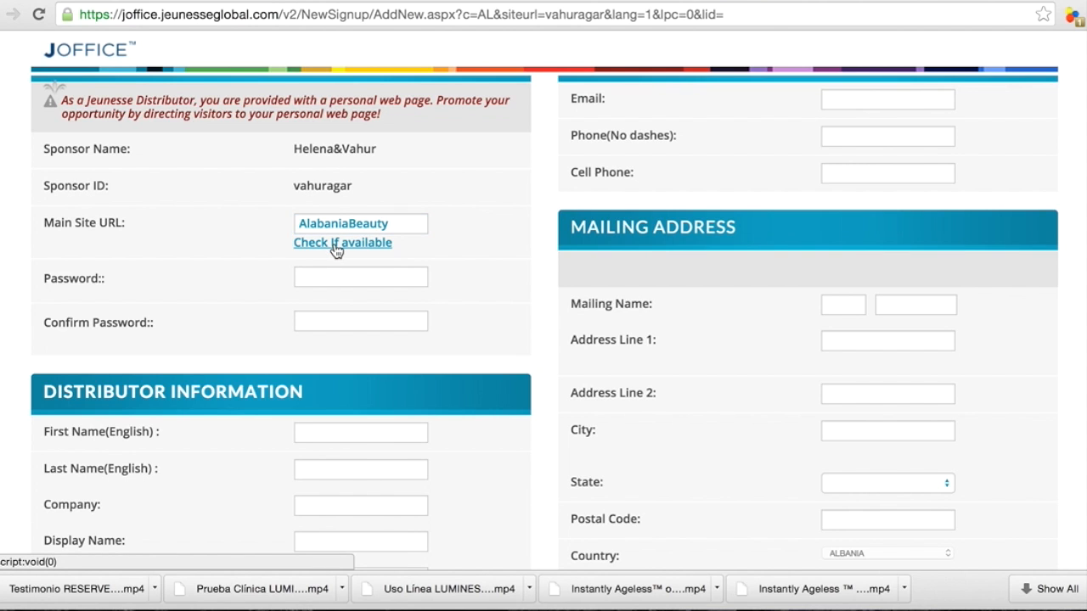
left_click(341, 242)
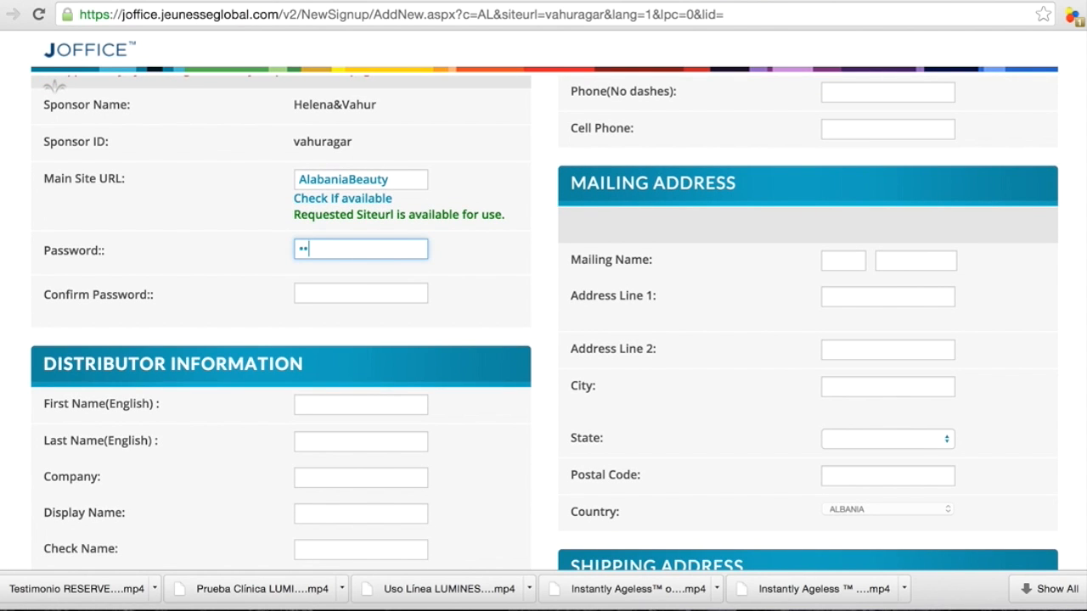
left_click(360, 293)
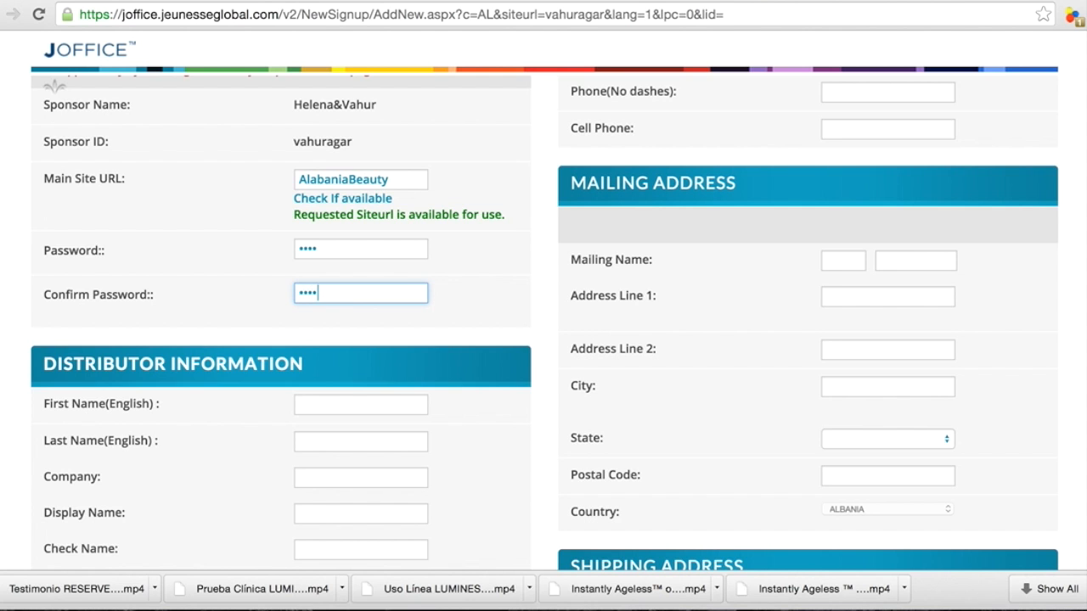
- Fill the first, last, display and check names with 'alalala' and 'lala' entries
scroll("down", 3)
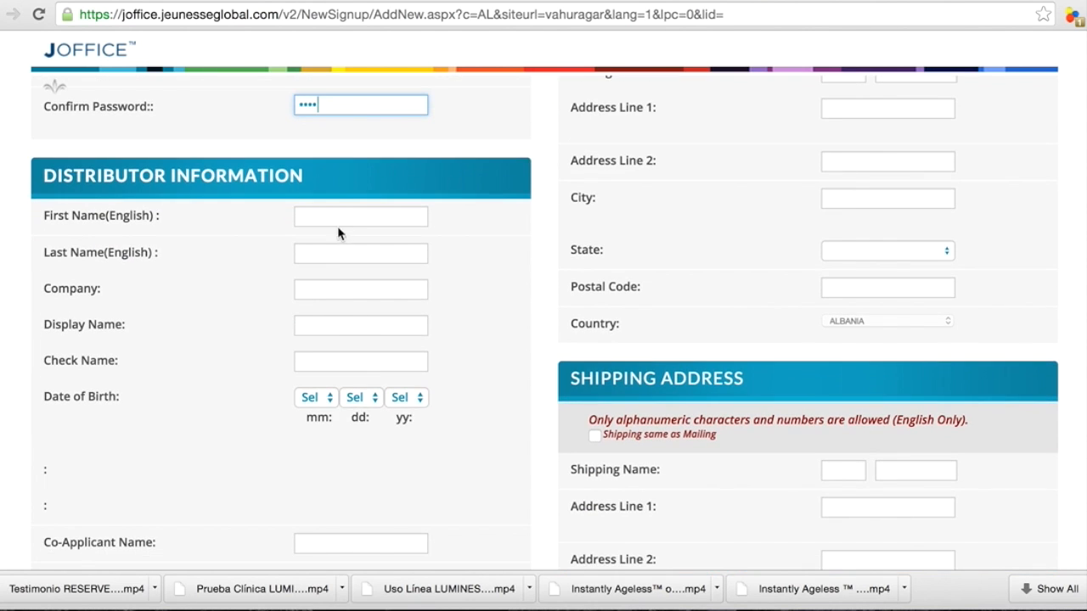
left_click(361, 216)
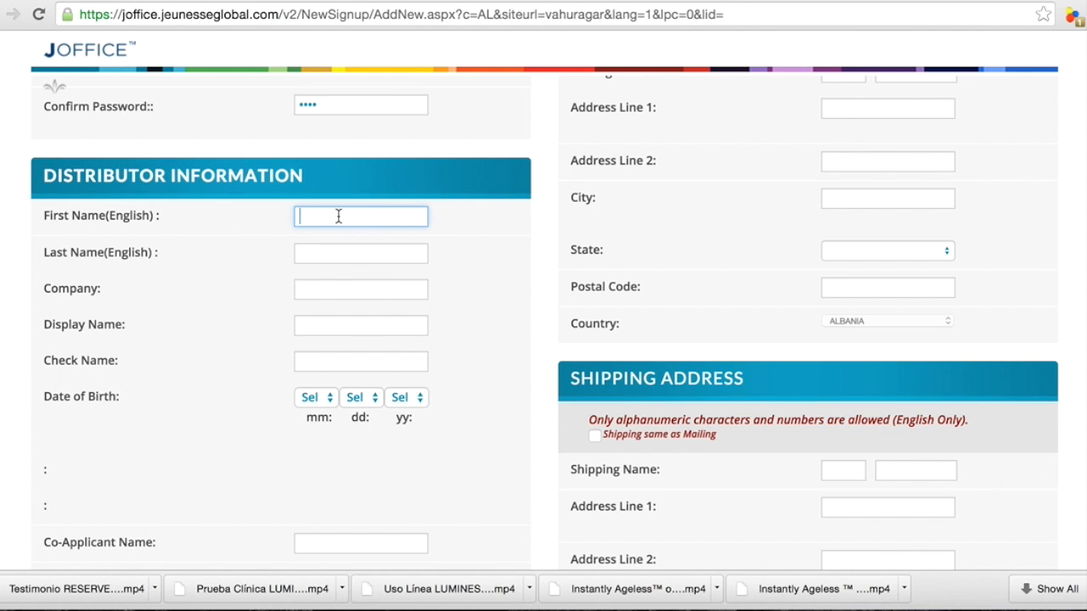
type("alalala")
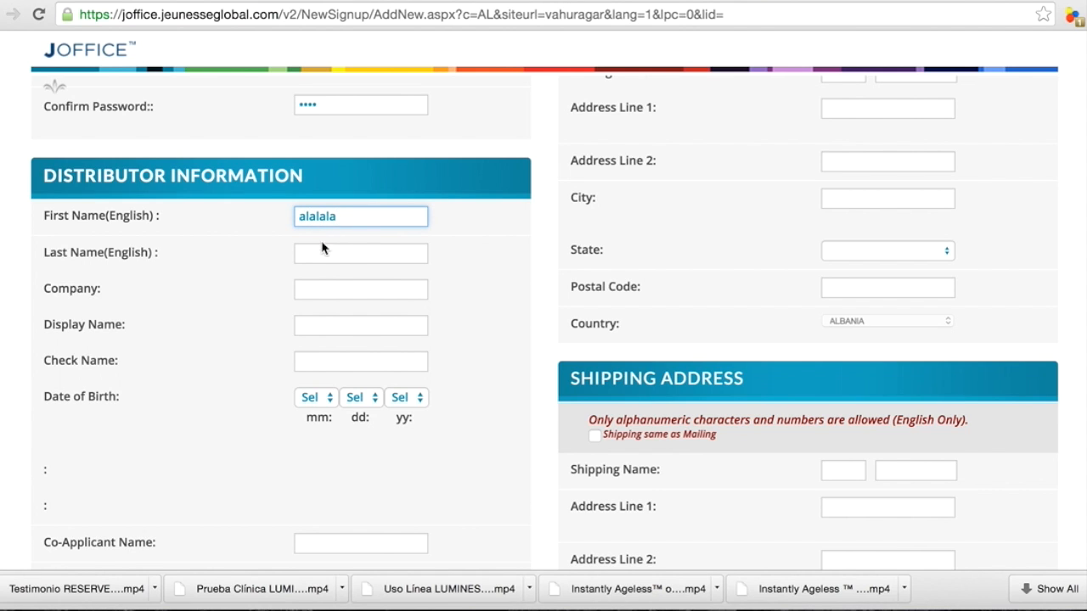
type("lalalala")
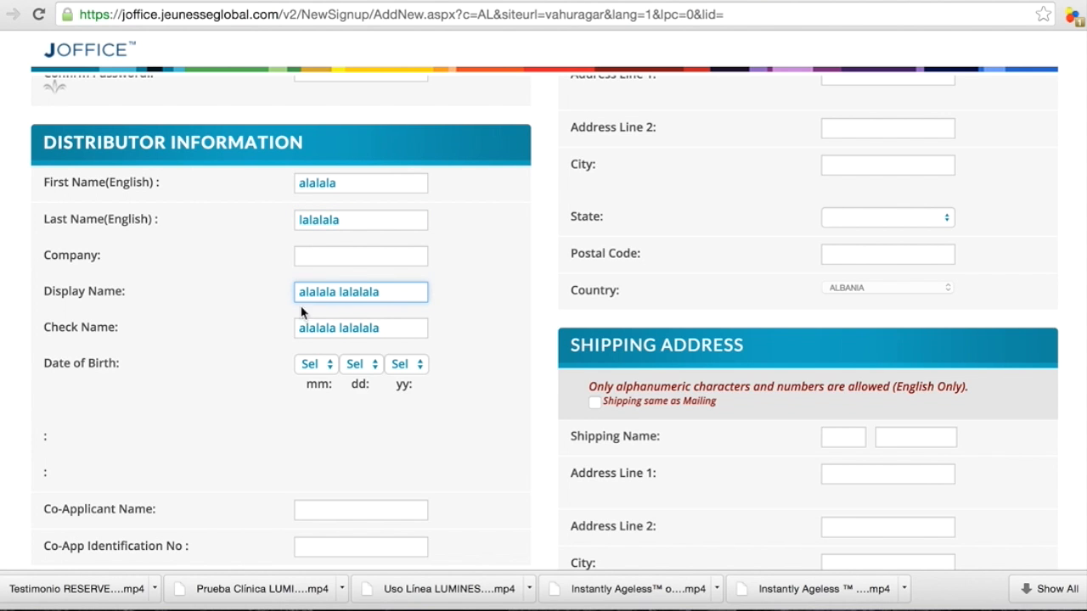
- Set the distributor's date of birth to month 01, day 2, with a 1960s year
scroll("down", 3)
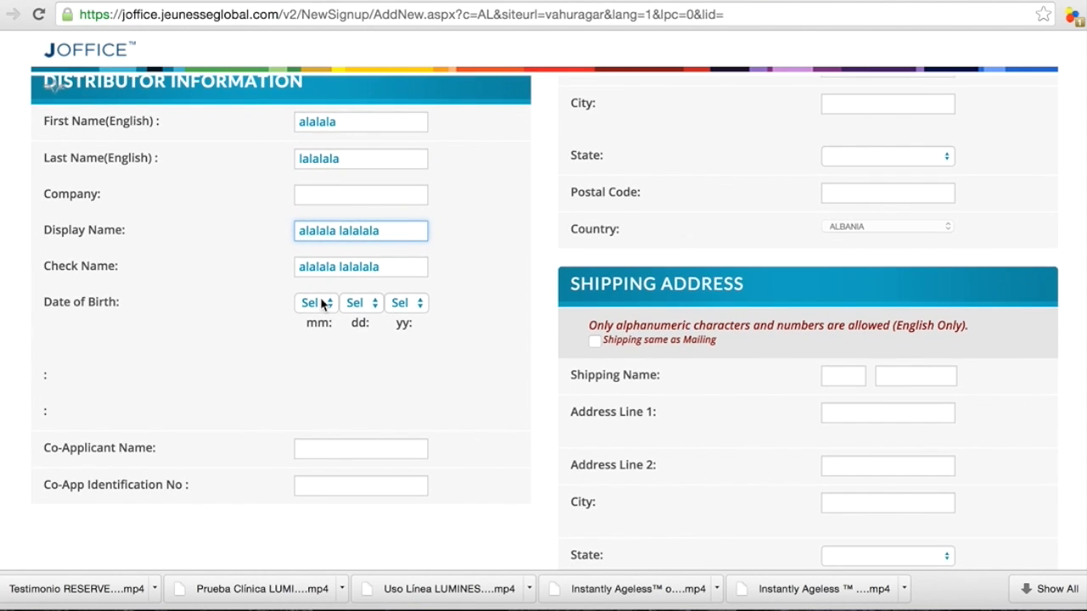
left_click(314, 303)
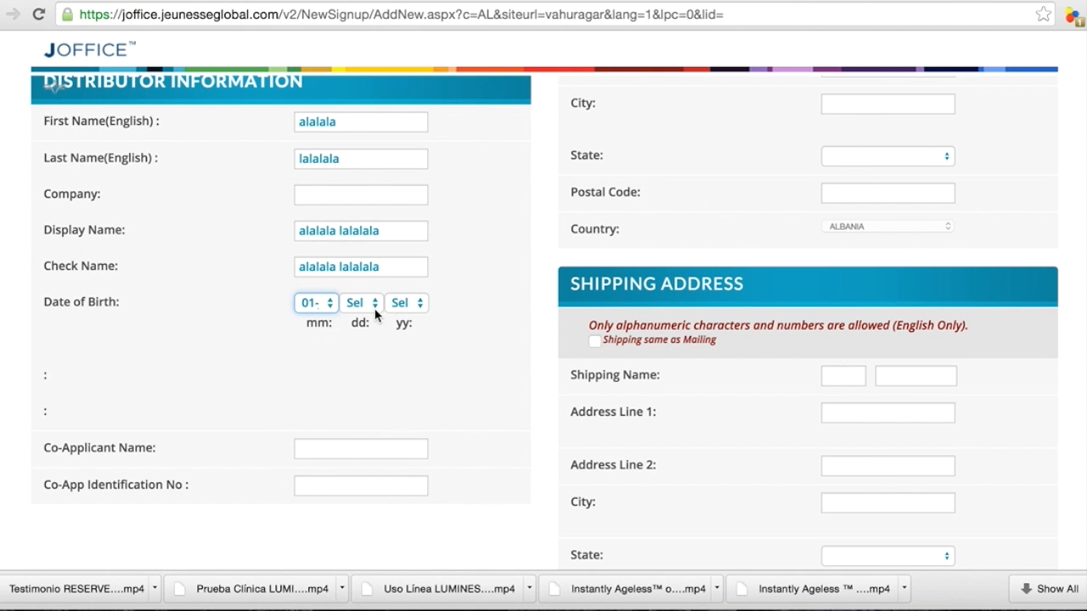
left_click(406, 302)
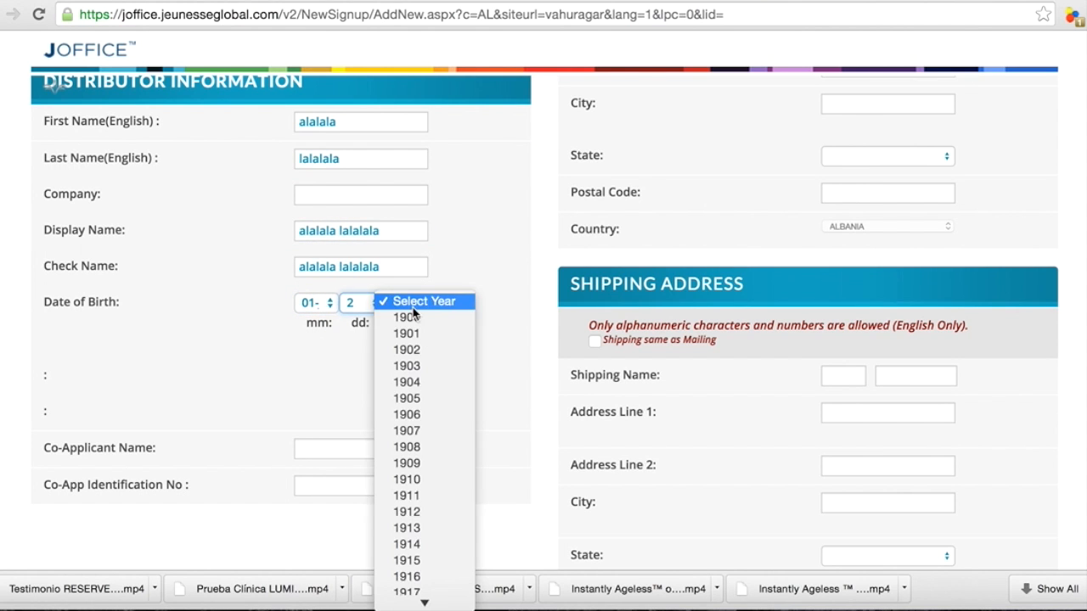
scroll("down", 3)
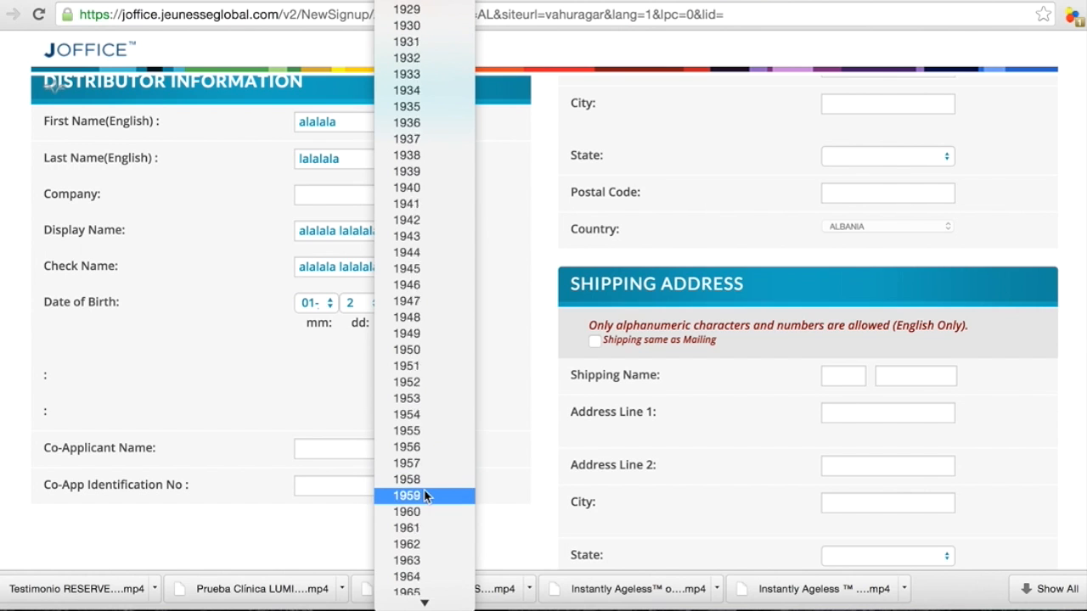
left_click(407, 496)
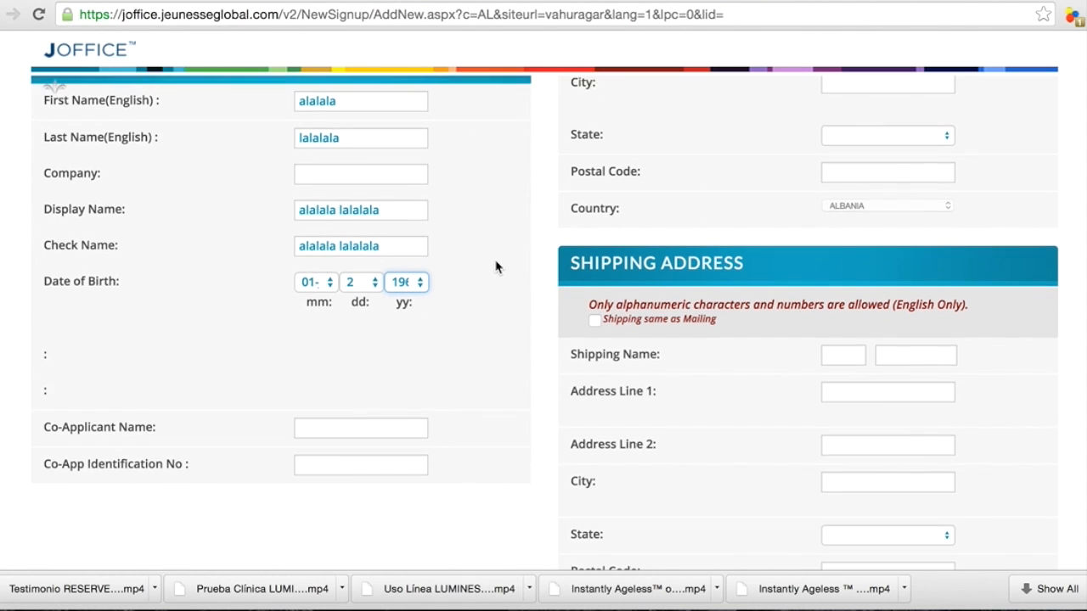
scroll("down", 3)
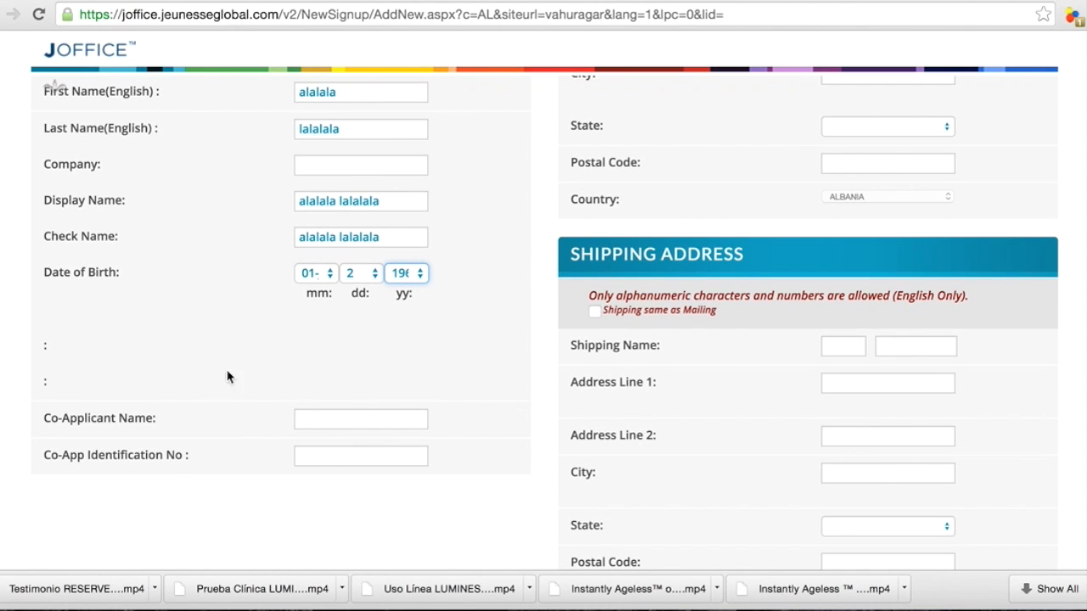
mouse_move(402, 495)
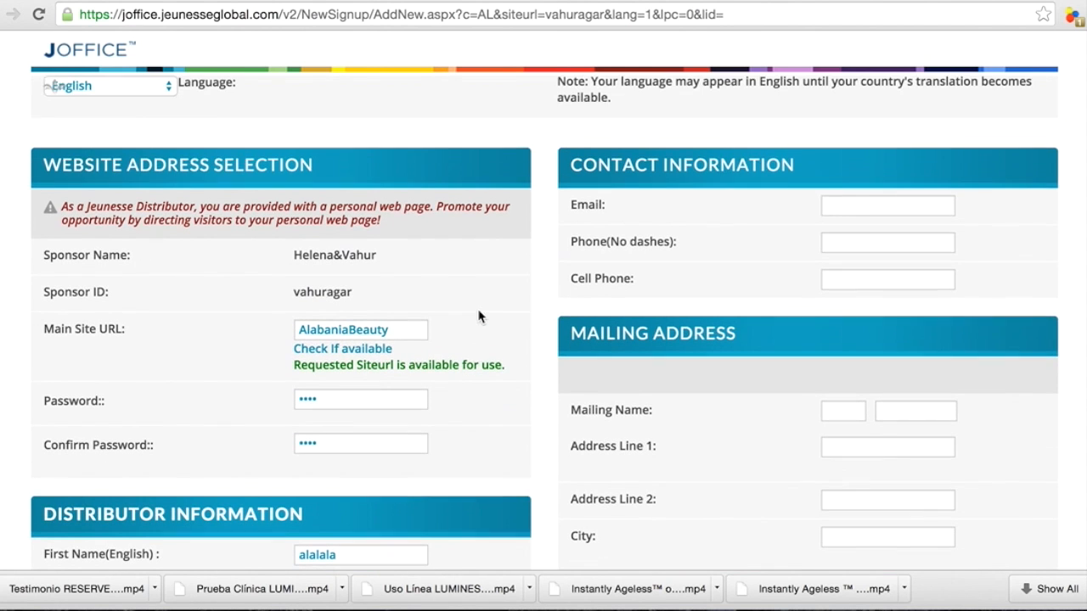
left_click(888, 209)
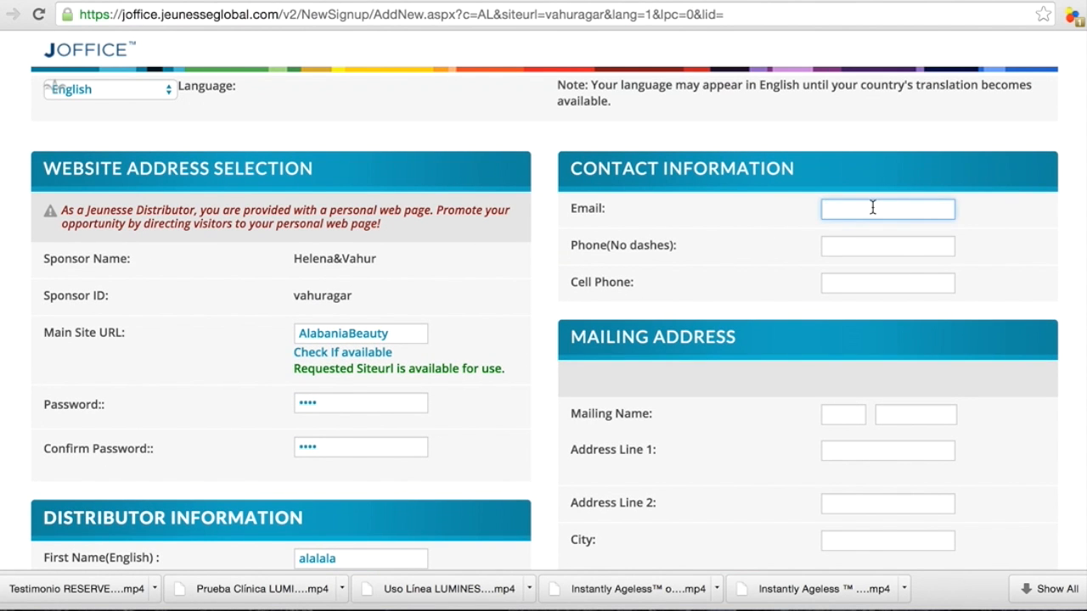
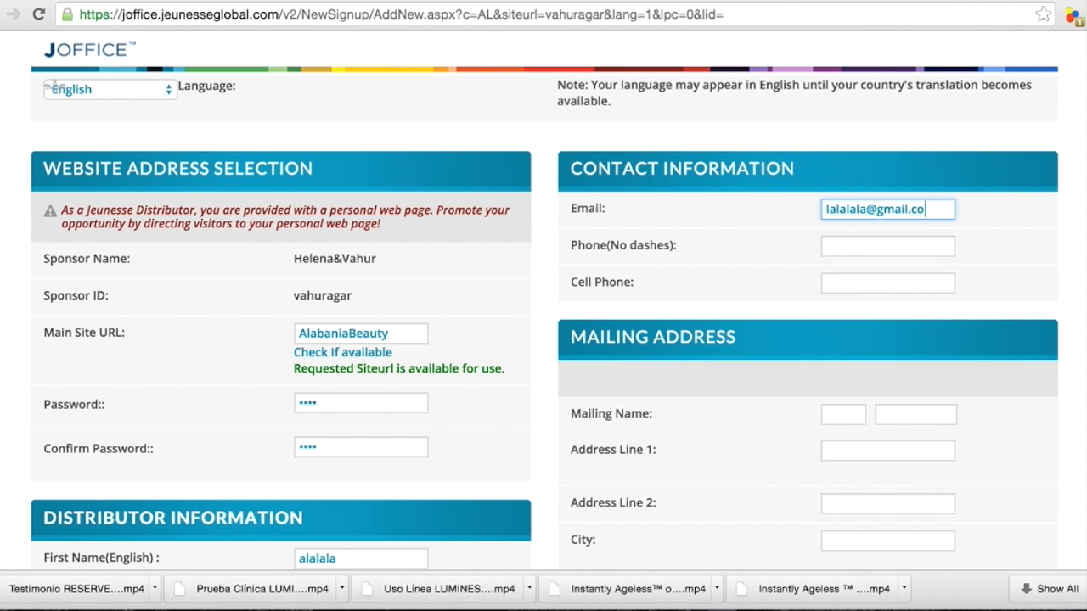
left_click(887, 246)
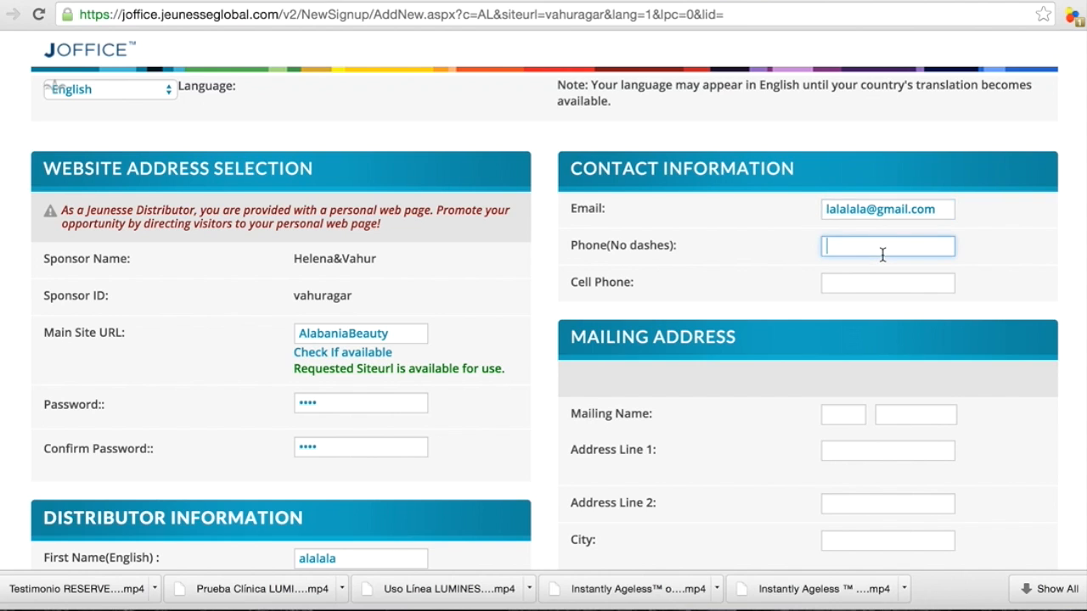
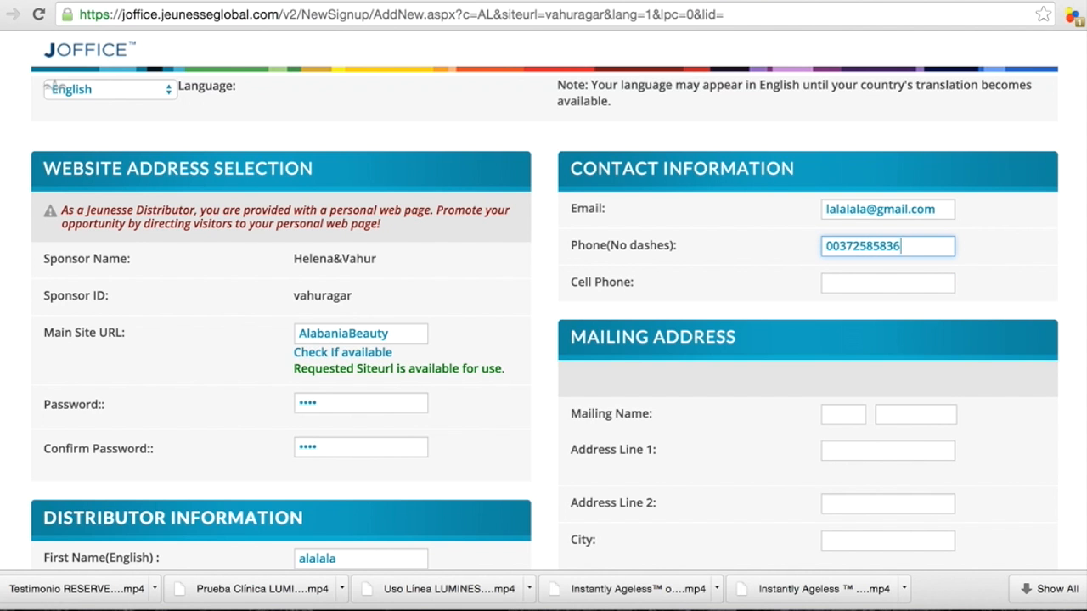
- Scroll down the sign-up form to the Mailing Address section
scroll("down", 3)
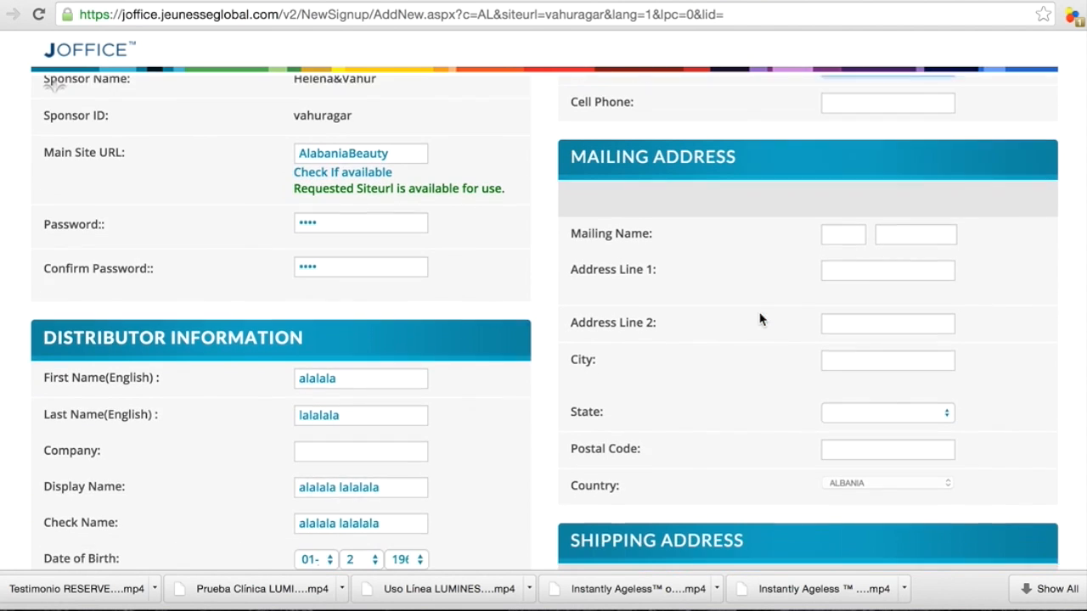
scroll("down", 3)
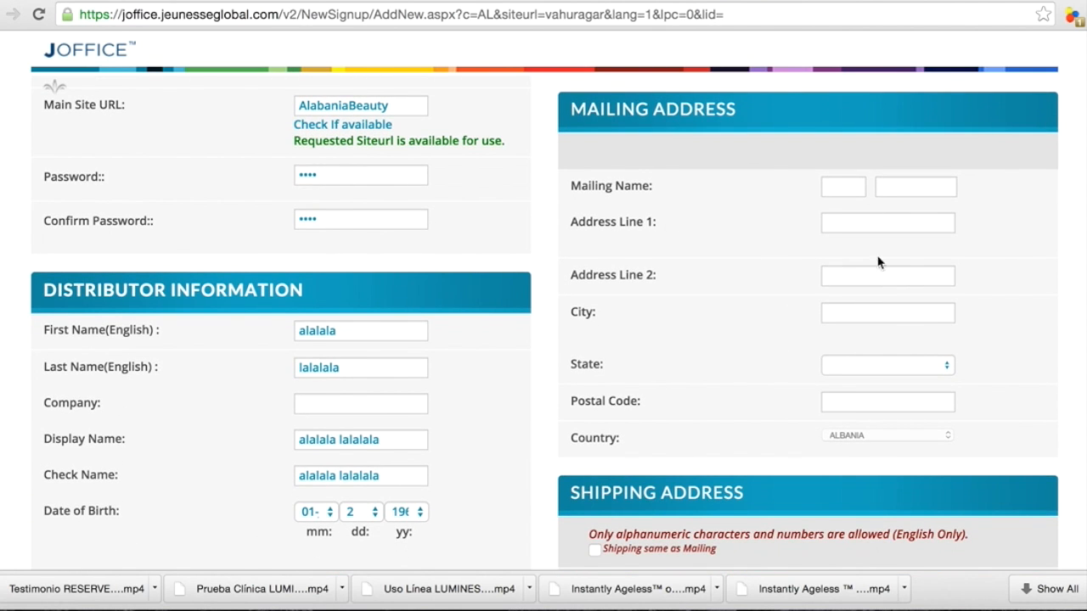
mouse_move(660, 404)
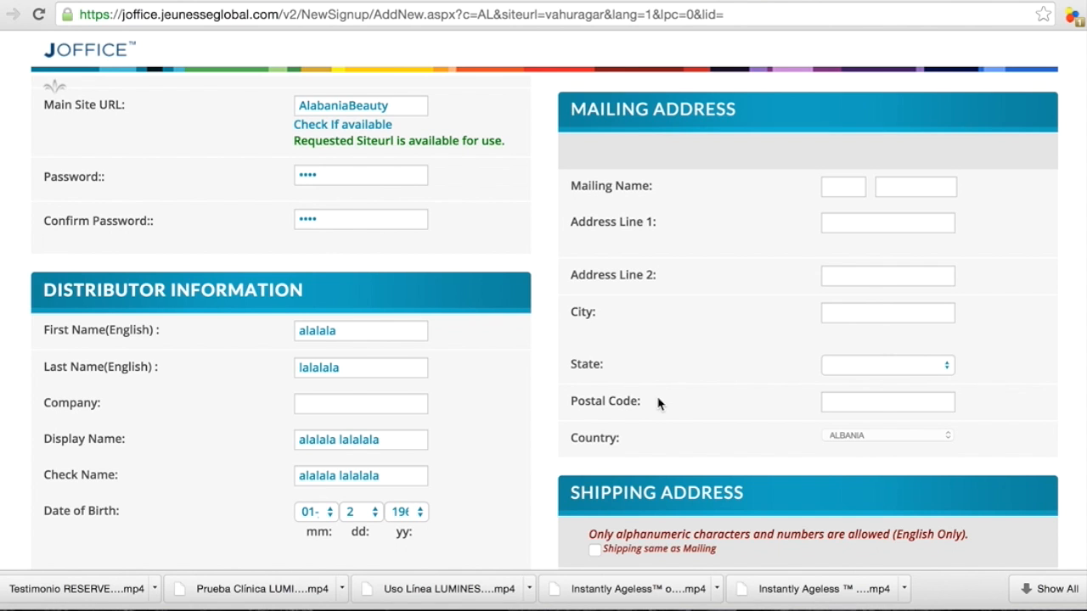
mouse_move(642, 359)
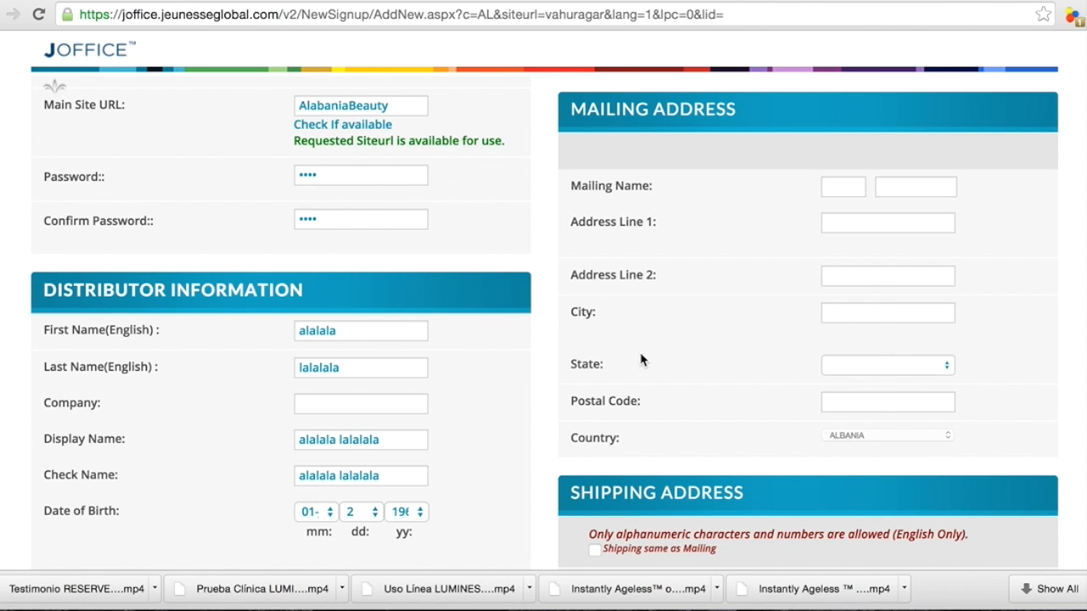
mouse_move(713, 265)
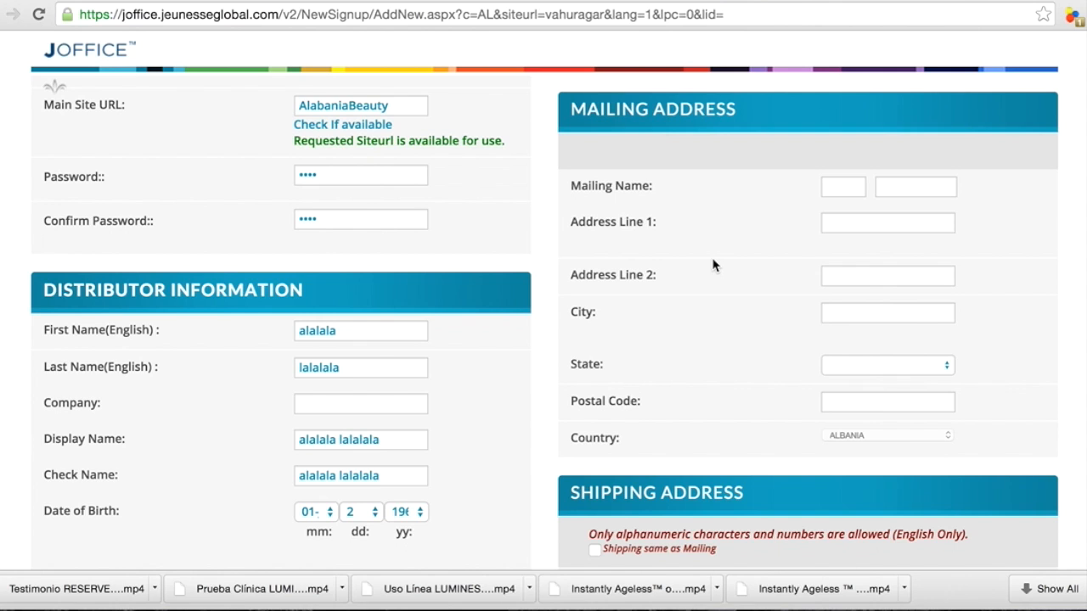
mouse_move(571, 318)
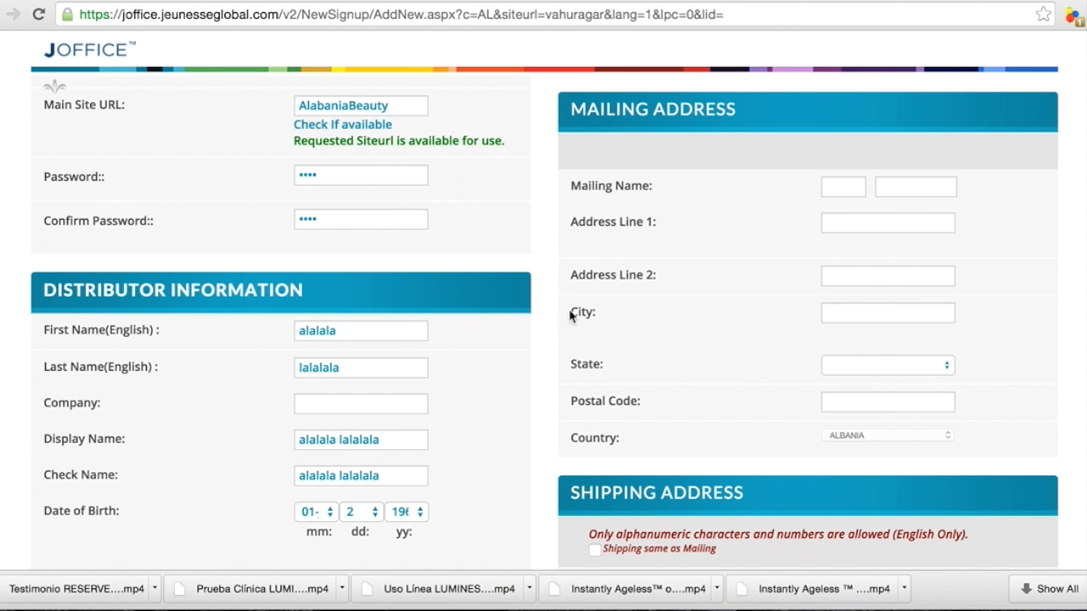
mouse_move(760, 199)
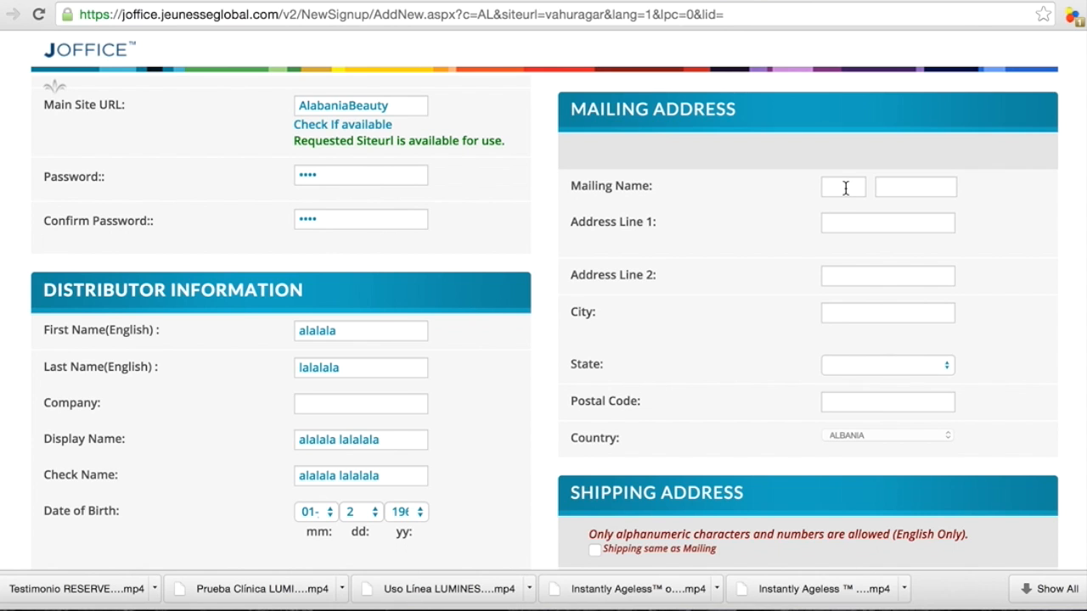
- Enter the mailing first name 'alalal' and last name 'lalalala'
left_click(844, 186)
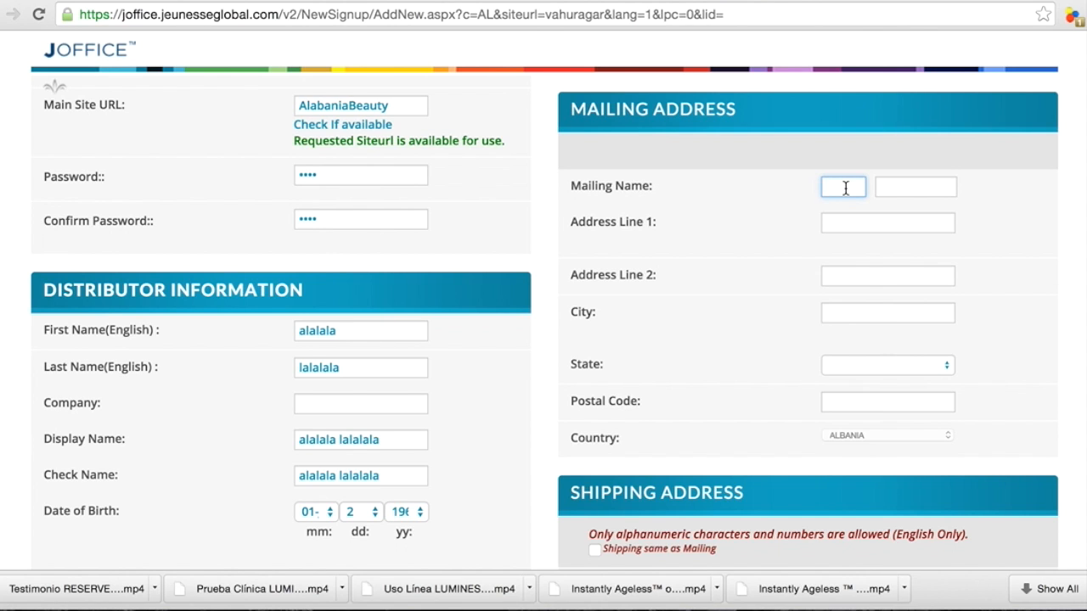
type("alalal")
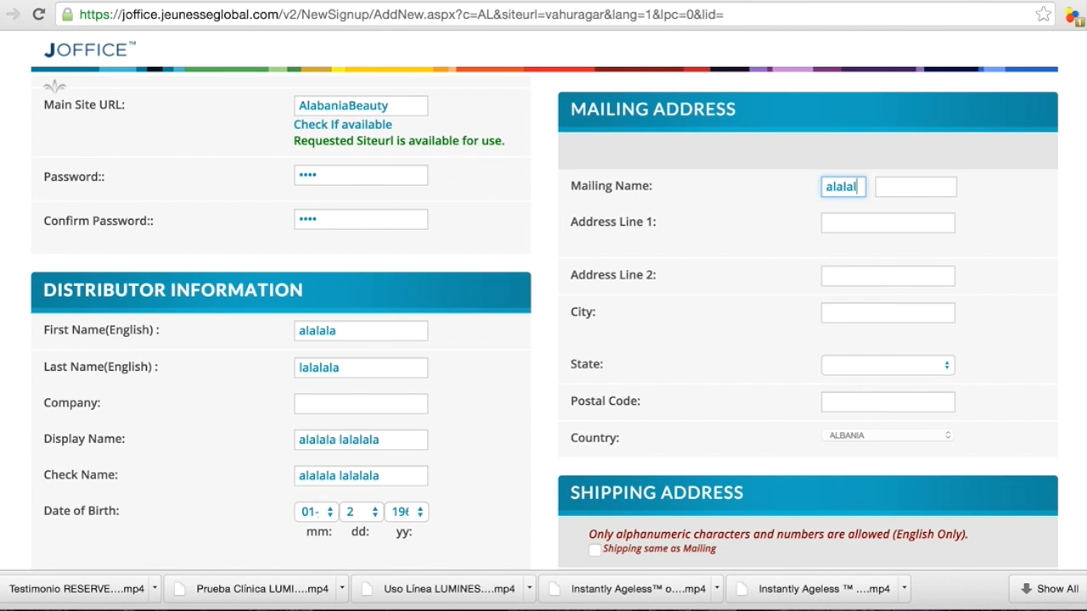
left_click(915, 187)
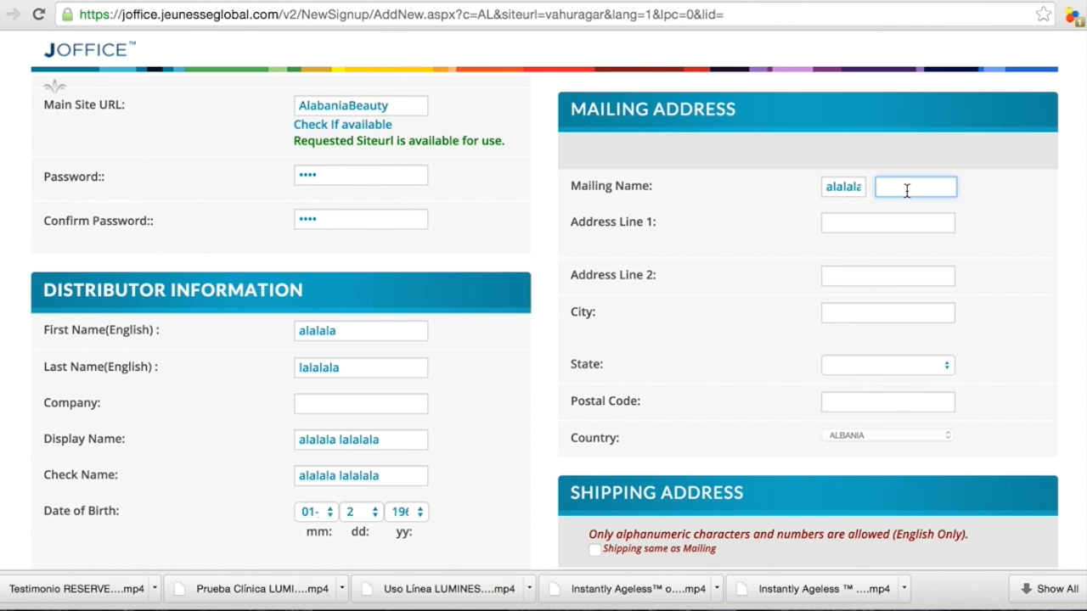
type("lalalala")
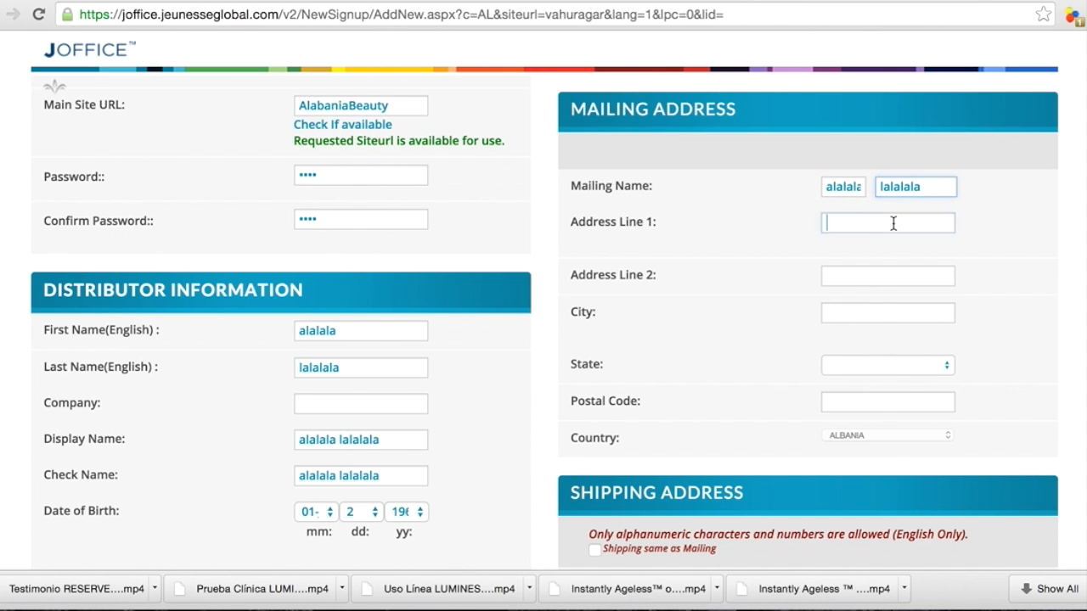
- Fill mailing Address Line 1 with the street and the city as Thirane
type("strr")
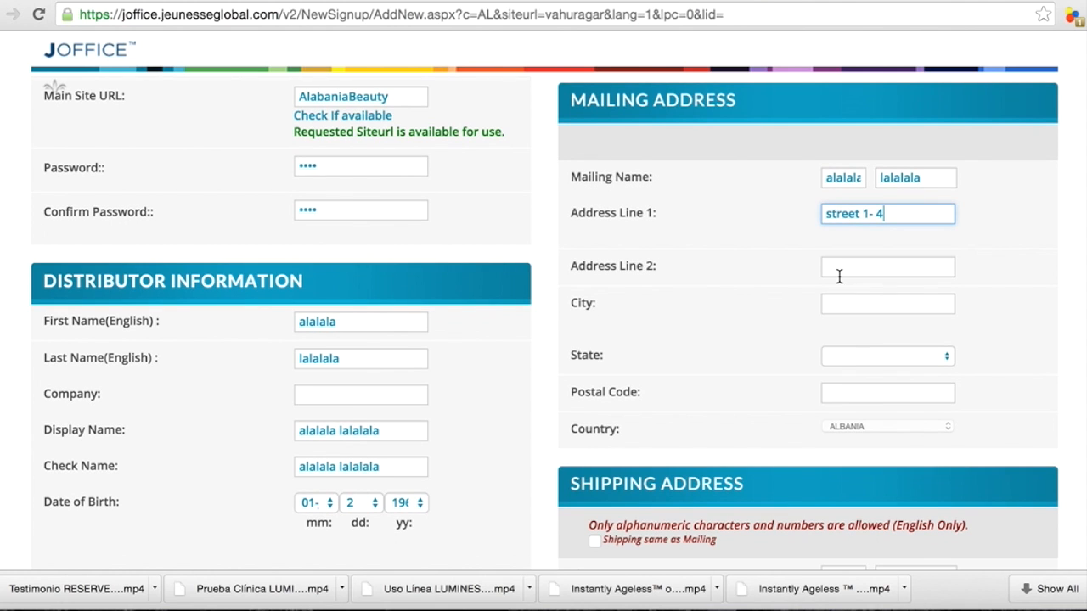
left_click(887, 303)
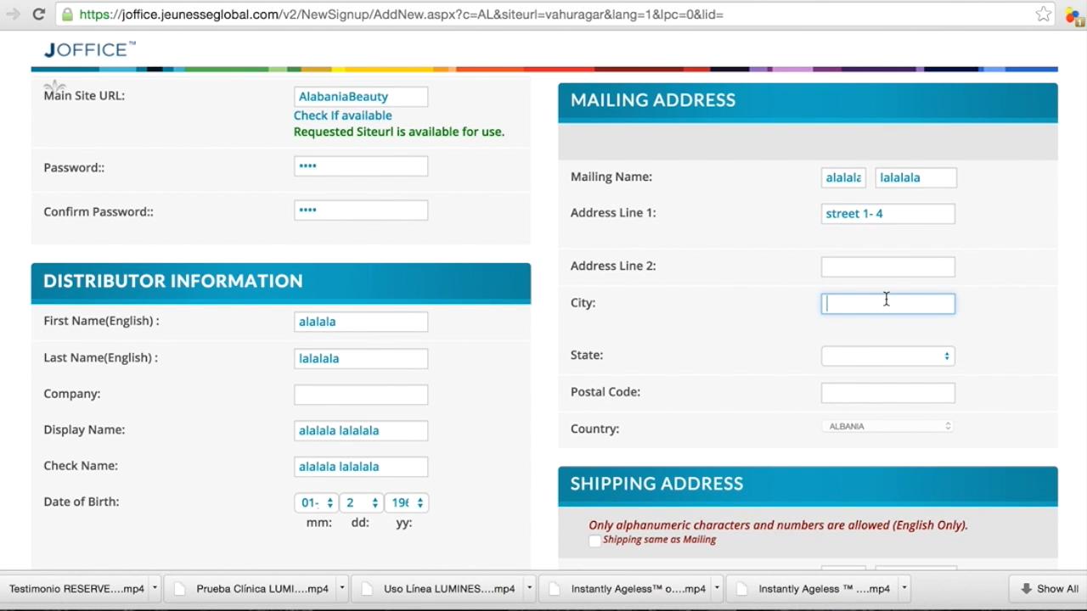
type("Thi")
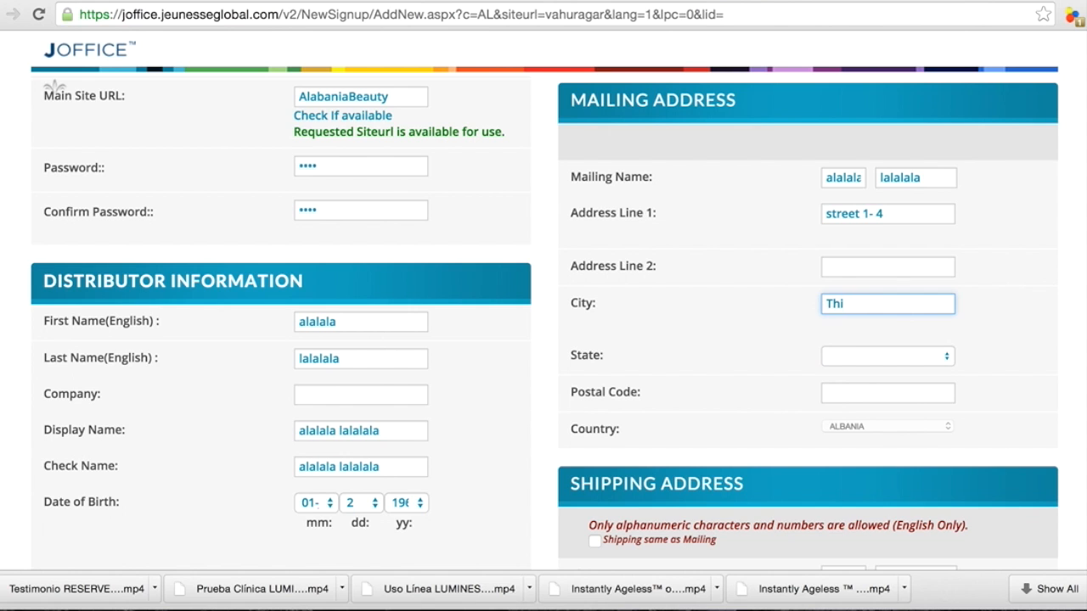
type("rane")
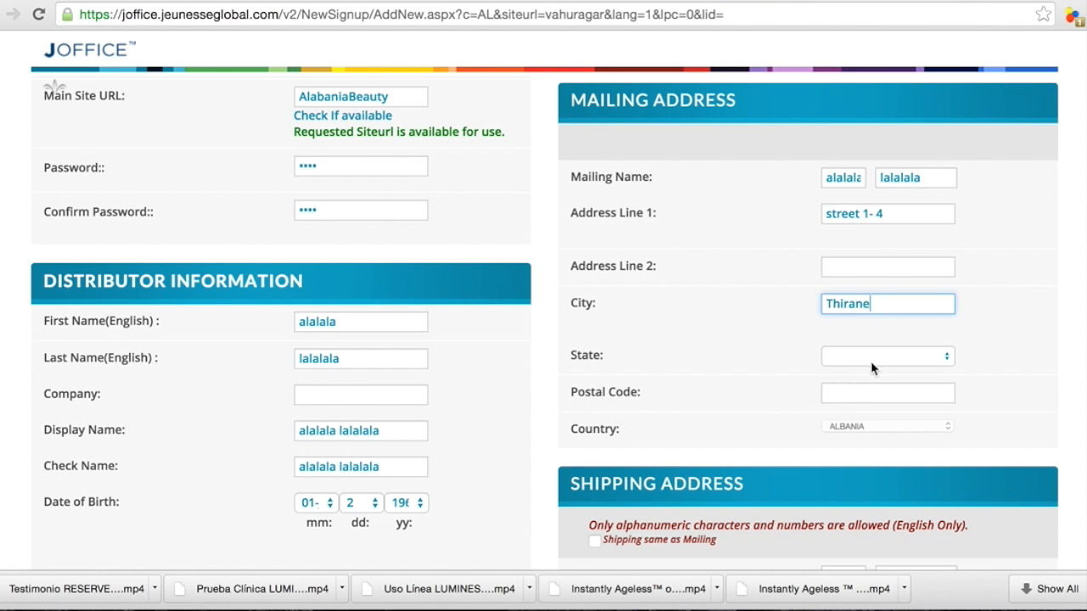
- Set mailing state to Tiranë, city to Tirane, and postal code 17263
left_click(887, 356)
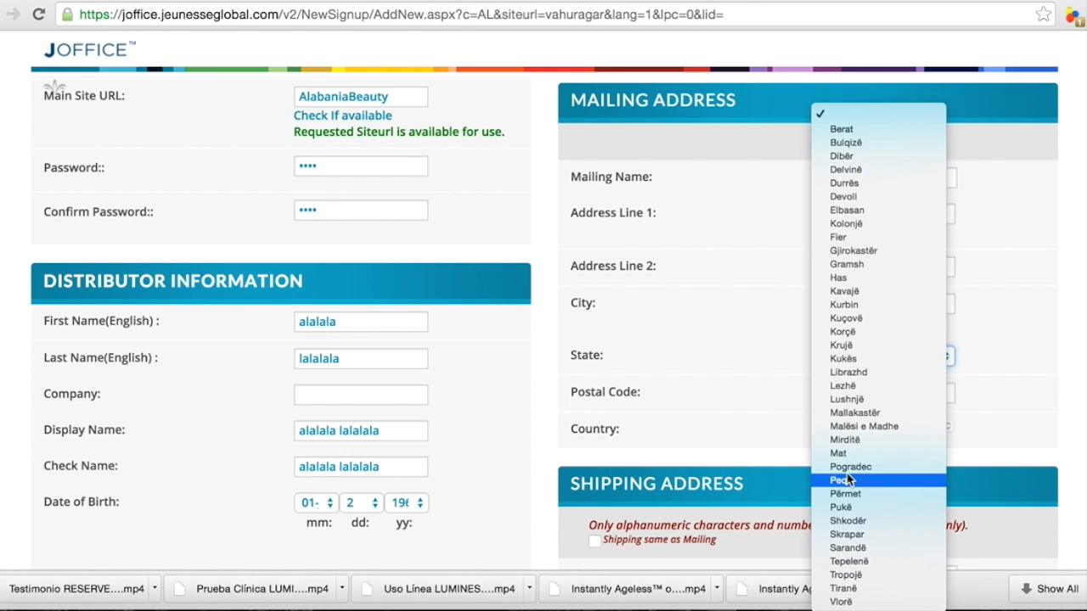
mouse_move(850, 588)
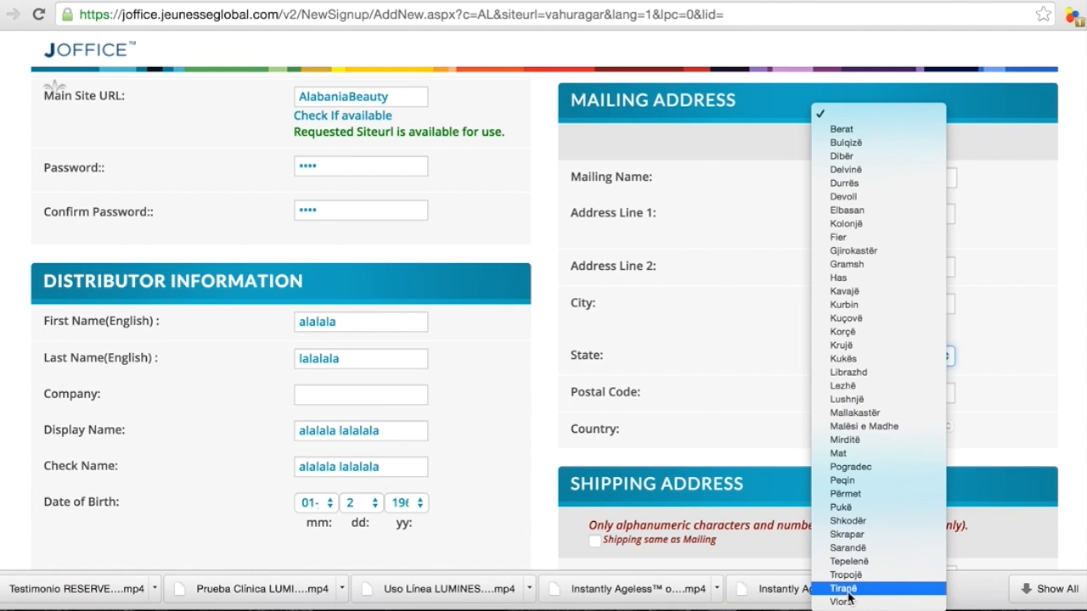
left_click(842, 587)
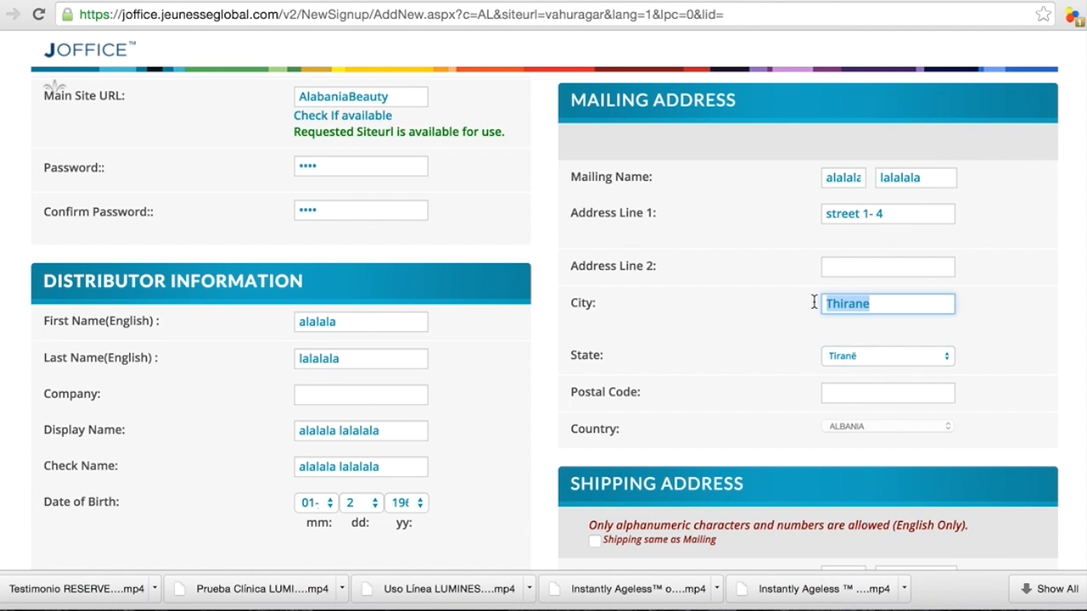
type("Tiran")
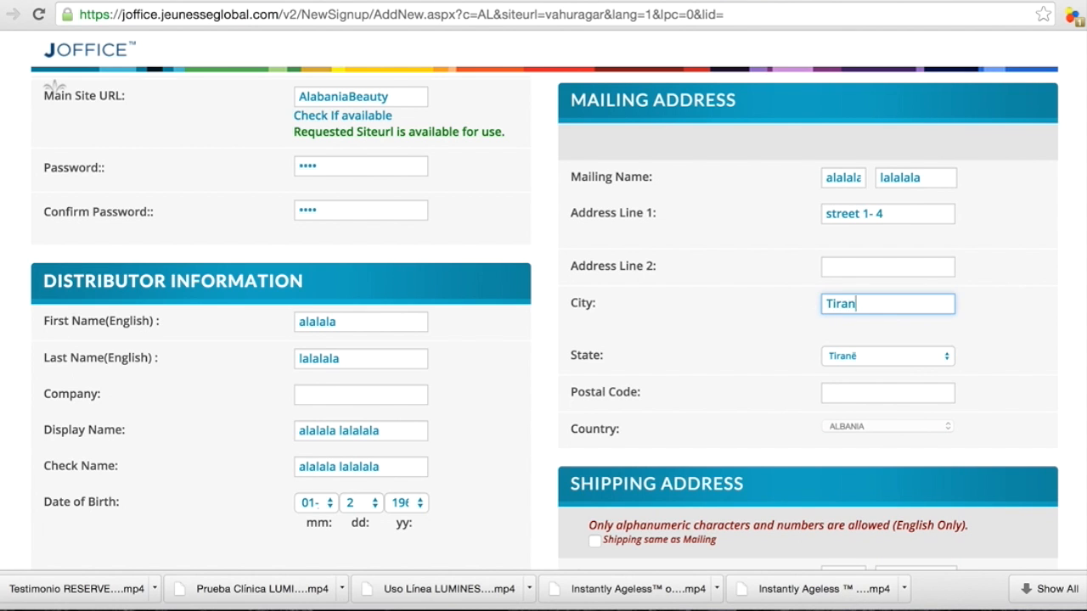
left_click(888, 357)
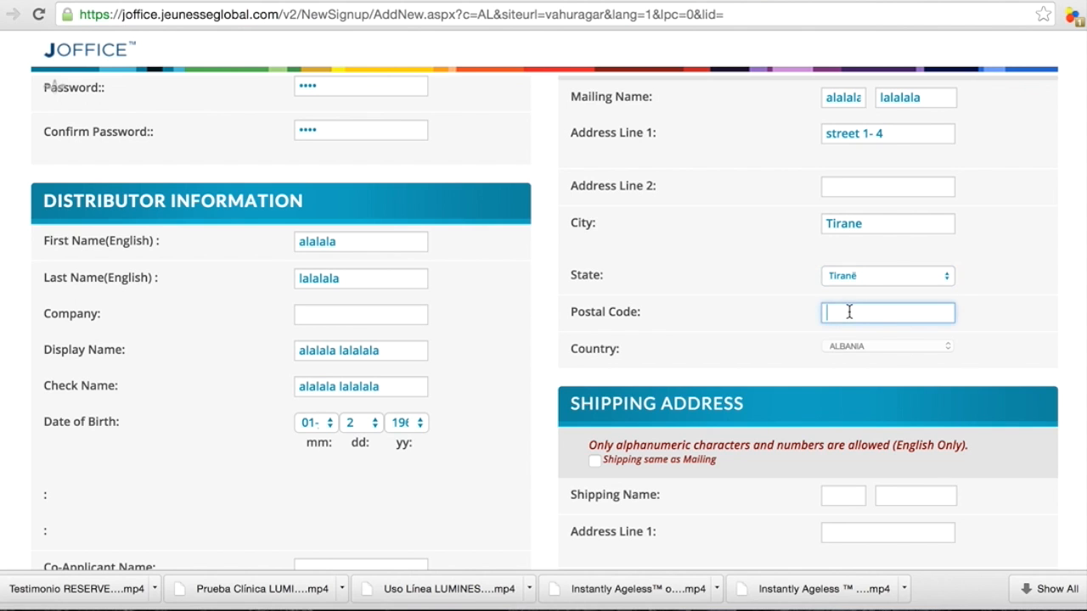
type("17263")
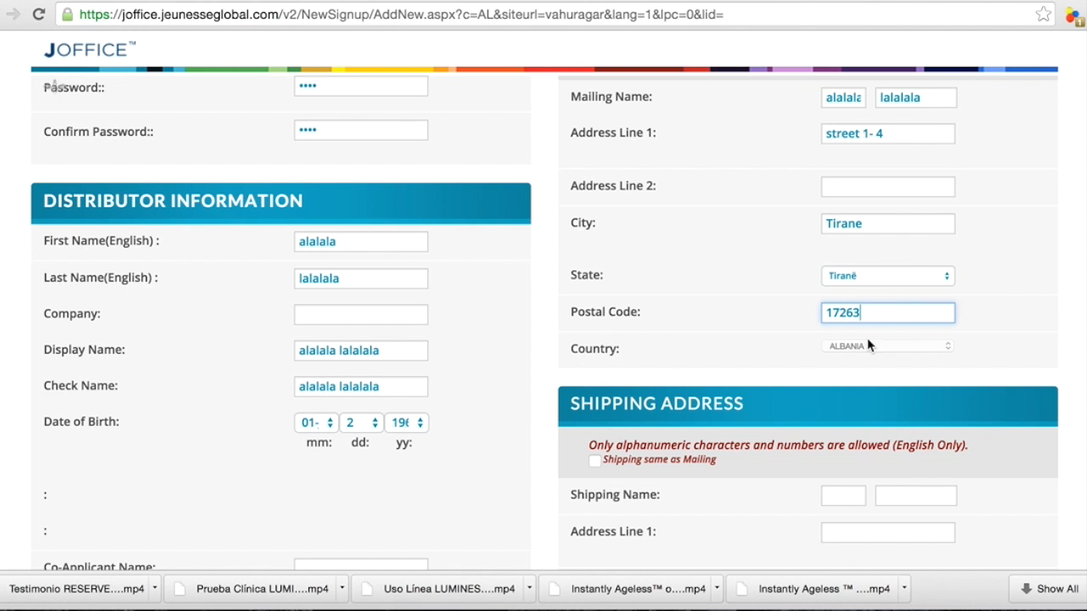
- Copy the mailing address into Shipping Address and scroll toward Distributor Information
scroll("down", 3)
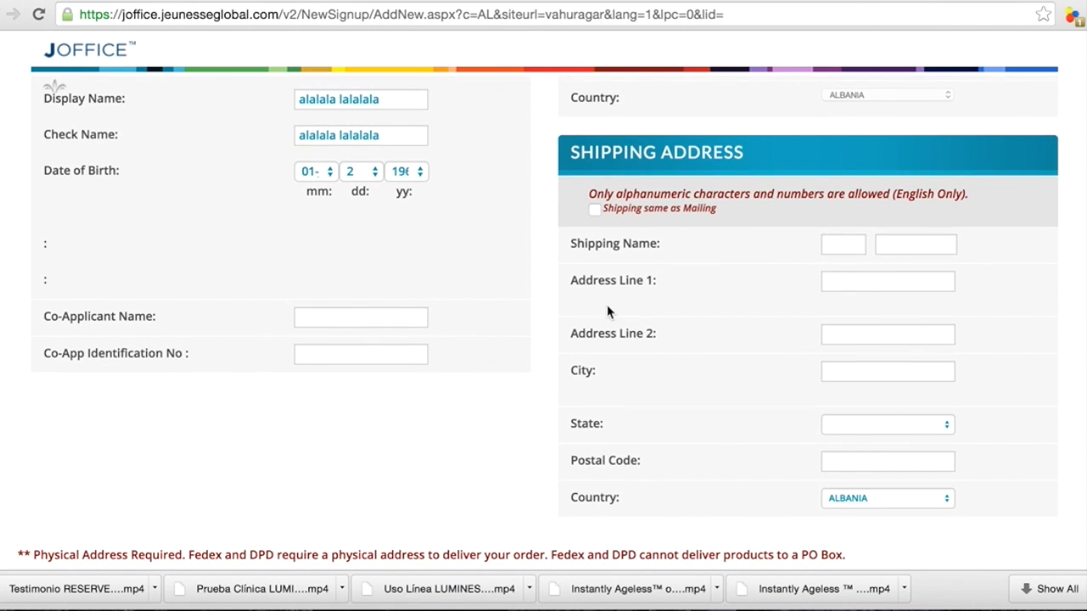
mouse_move(594, 216)
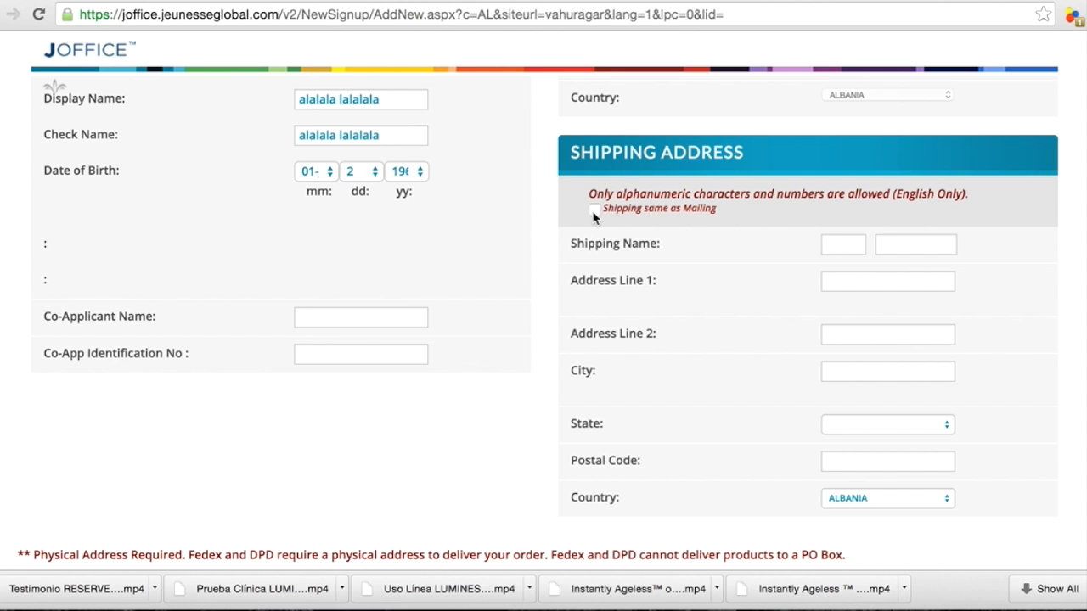
left_click(593, 209)
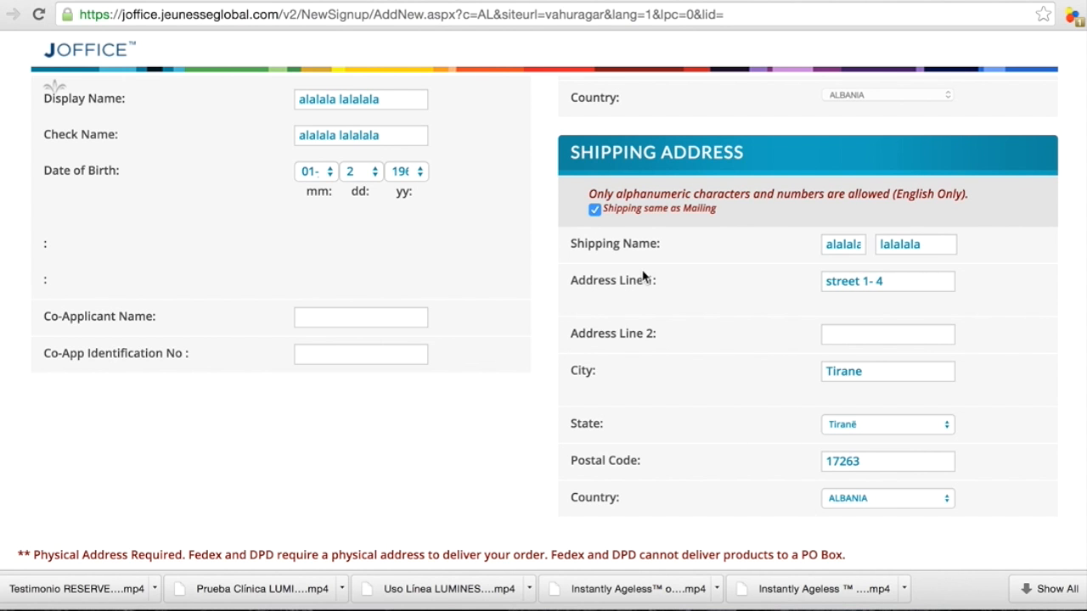
scroll("up", 3)
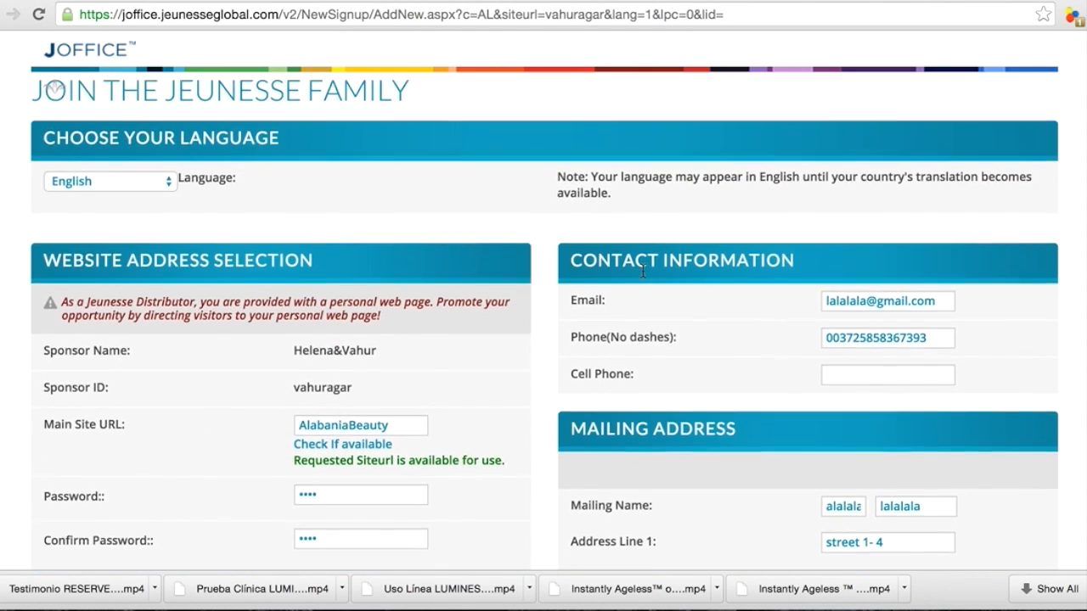
scroll("down", 3)
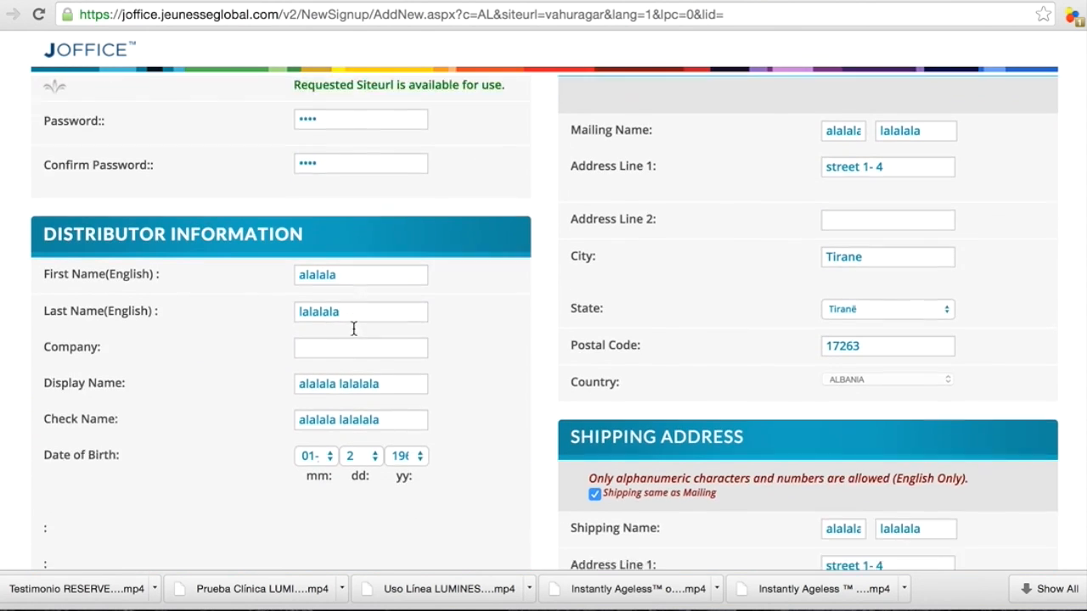
scroll("down", 3)
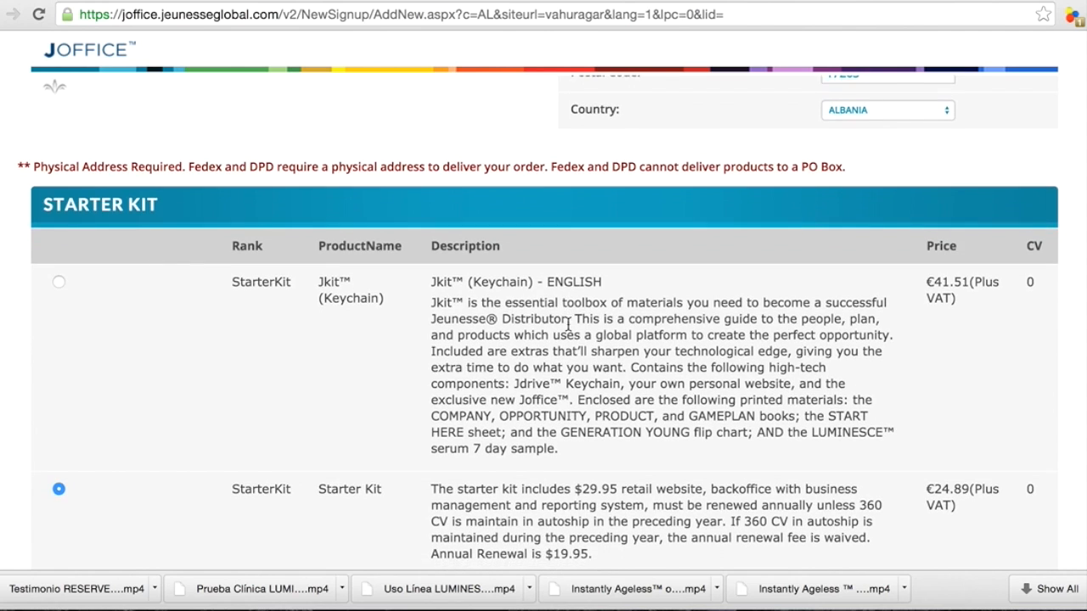
- Scroll to the starter kits and try the Jkit (Keychain) option
scroll("down", 3)
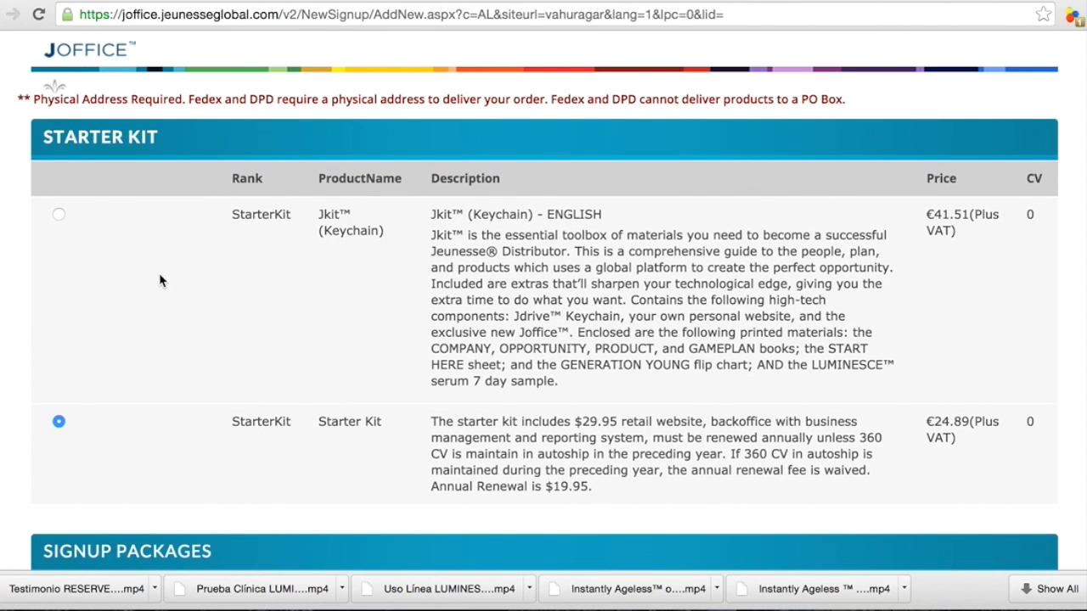
mouse_move(241, 344)
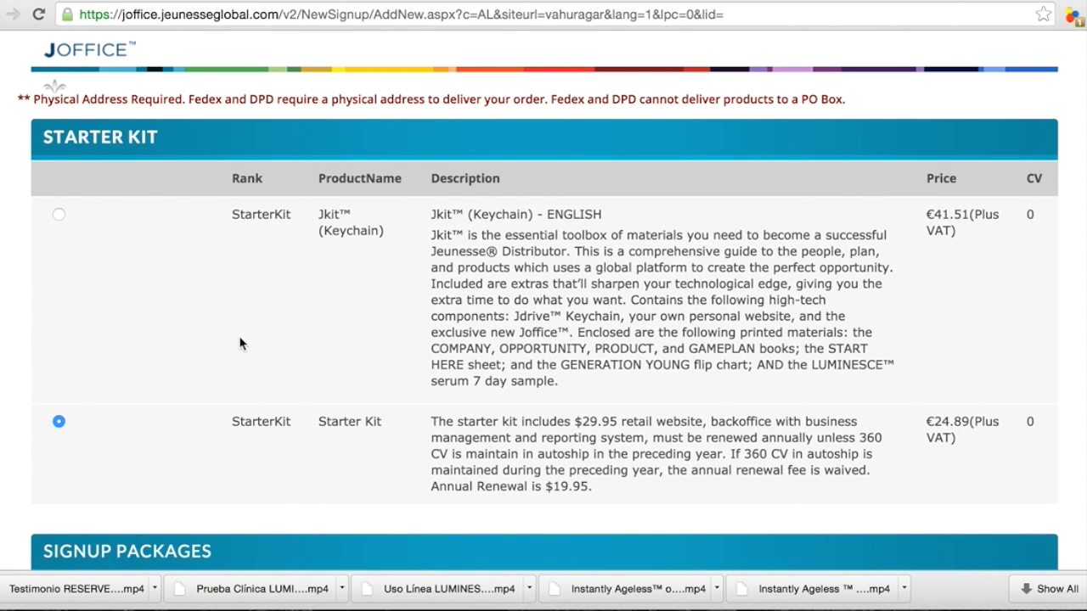
scroll("down", 3)
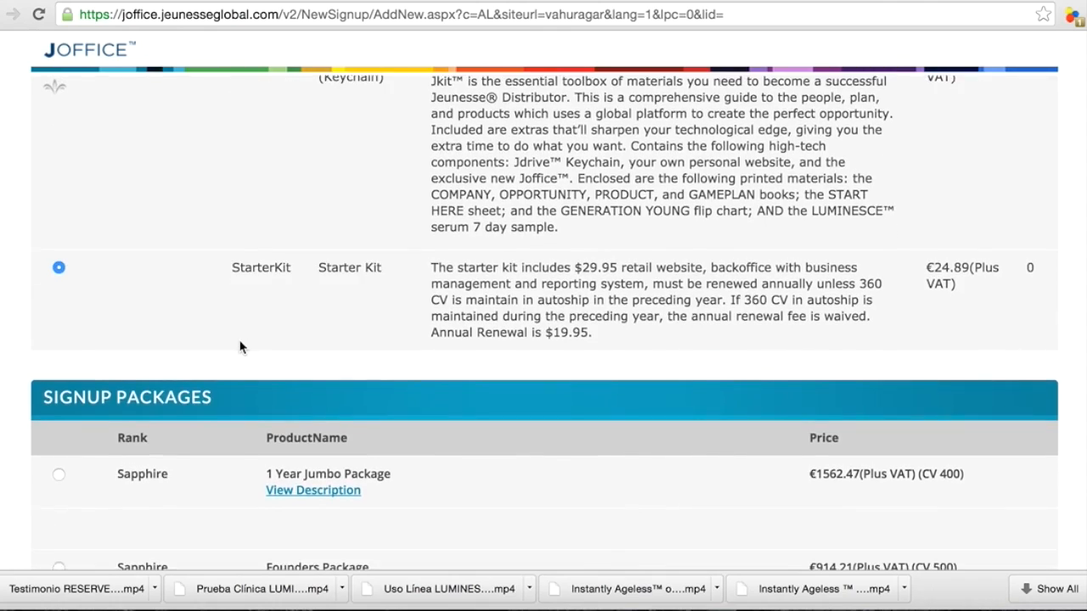
scroll("down", 3)
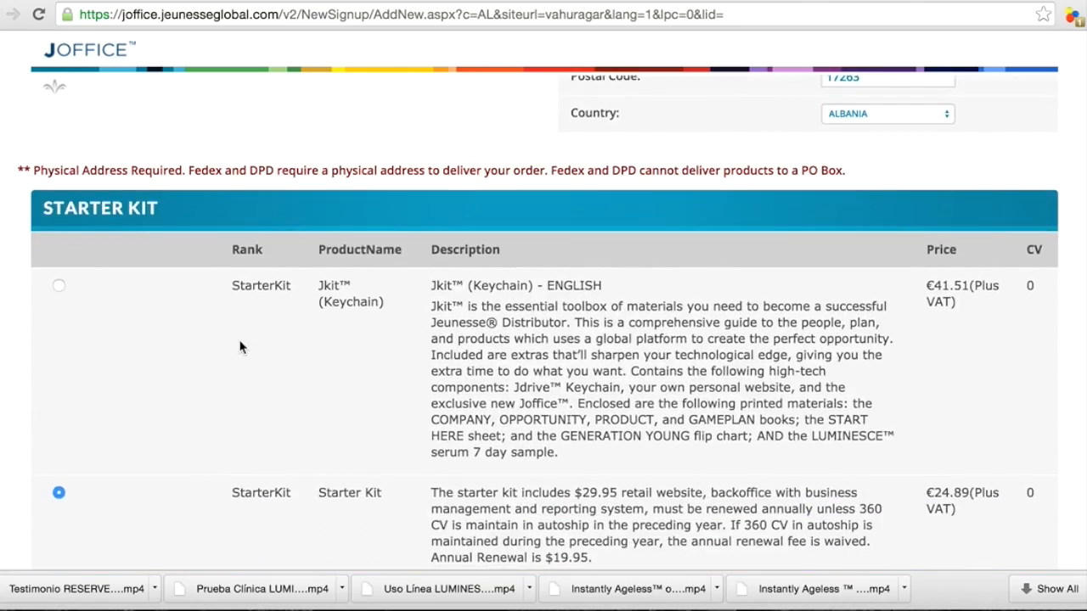
scroll("down", 3)
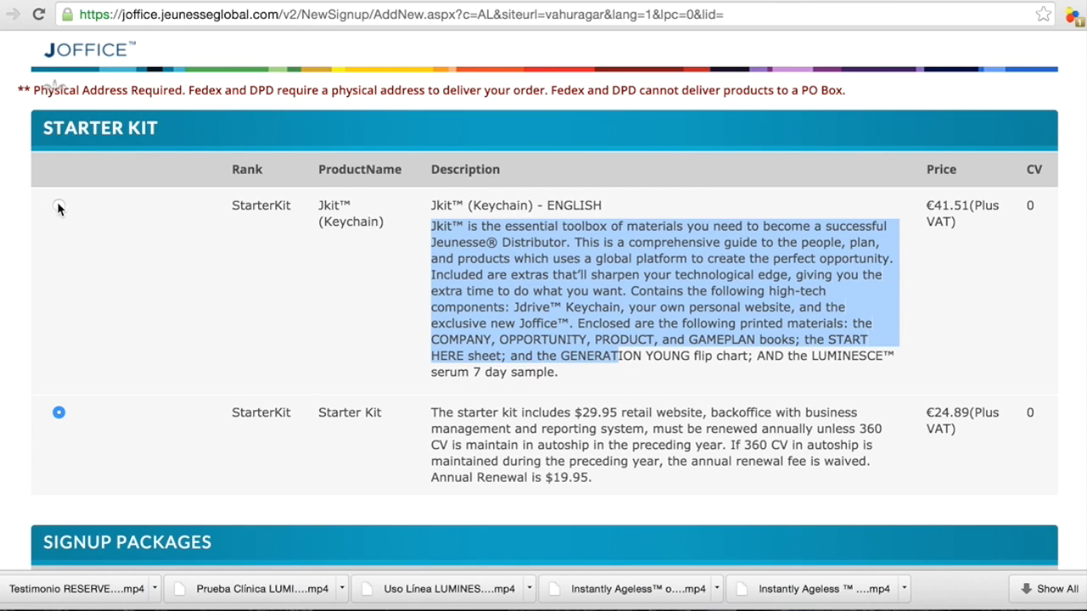
left_click(58, 206)
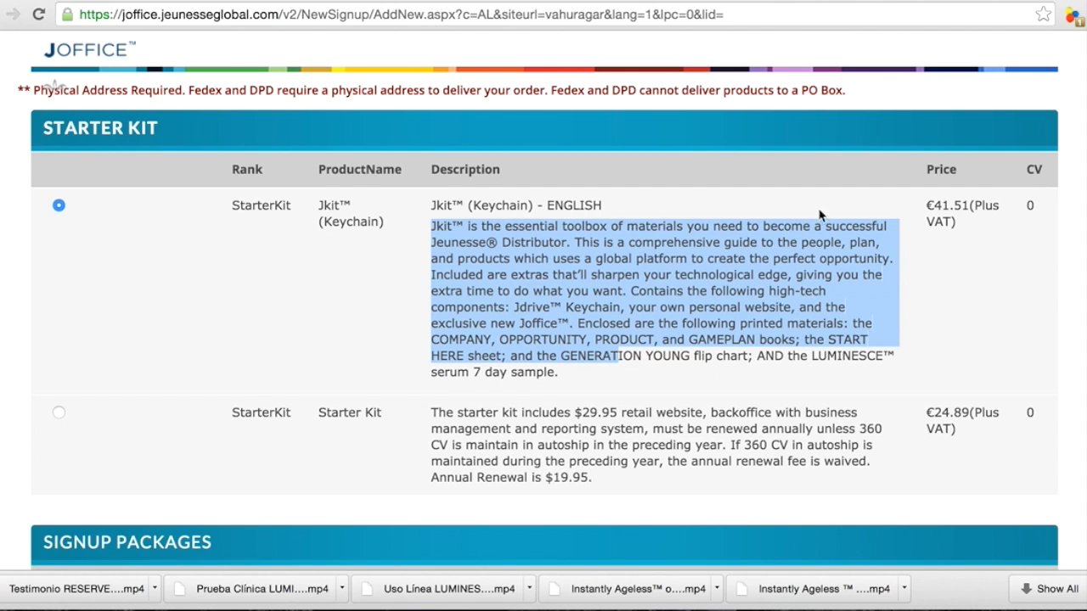
mouse_move(609, 357)
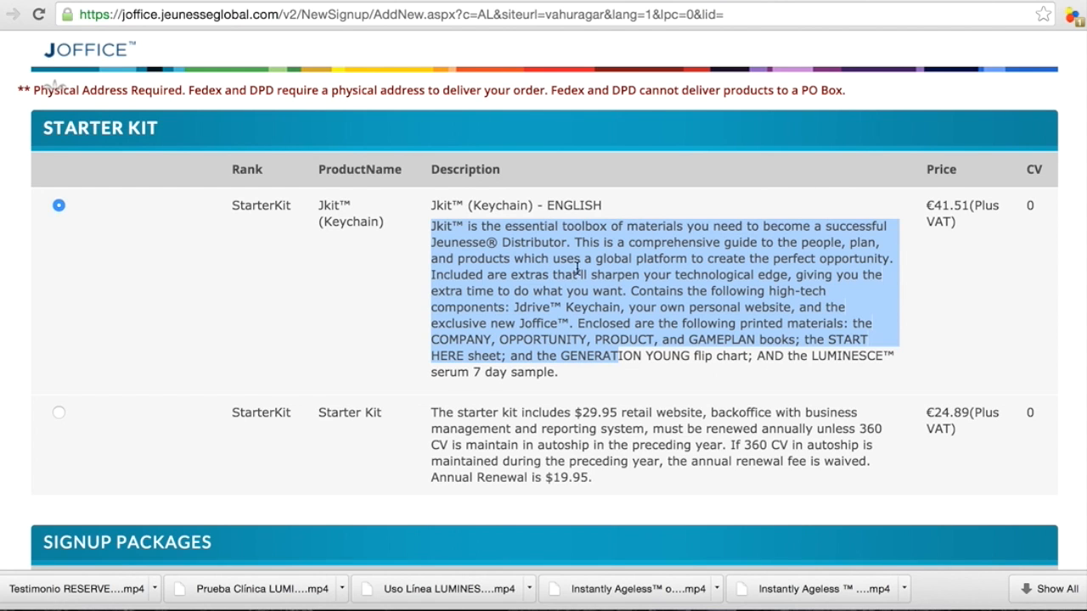
mouse_move(429, 219)
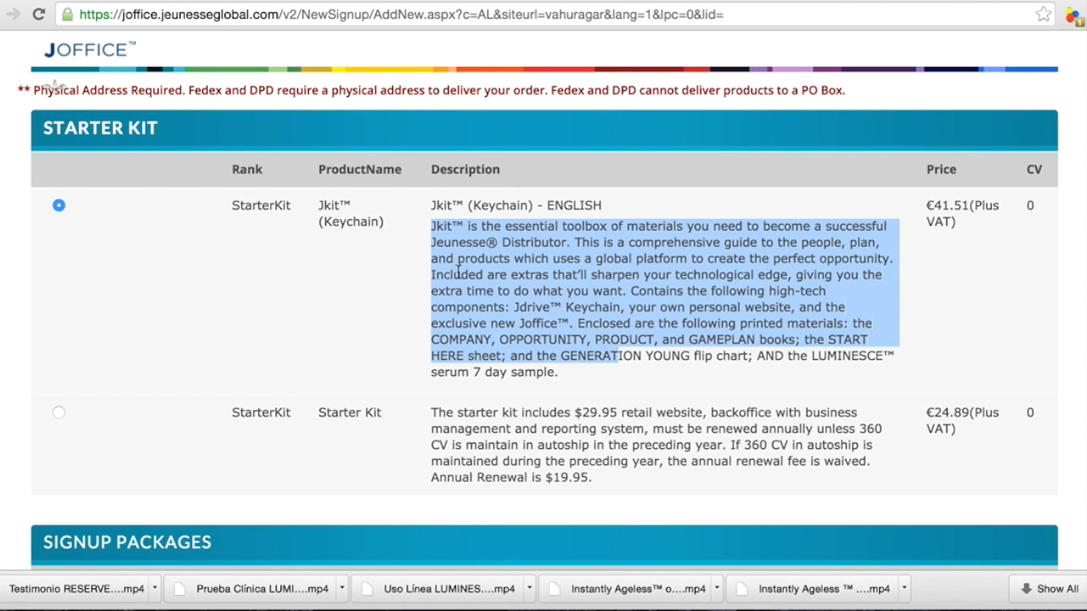
mouse_move(60, 411)
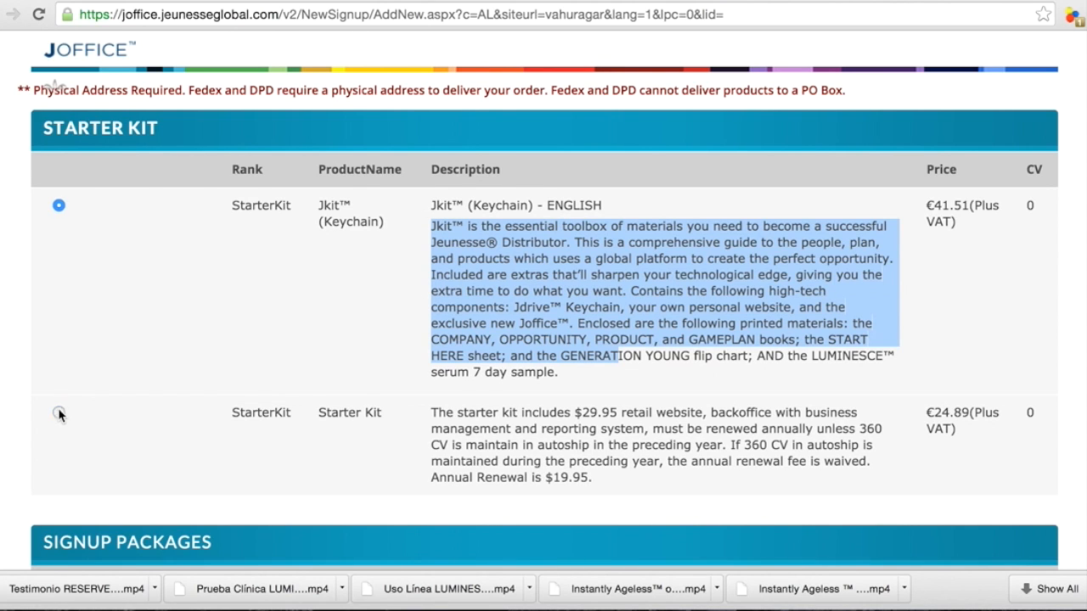
- Reselect the €24.89 Starter Kit and scroll down to Signup Packages
left_click(57, 413)
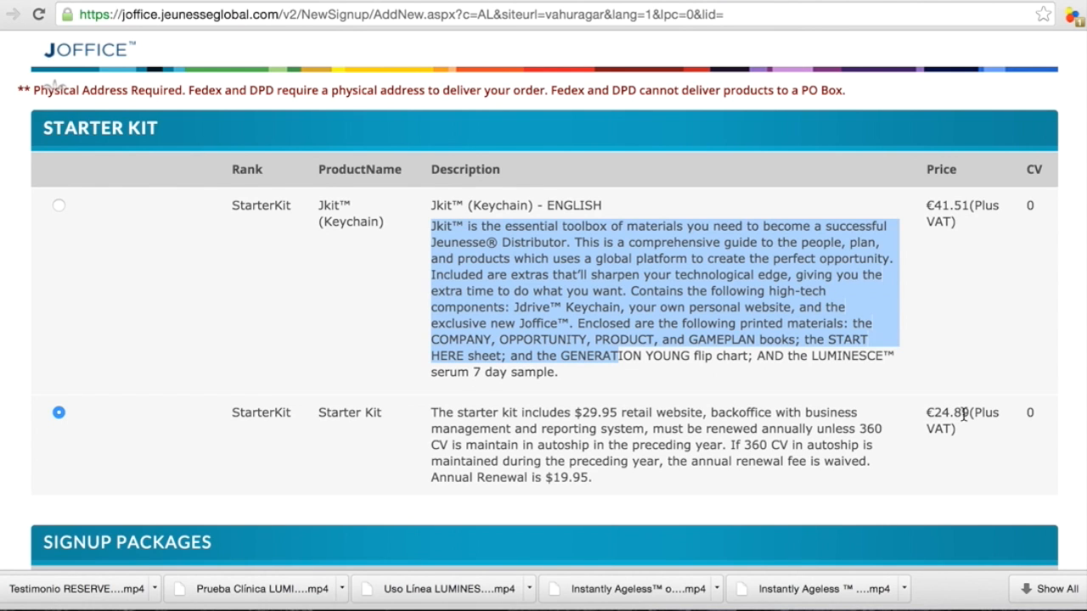
mouse_move(916, 412)
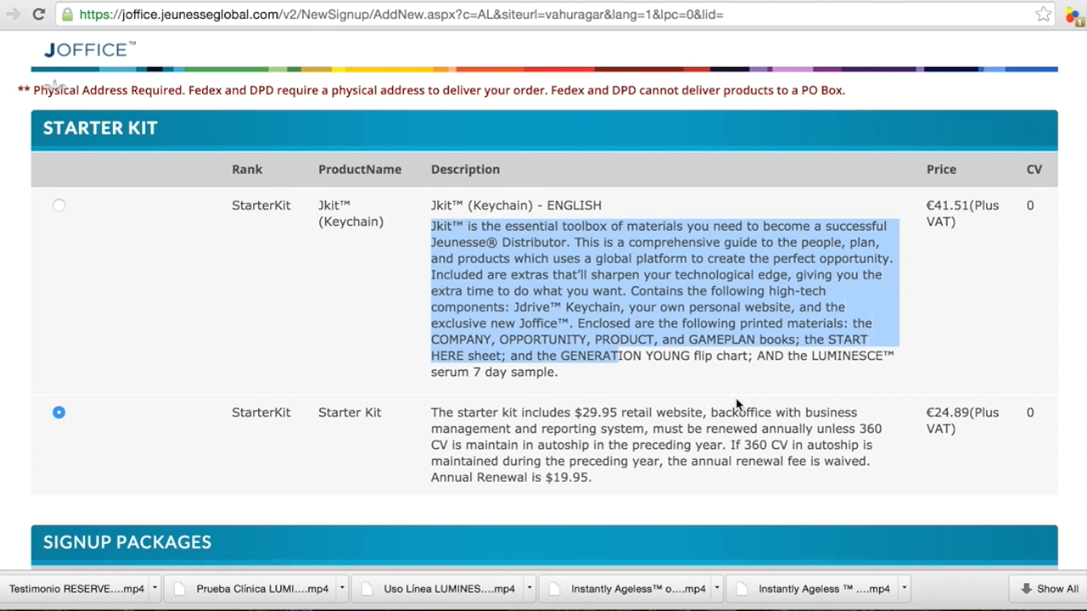
mouse_move(733, 402)
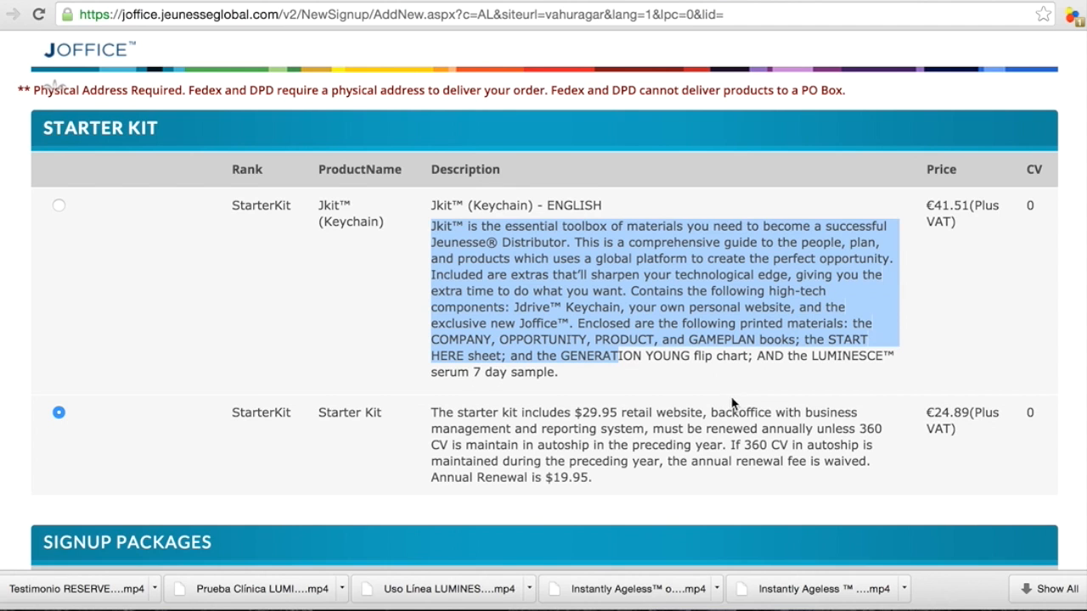
scroll("down", 3)
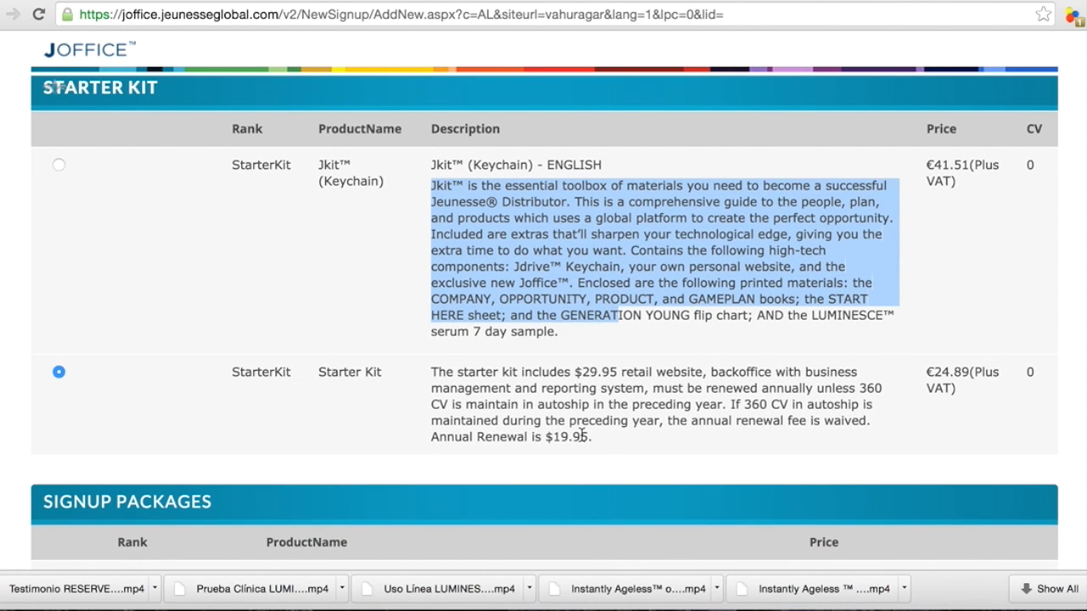
scroll("down", 3)
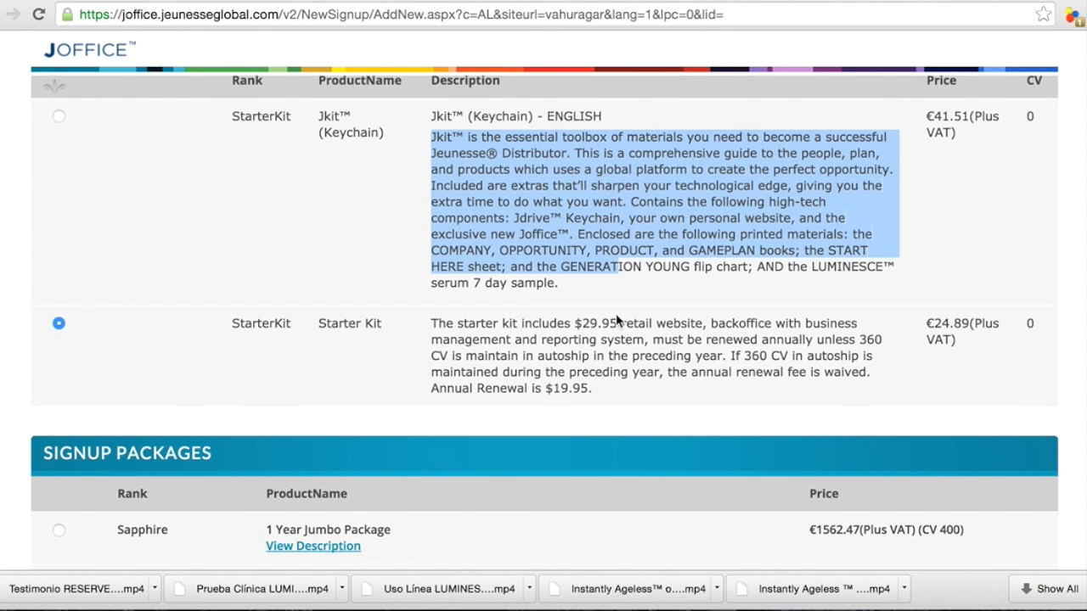
scroll("down", 3)
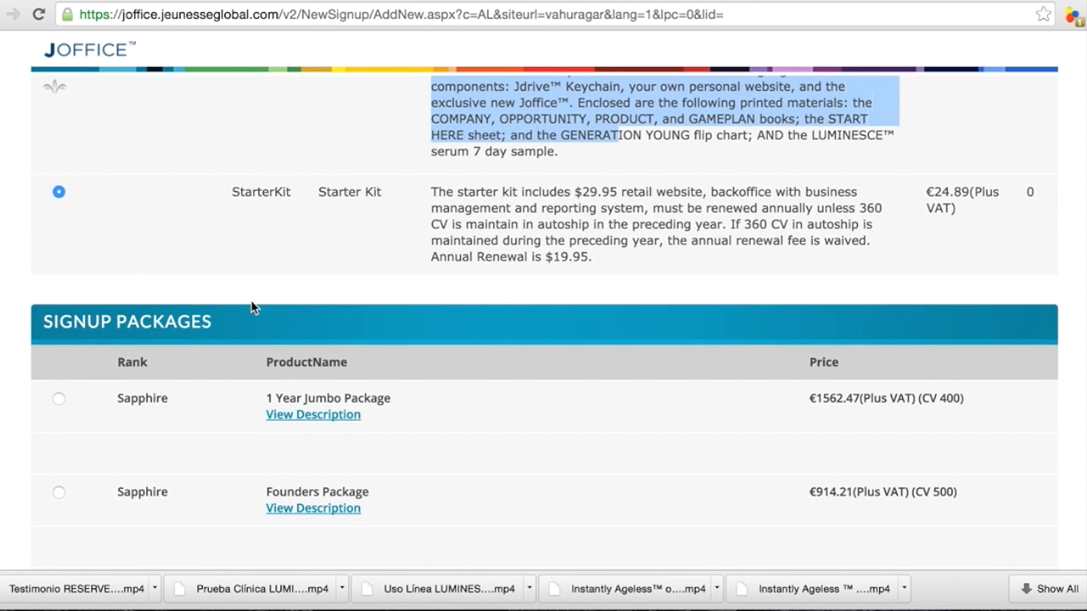
- Expand the Founders Package description listing its LUMINESCE, RESERVE, FINITI and ZEN products
scroll("down", 3)
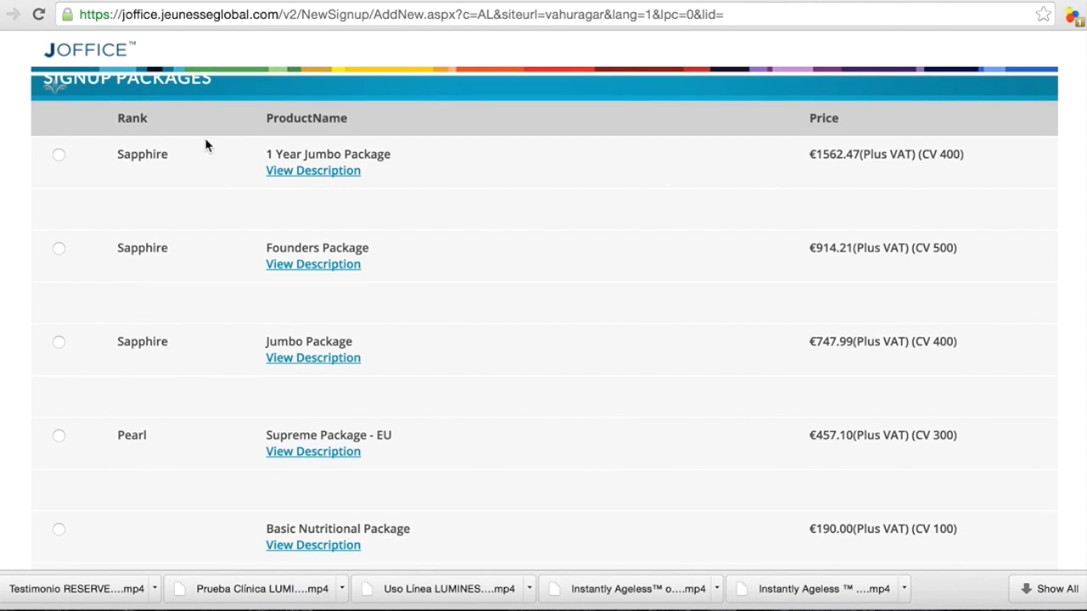
mouse_move(379, 143)
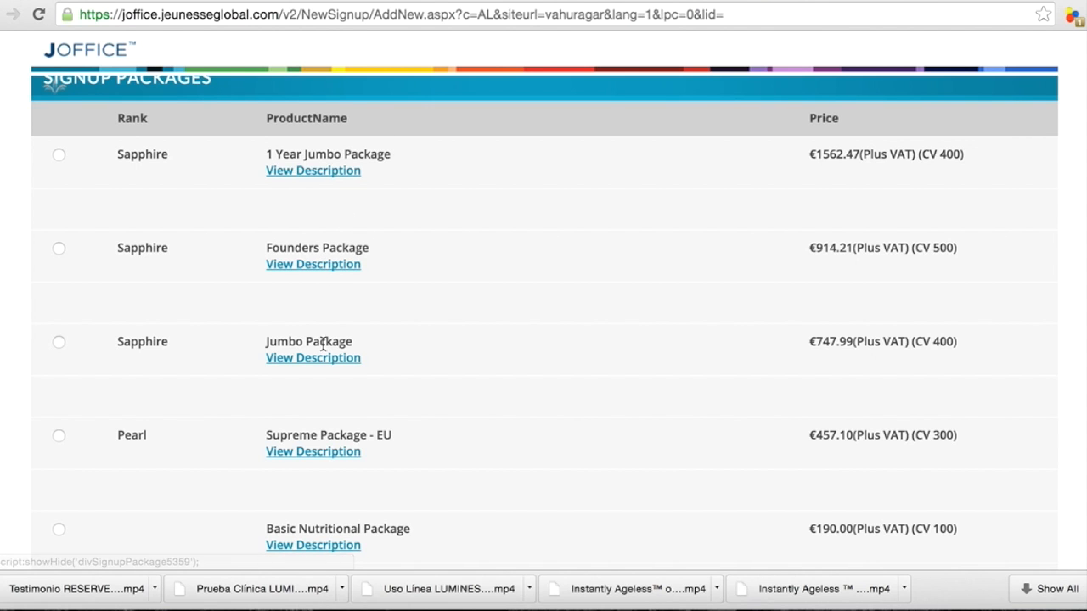
mouse_move(282, 271)
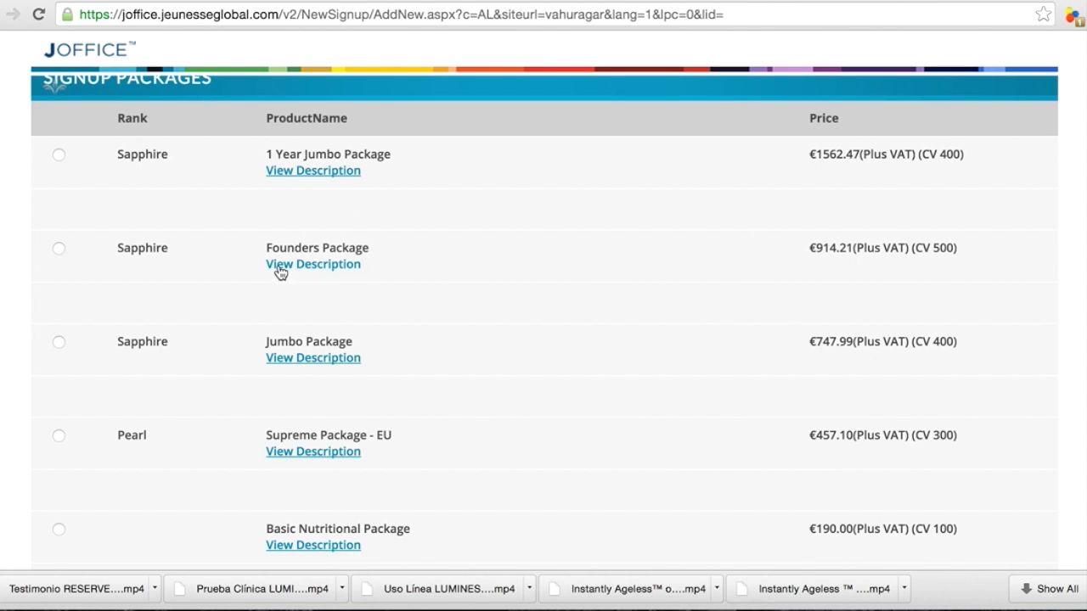
scroll("down", 3)
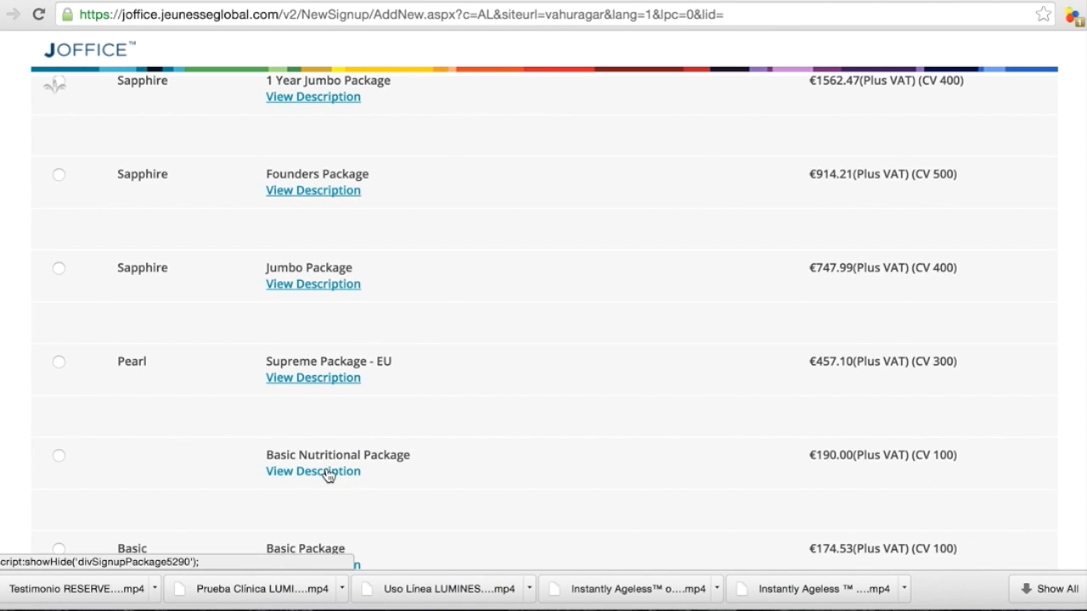
scroll("down", 3)
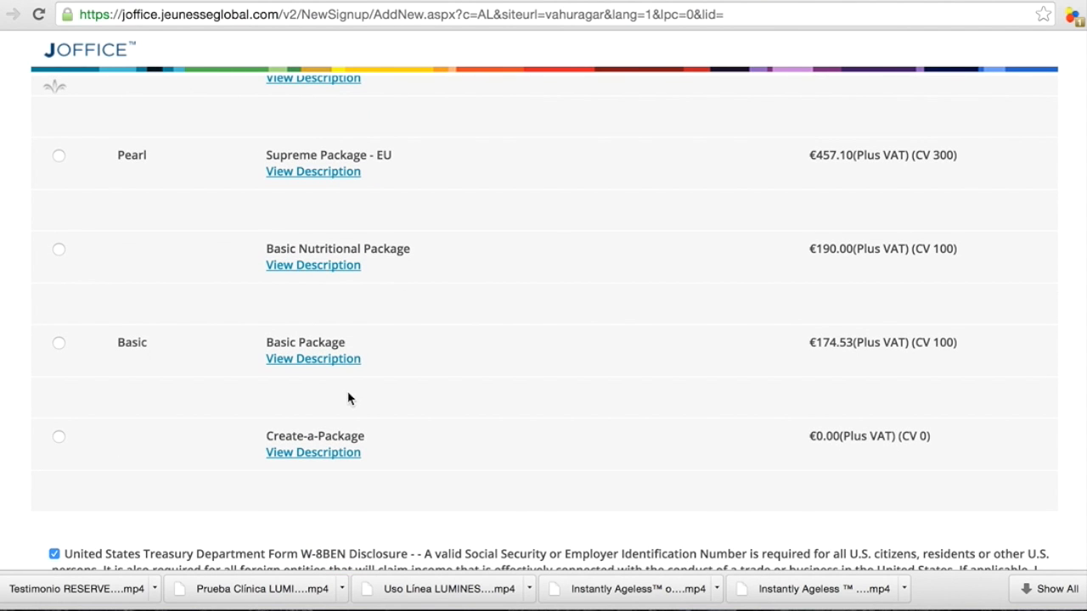
scroll("up", 3)
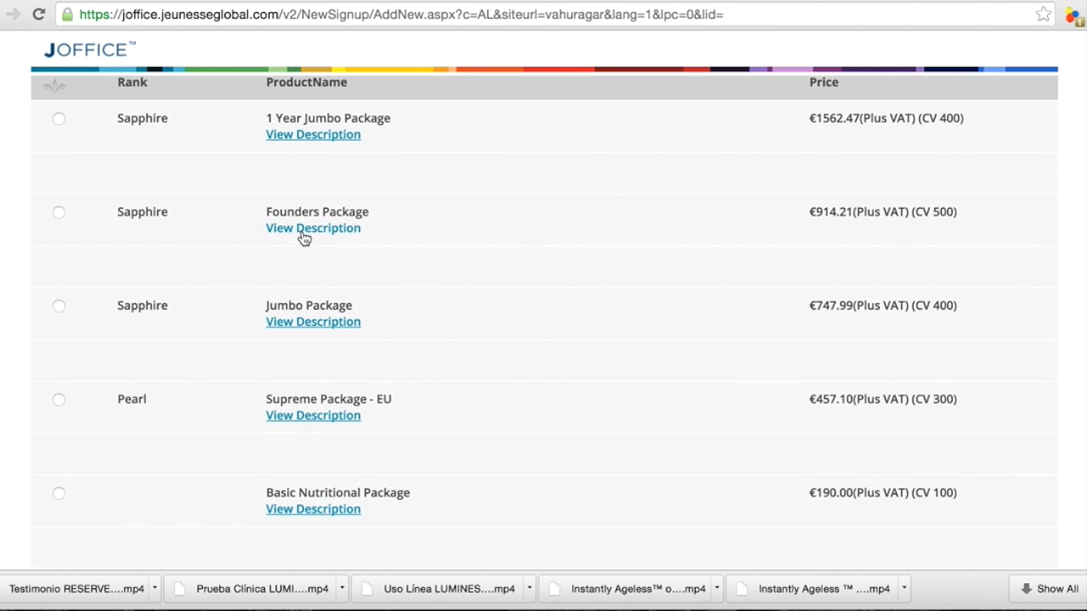
left_click(312, 227)
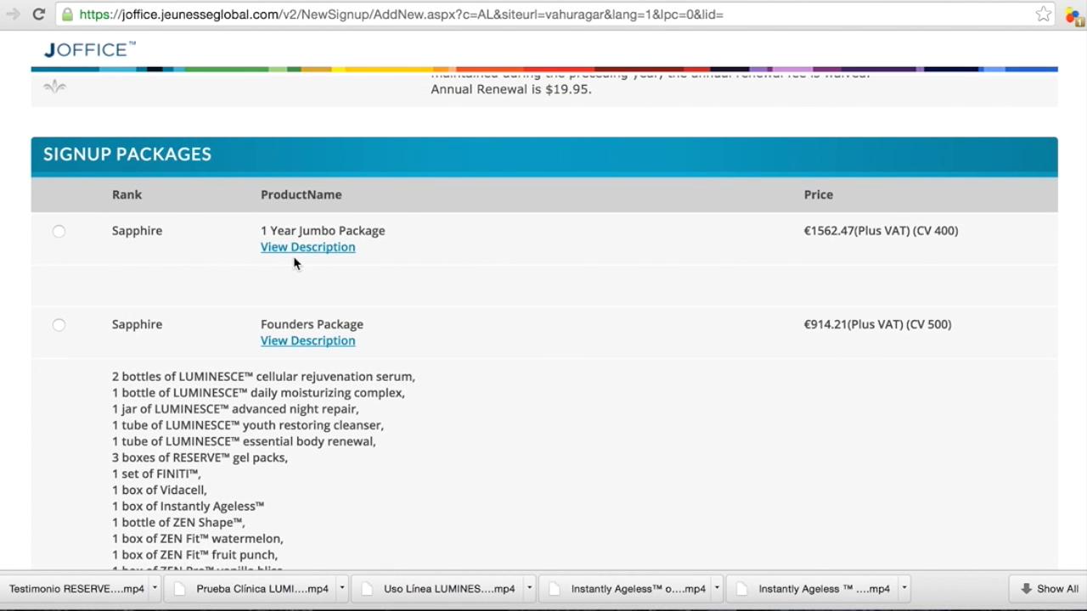
mouse_move(384, 347)
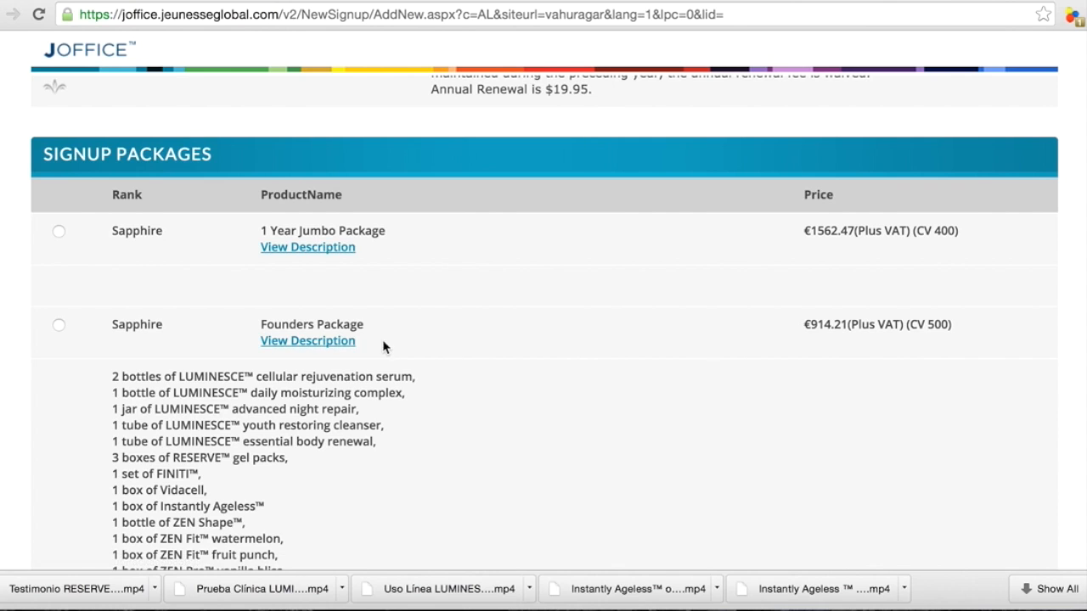
mouse_move(411, 318)
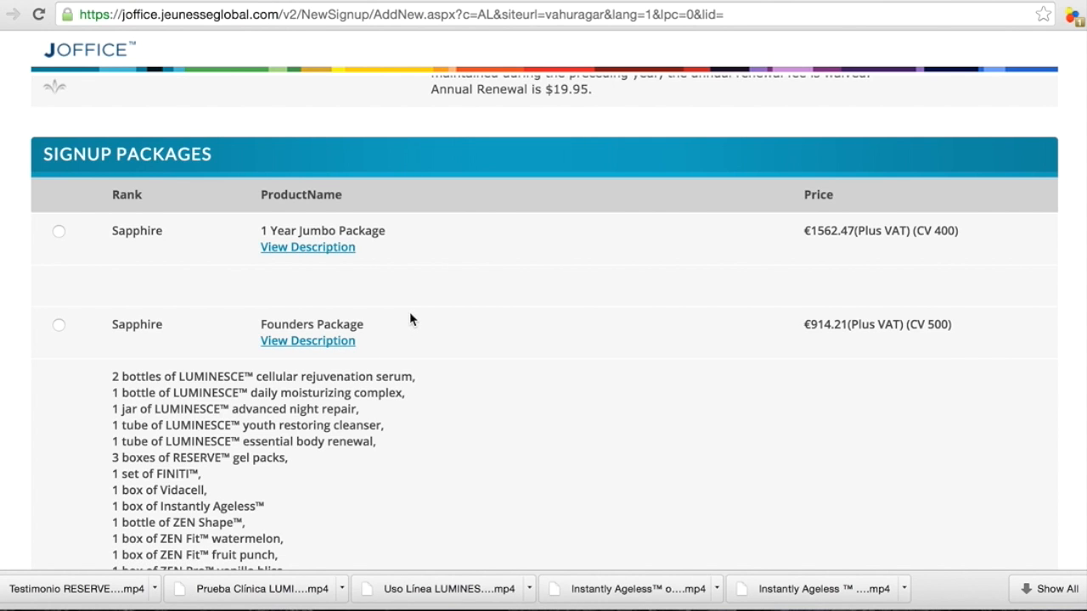
mouse_move(784, 340)
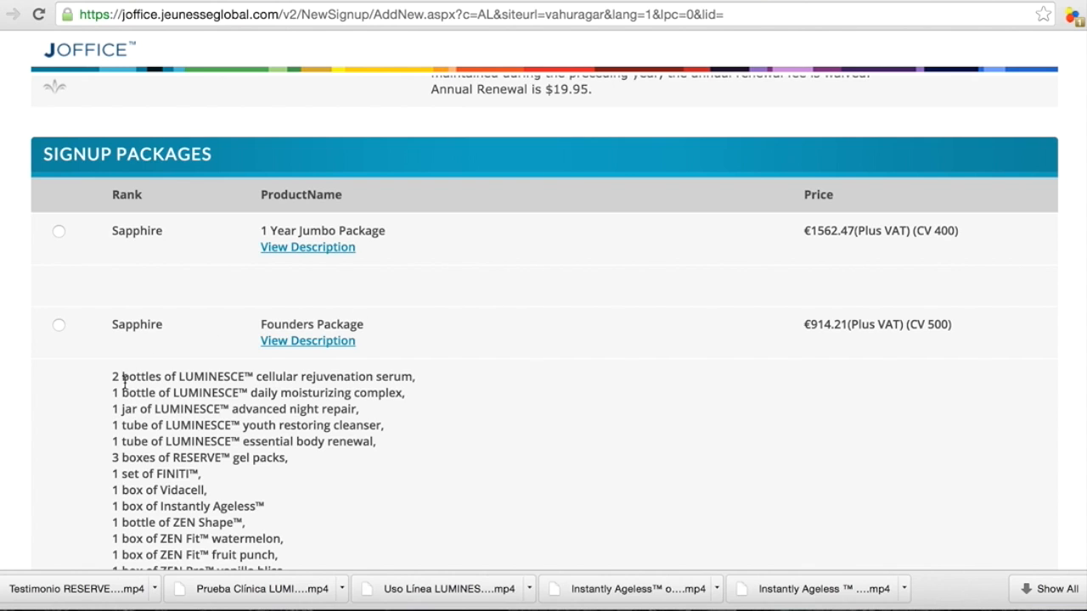
mouse_move(802, 334)
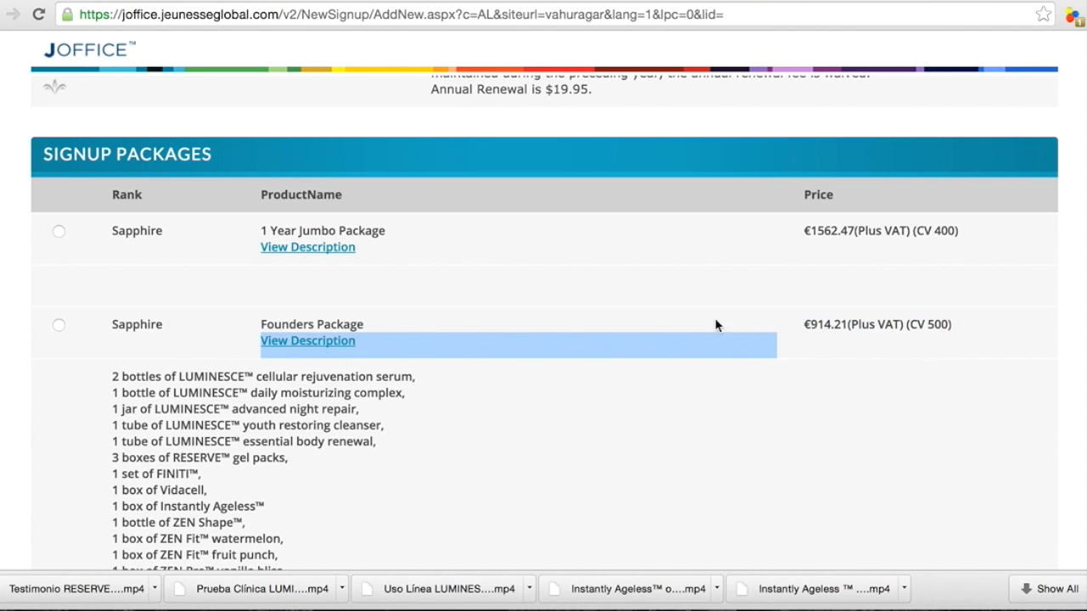
scroll("down", 3)
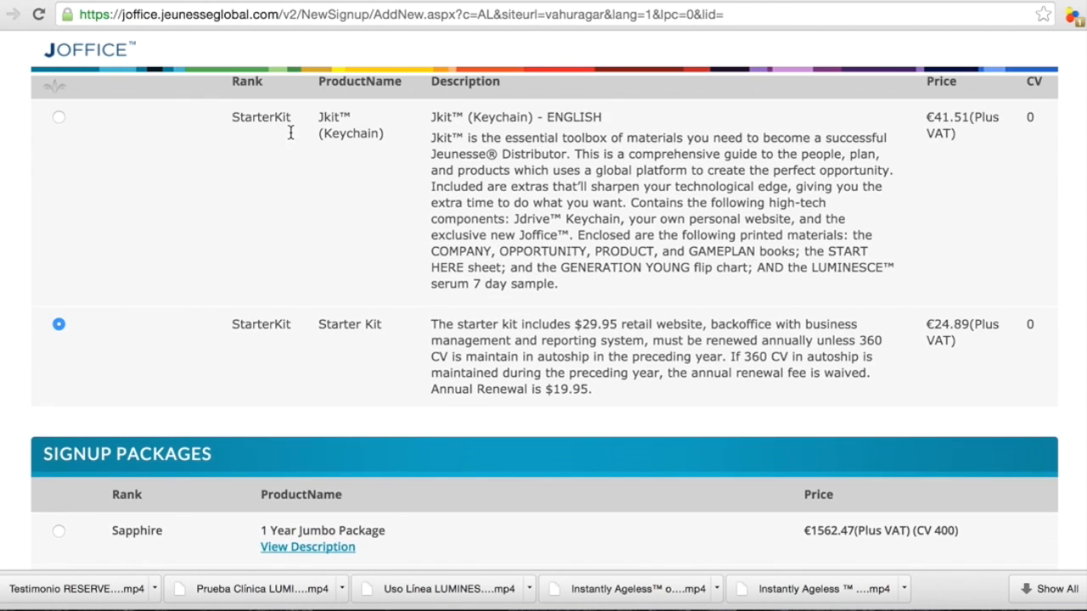
scroll("down", 3)
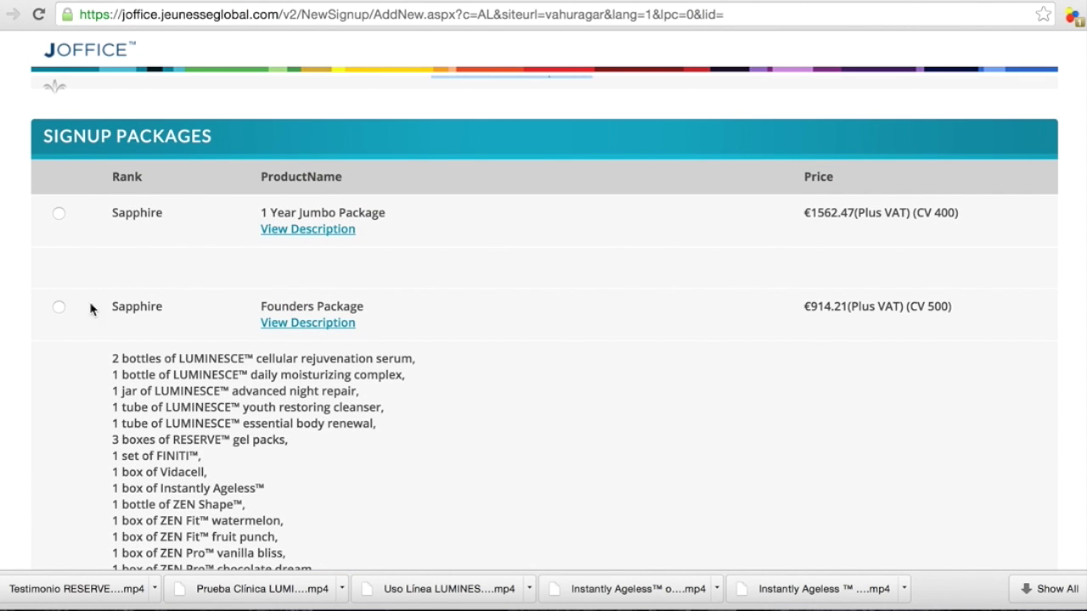
- Select the Founders Package radio button under Signup Packages
scroll("down", 3)
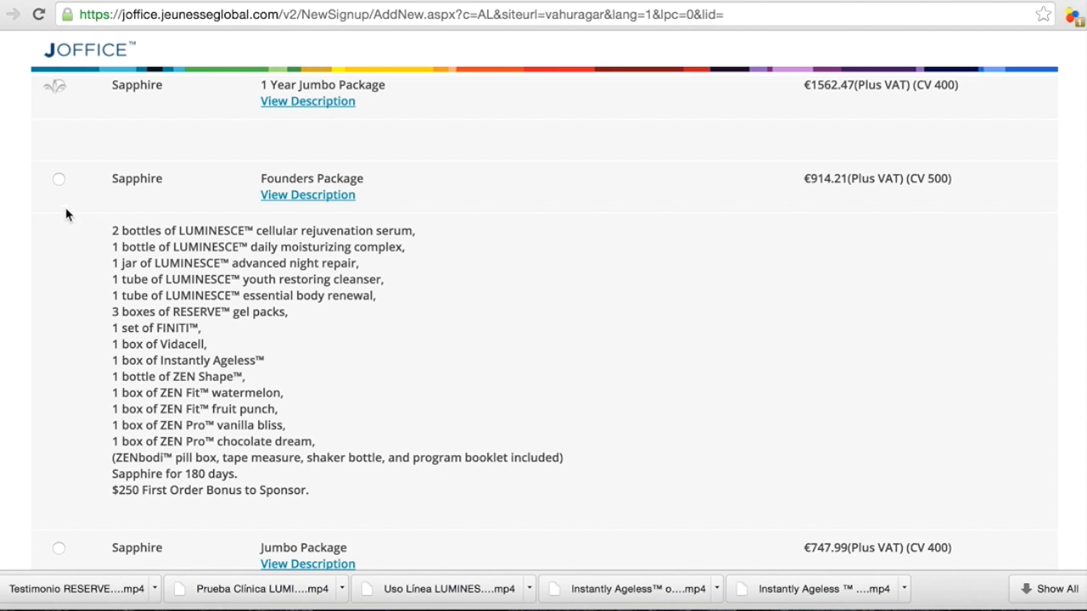
left_click(58, 179)
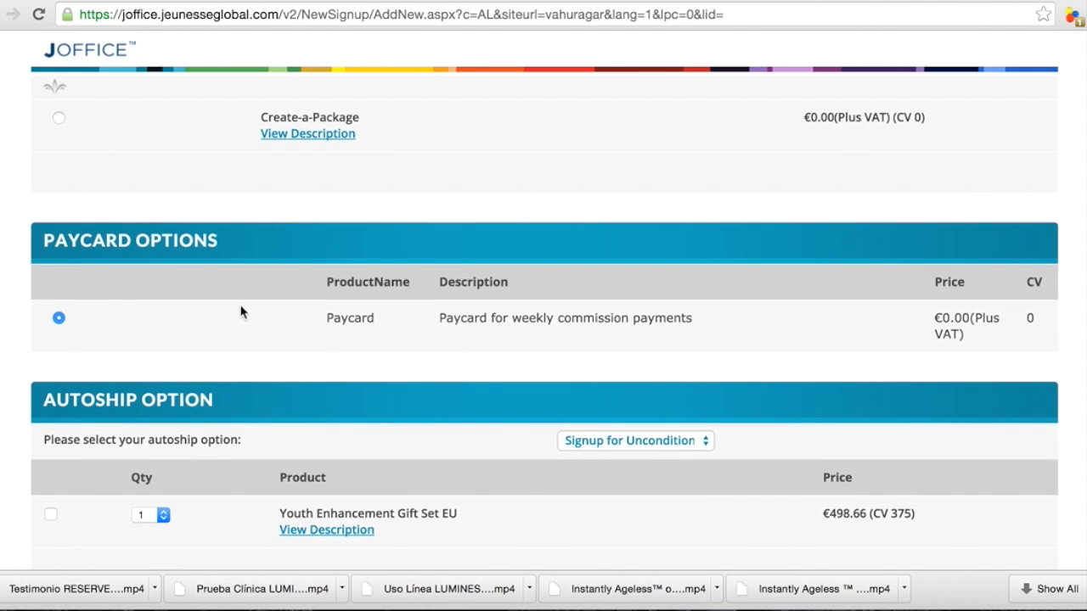
scroll("down", 3)
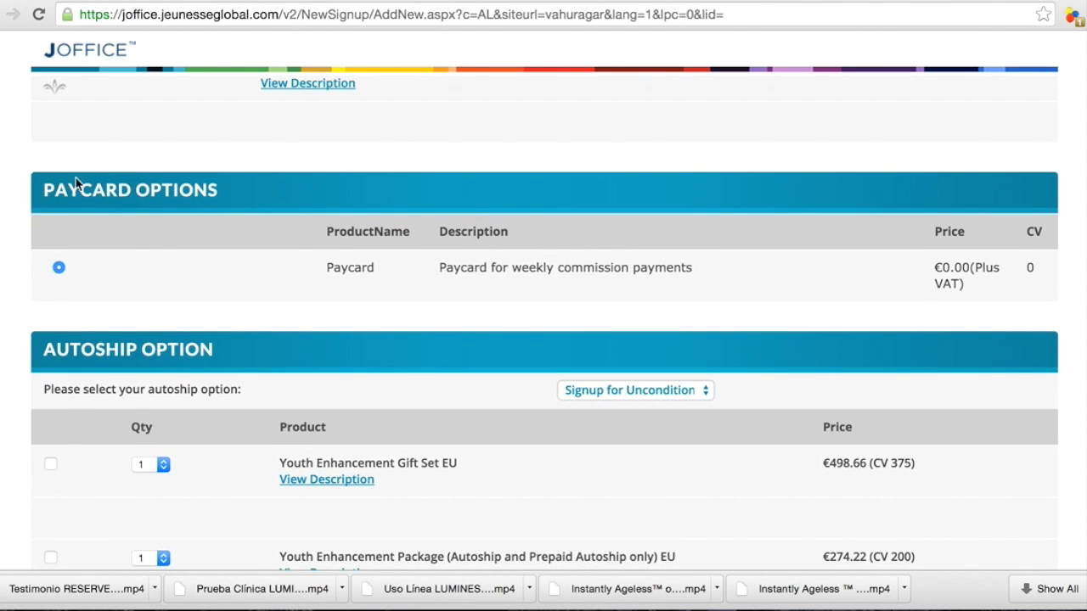
mouse_move(227, 194)
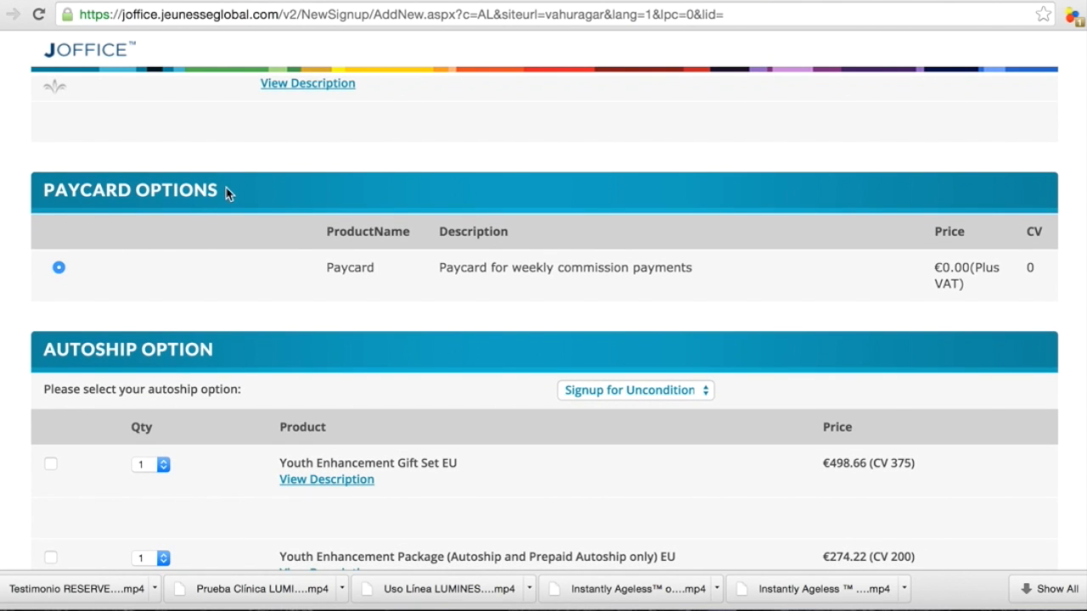
mouse_move(197, 232)
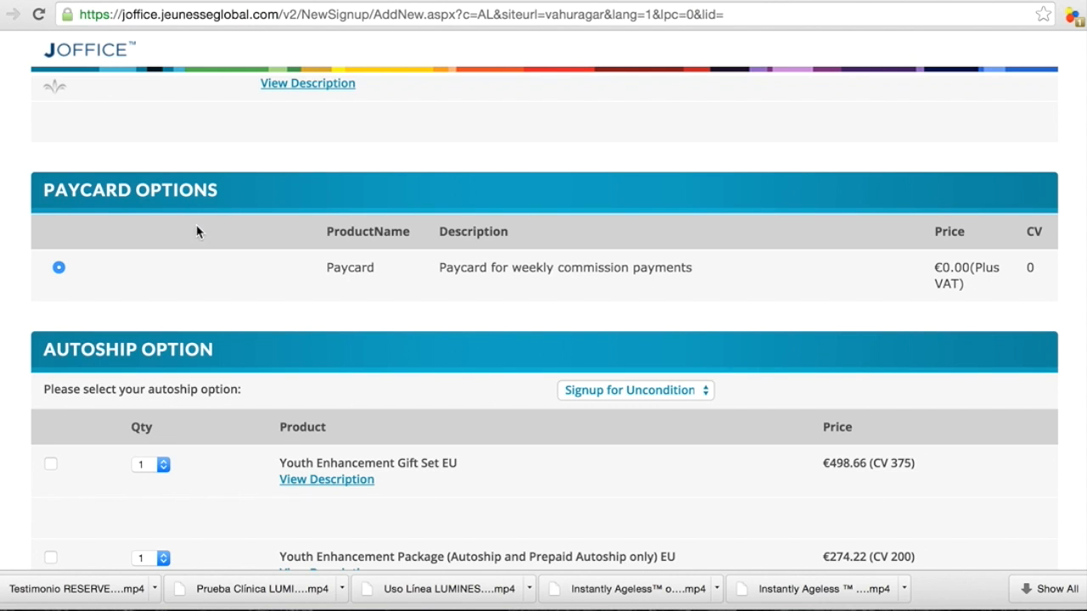
scroll("down", 3)
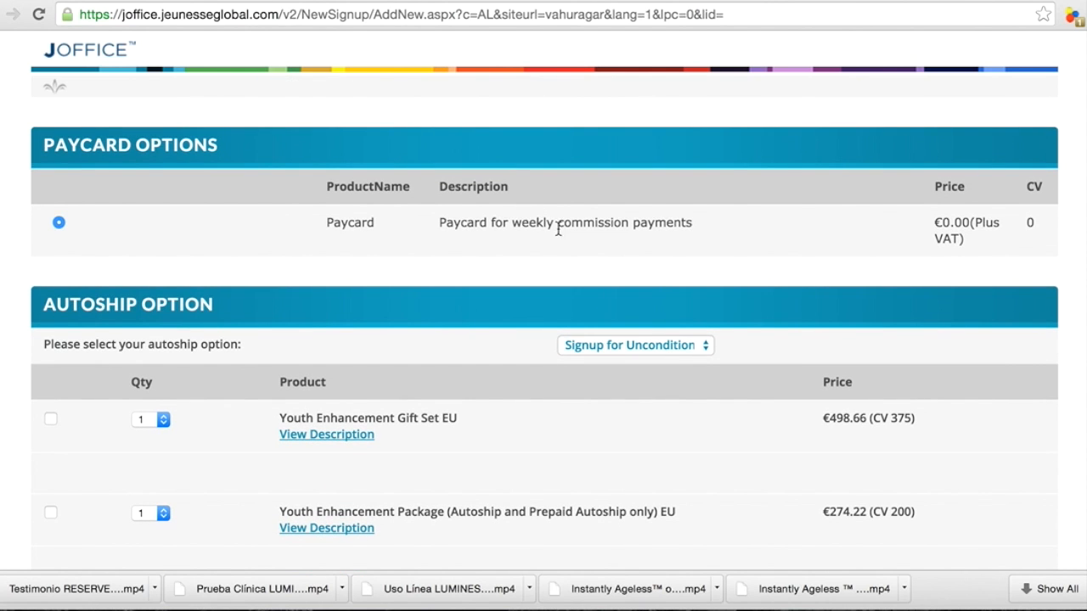
mouse_move(654, 235)
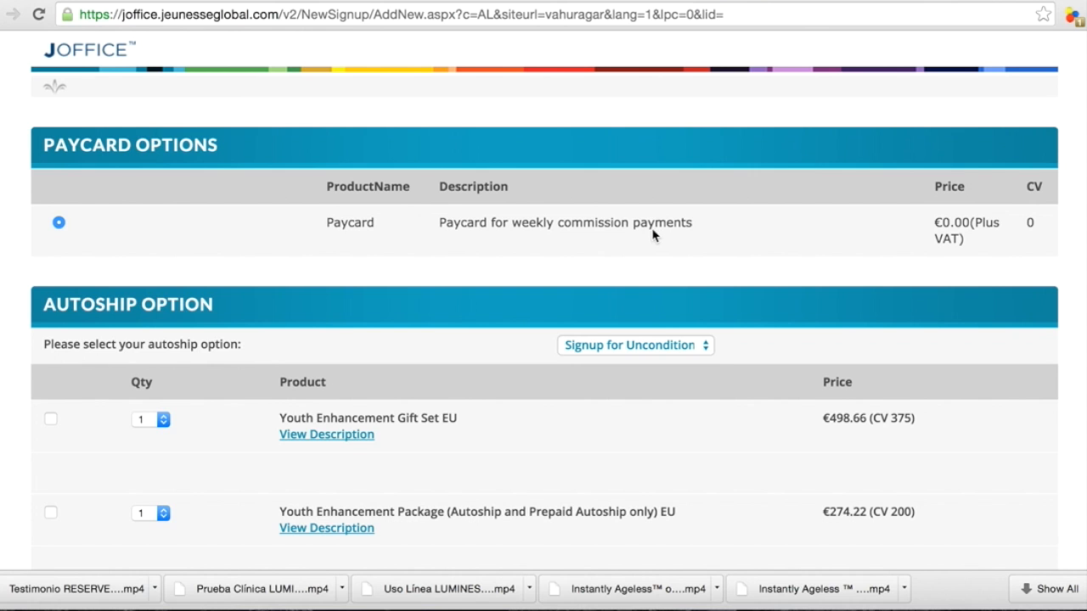
mouse_move(1050, 254)
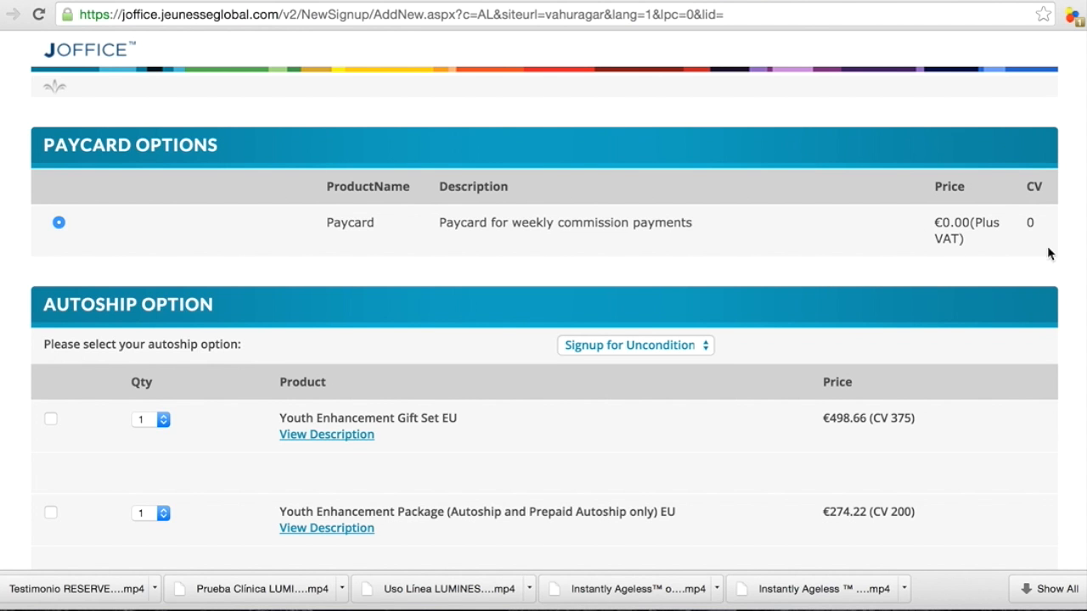
scroll("down", 3)
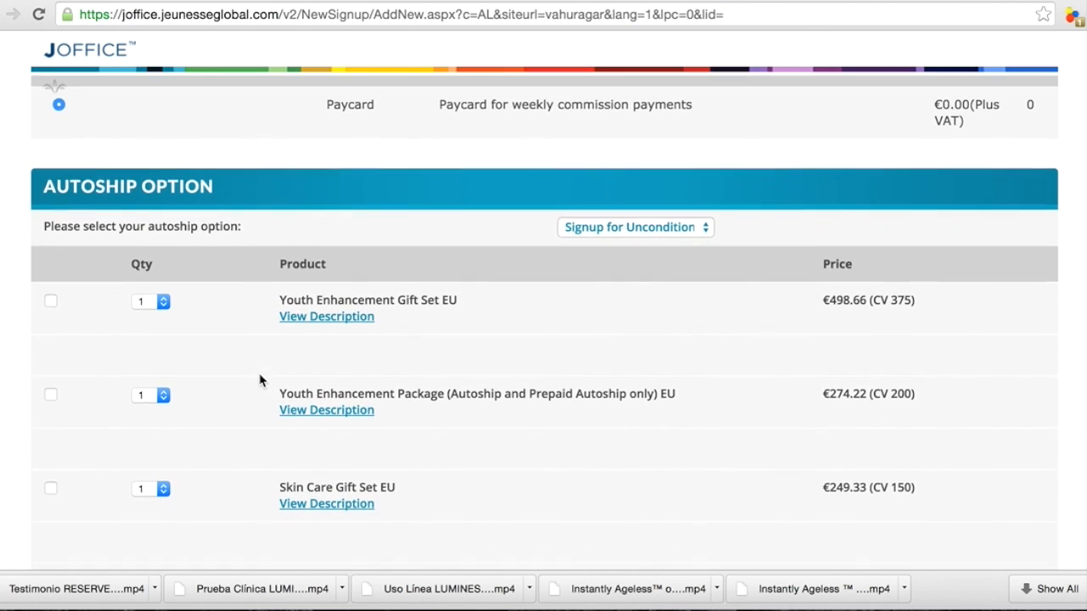
scroll("down", 3)
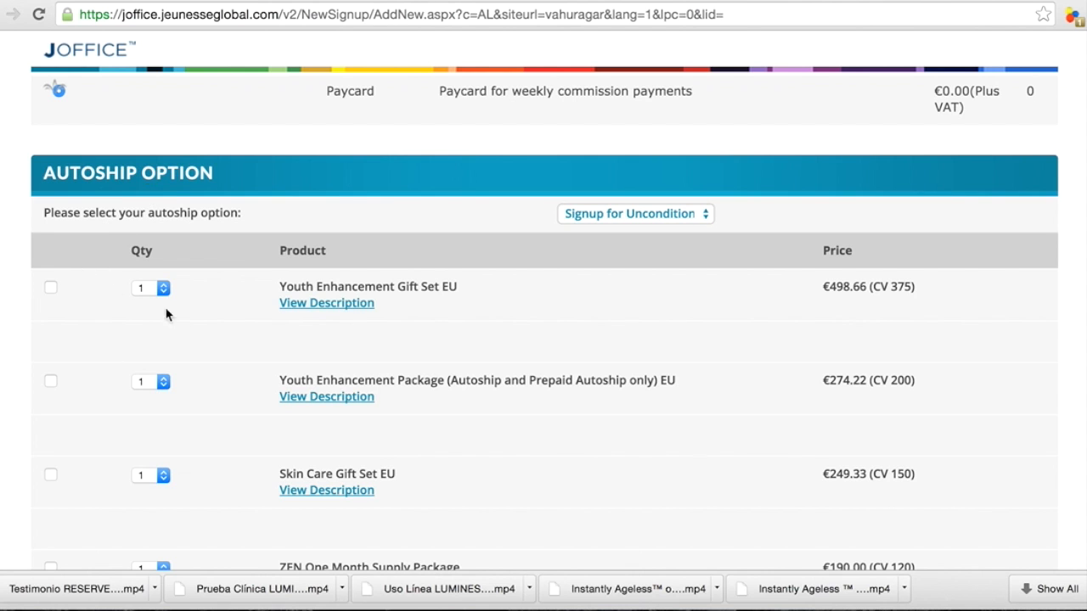
scroll("down", 3)
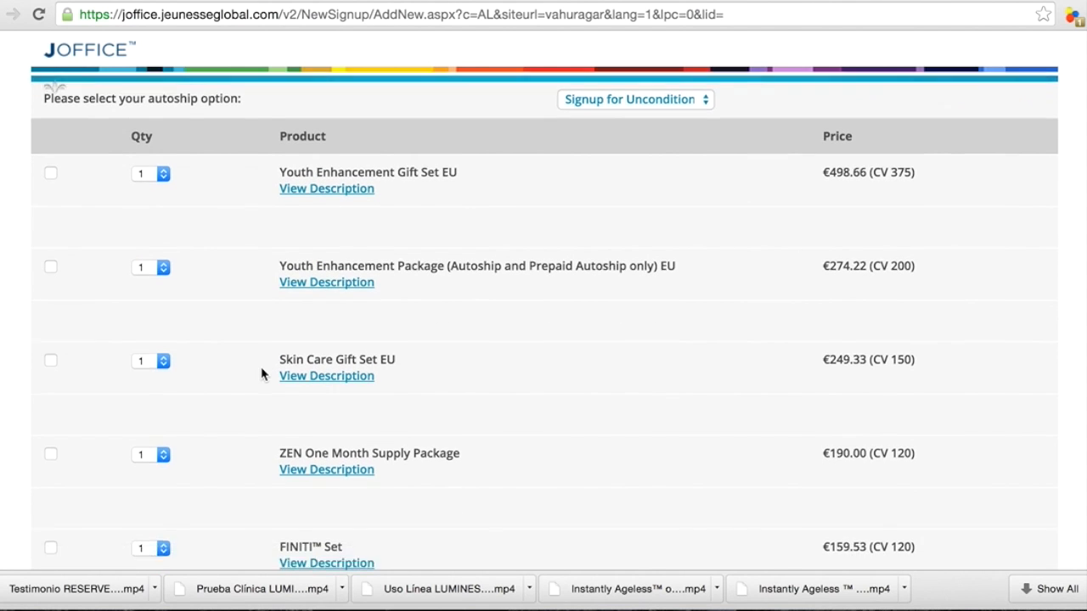
scroll("down", 3)
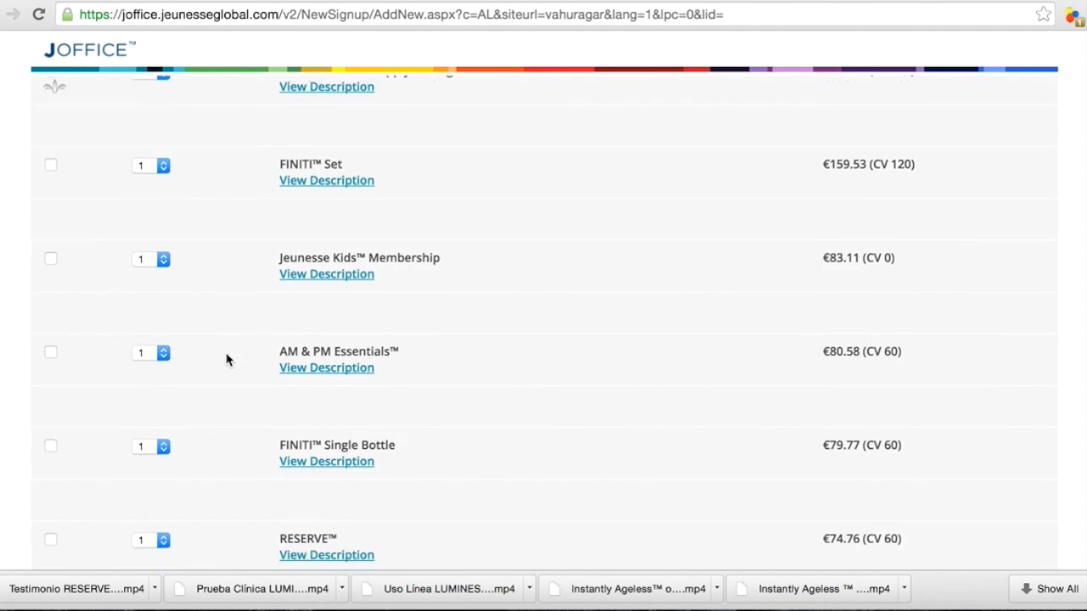
scroll("down", 3)
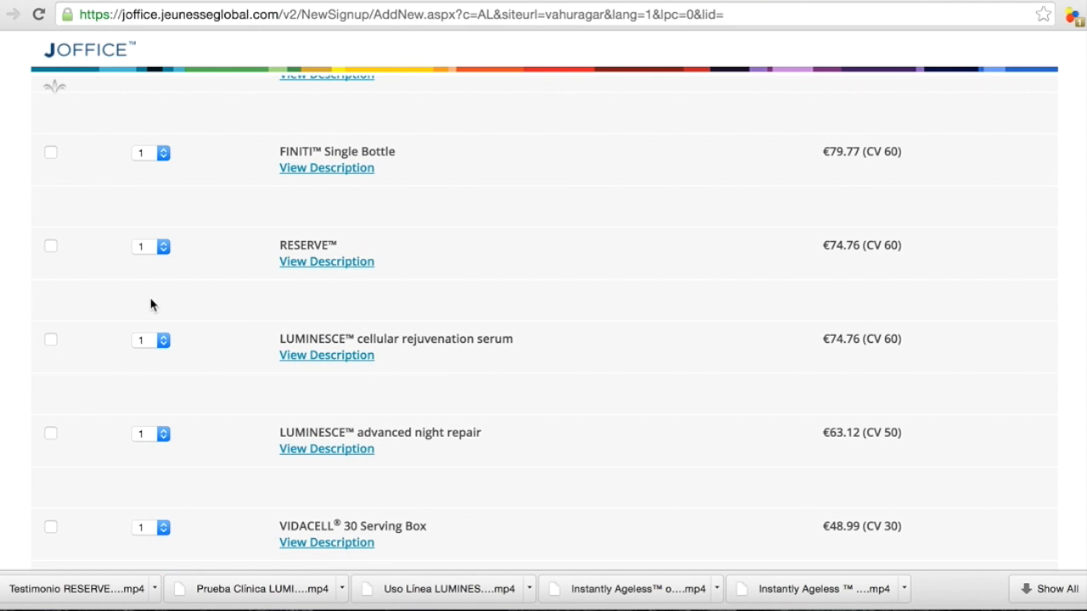
scroll("up", 3)
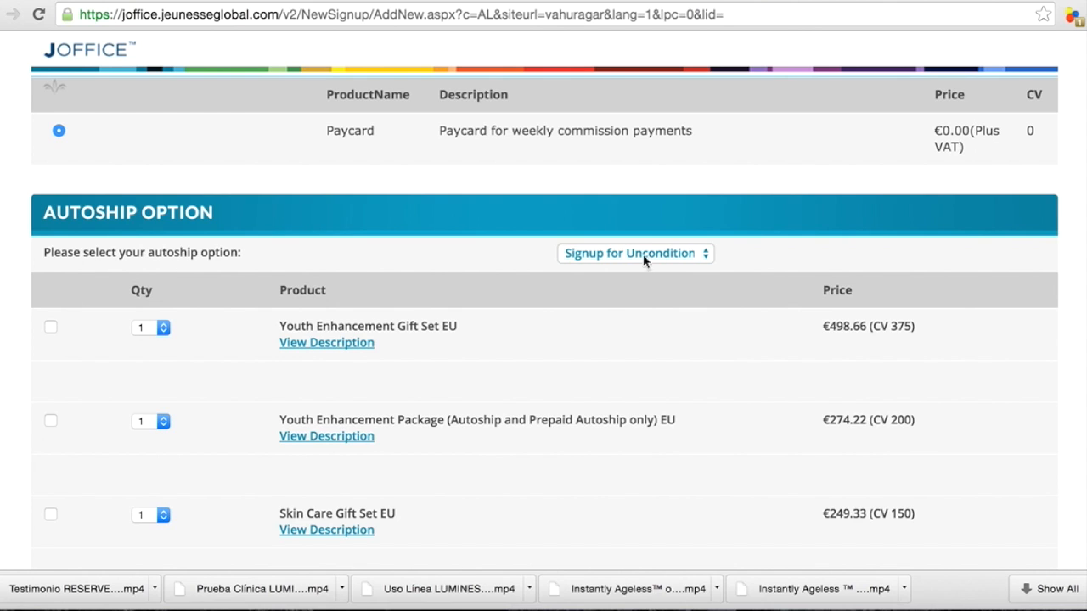
- Select 'Do not wish to signup for Autoship' and scroll to the form's end
left_click(635, 253)
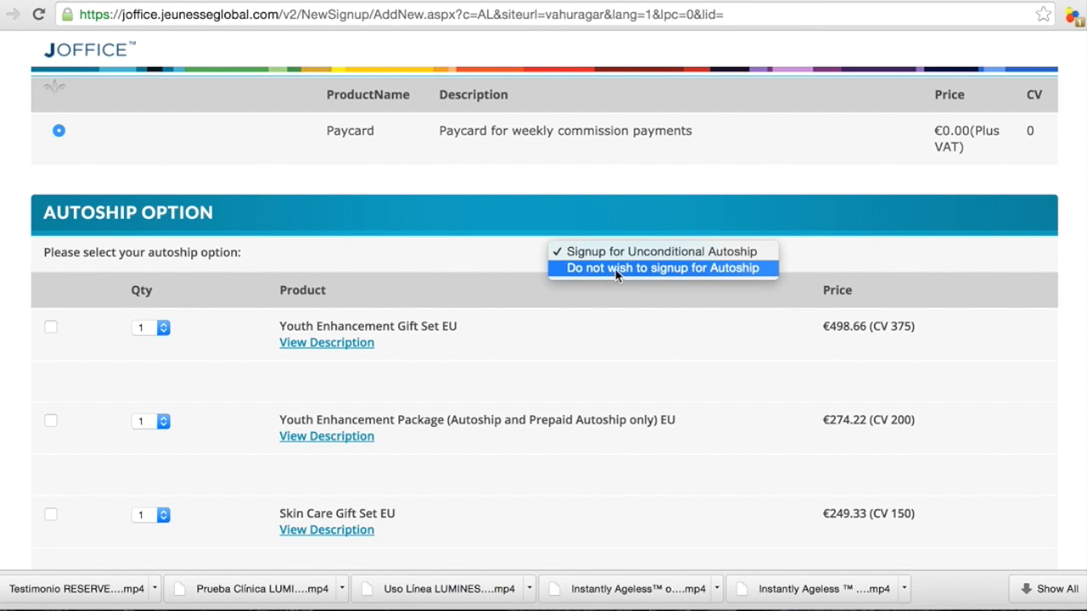
left_click(662, 269)
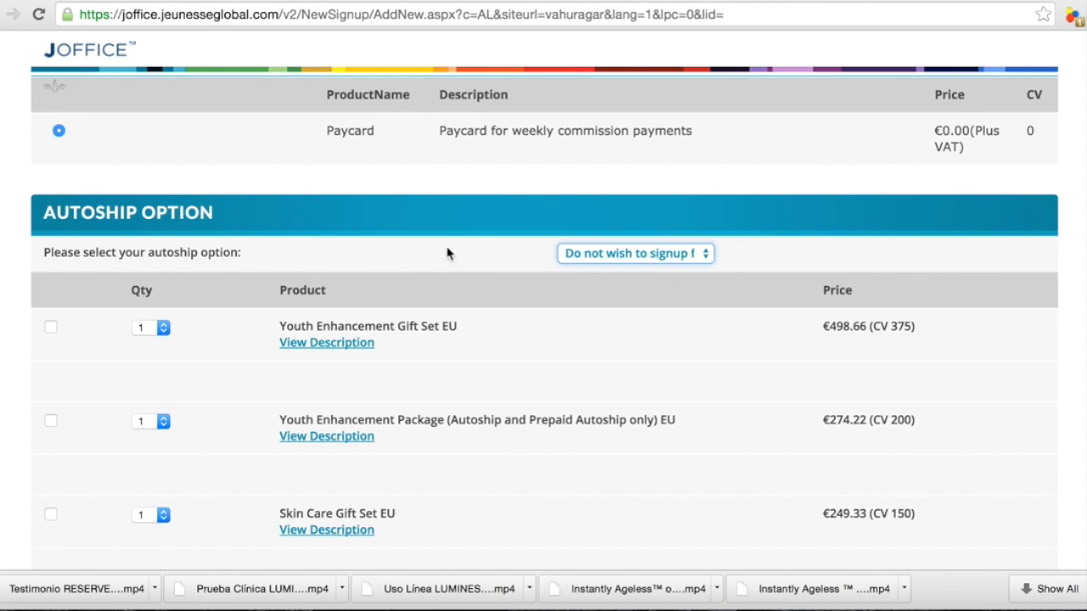
mouse_move(489, 299)
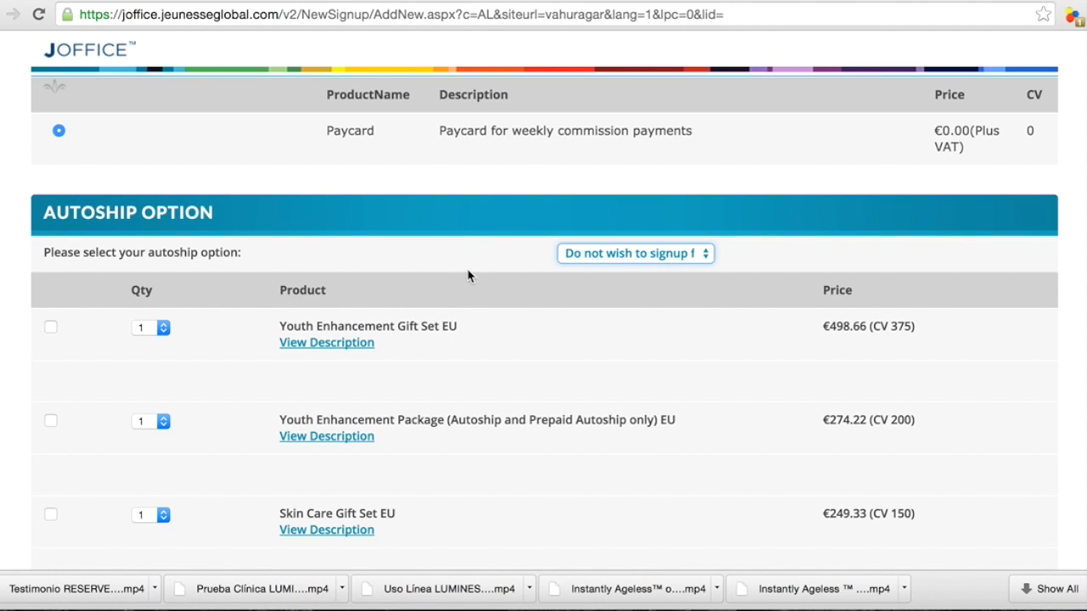
left_click(635, 253)
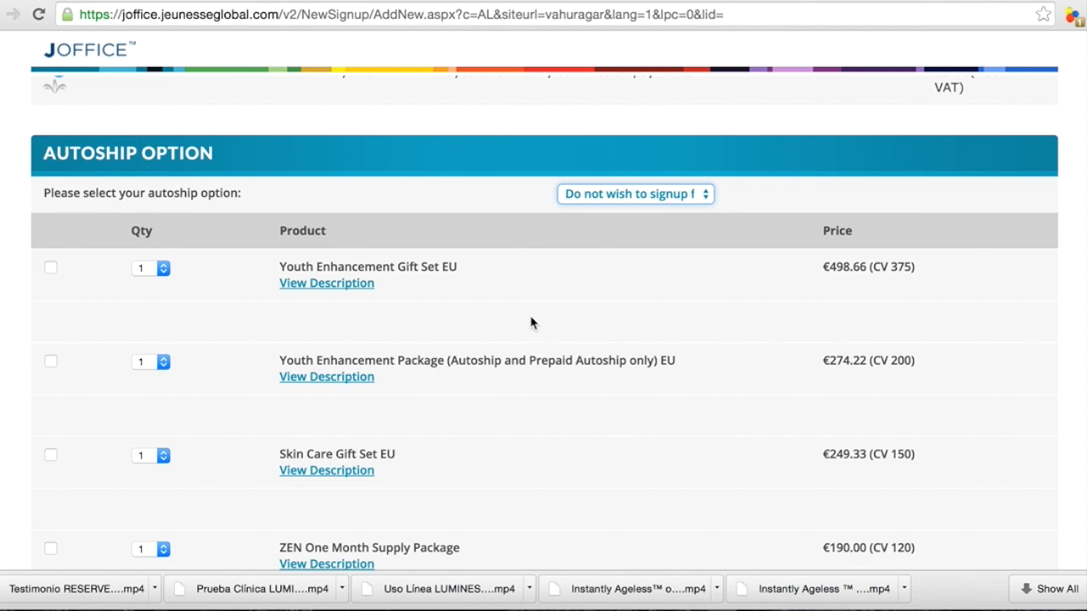
scroll("down", 3)
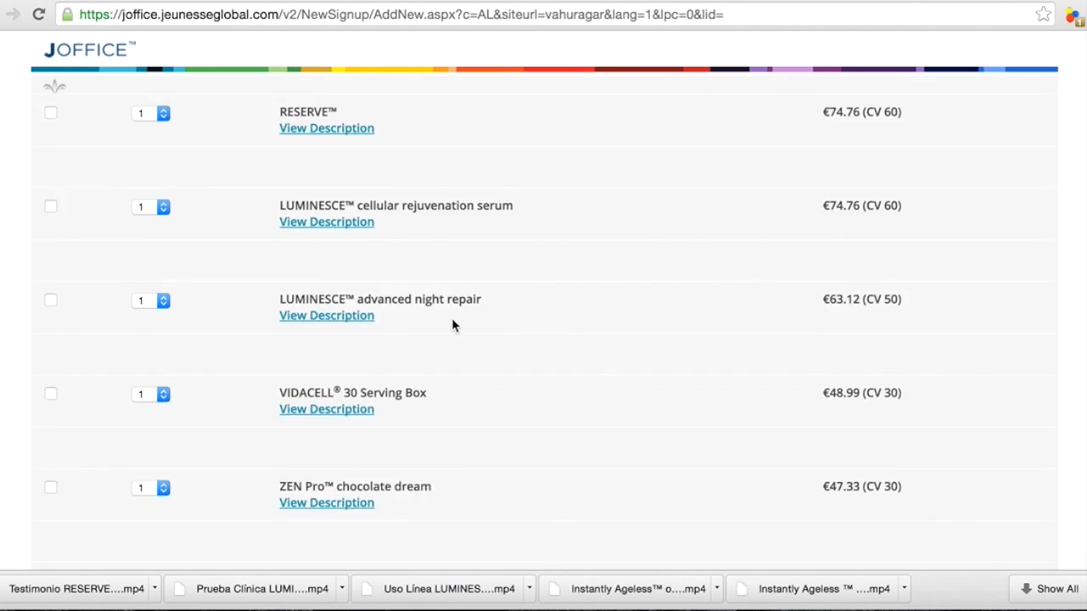
scroll("down", 3)
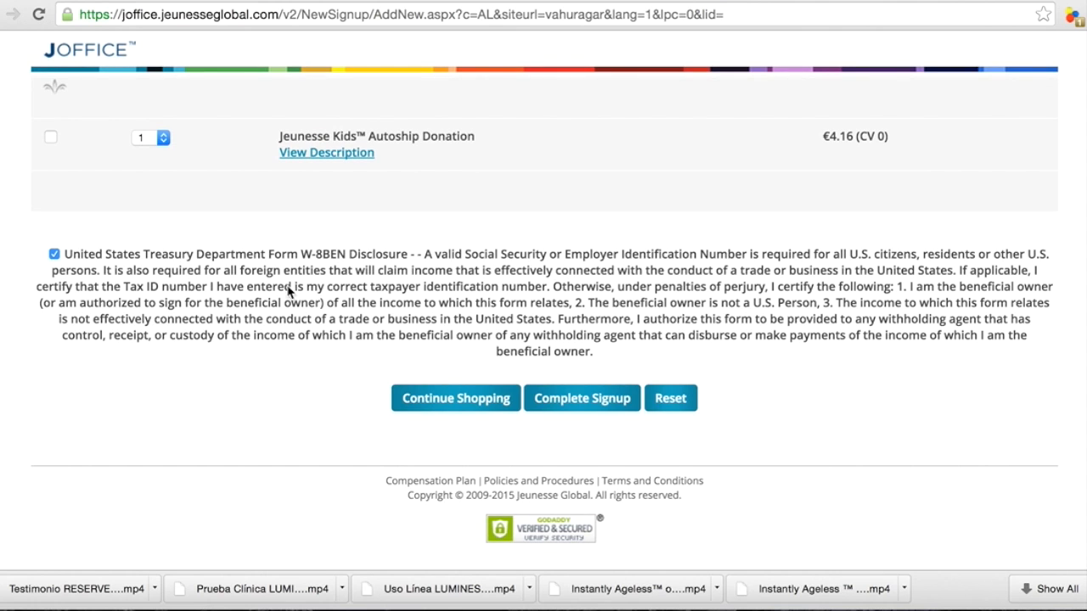
mouse_move(502, 314)
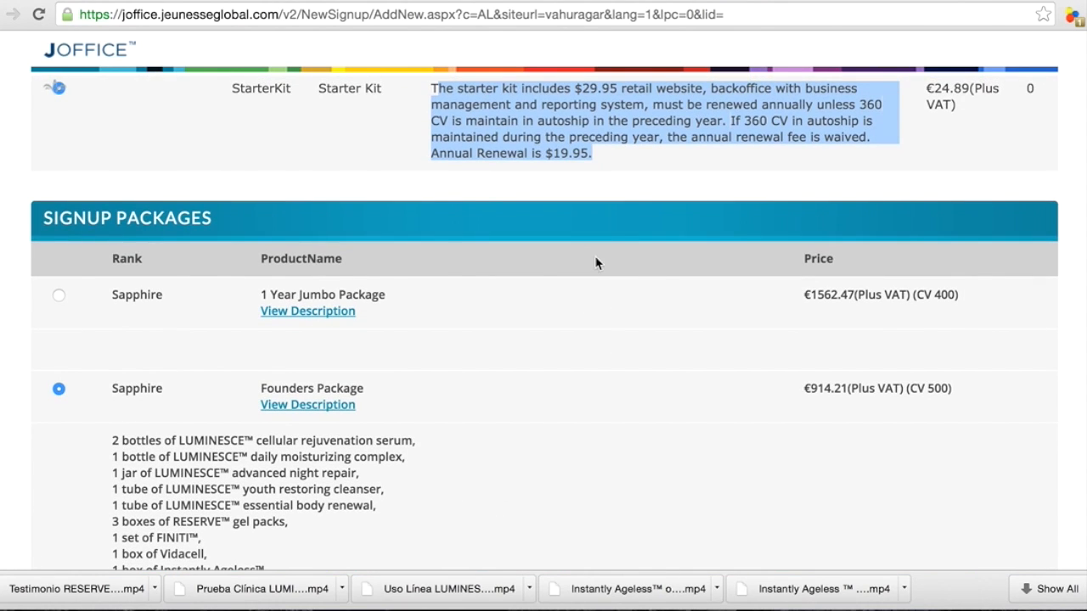
scroll("down", 3)
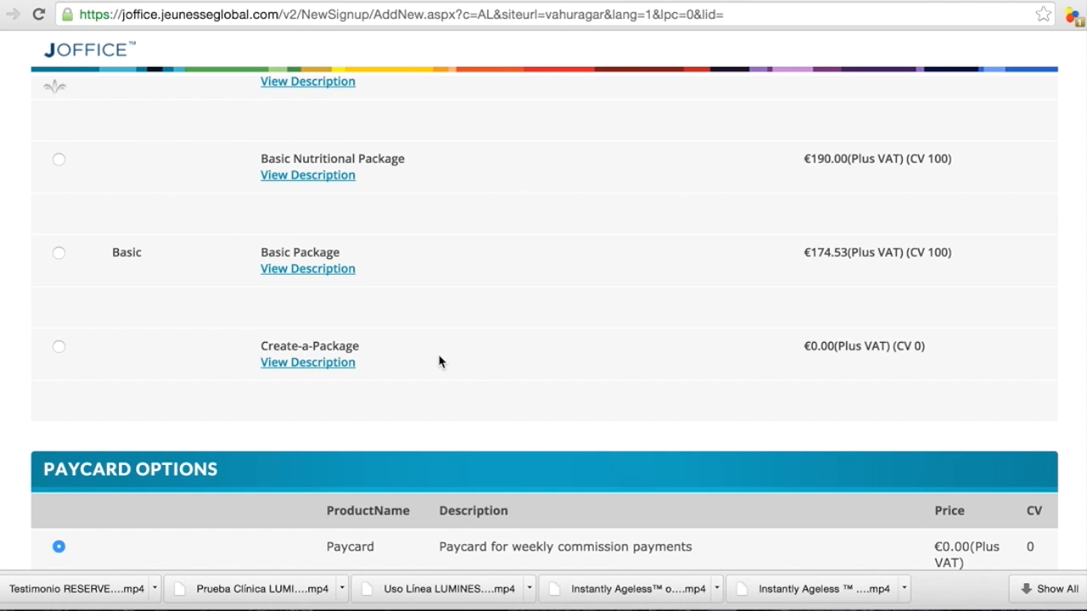
scroll("down", 3)
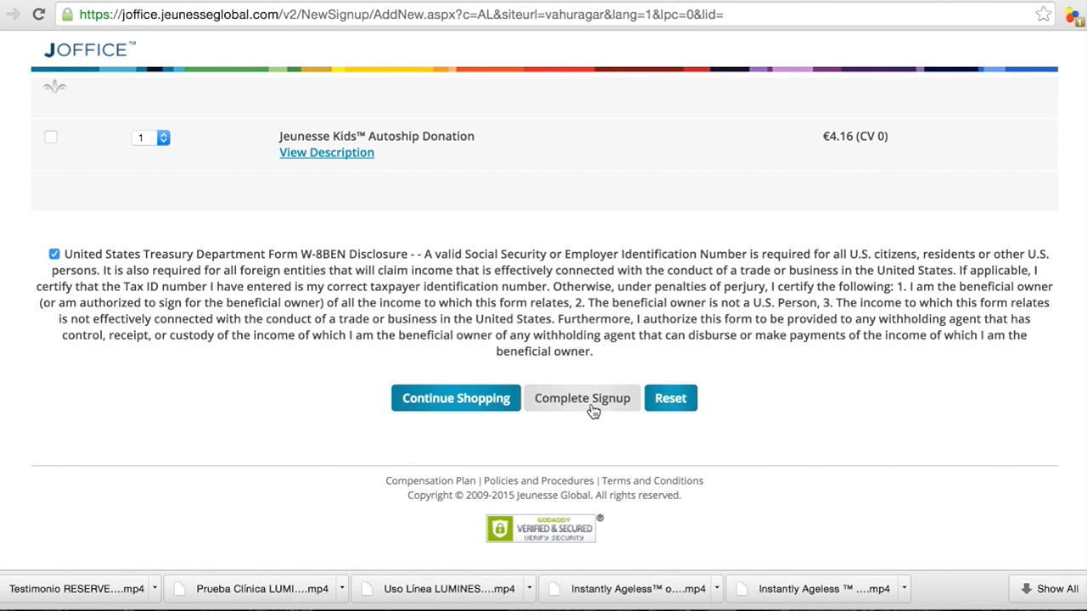
mouse_move(594, 391)
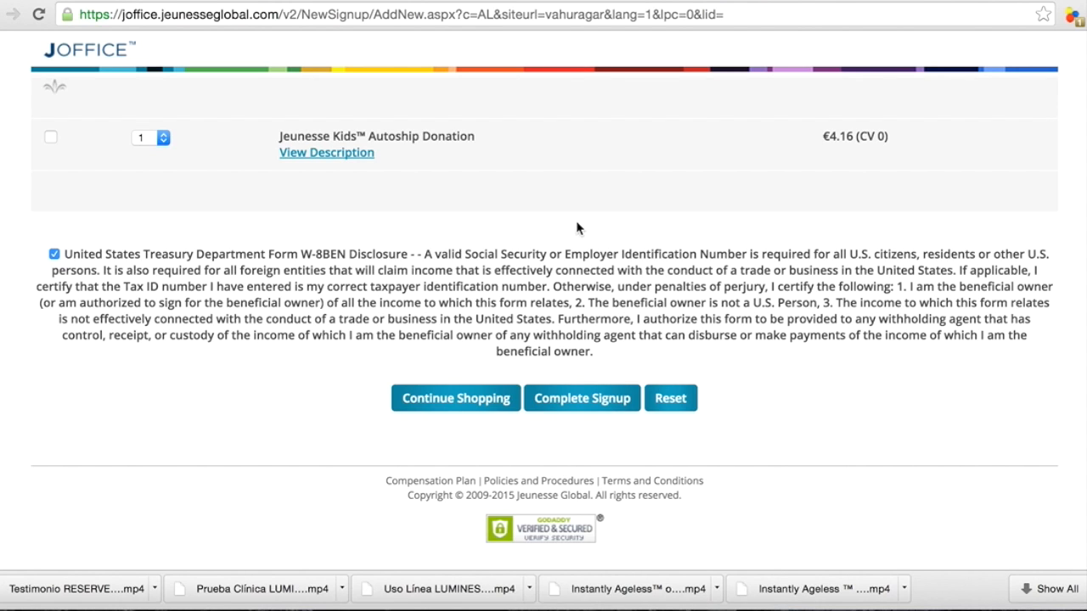
mouse_move(515, 265)
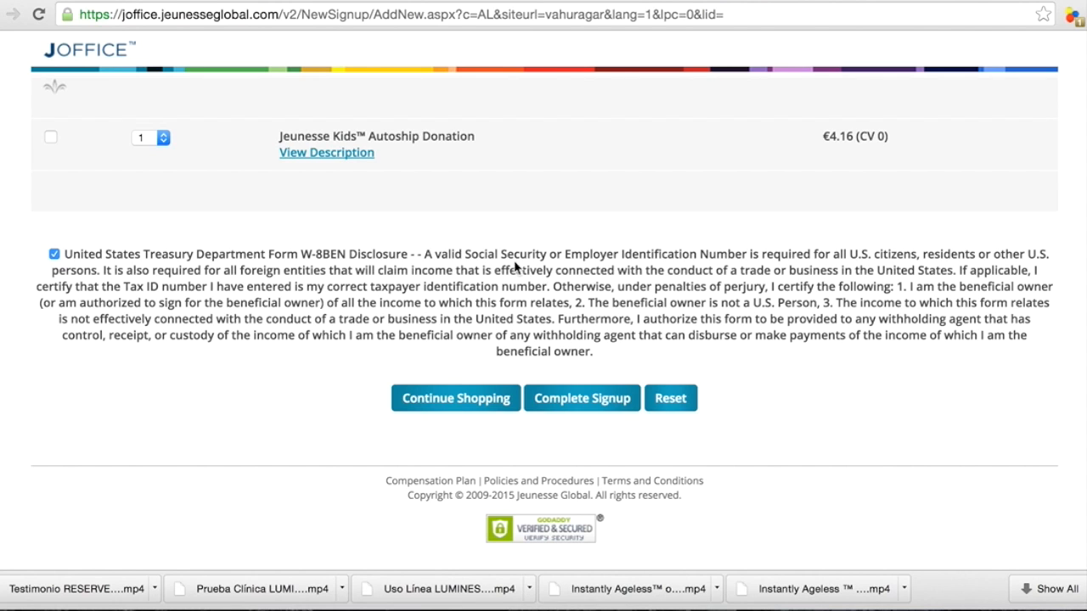
mouse_move(603, 280)
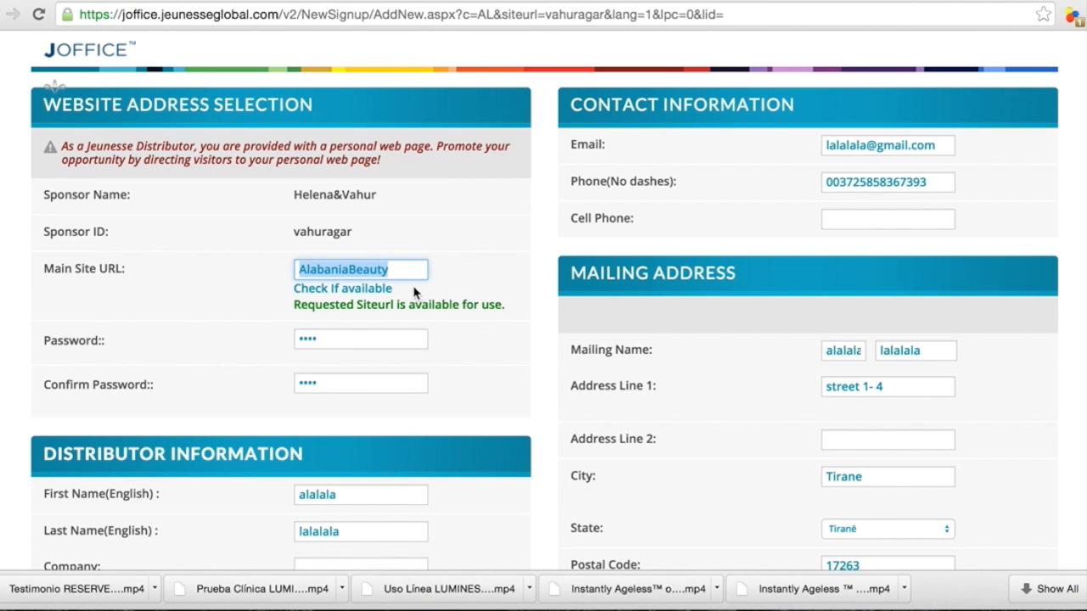
mouse_move(266, 350)
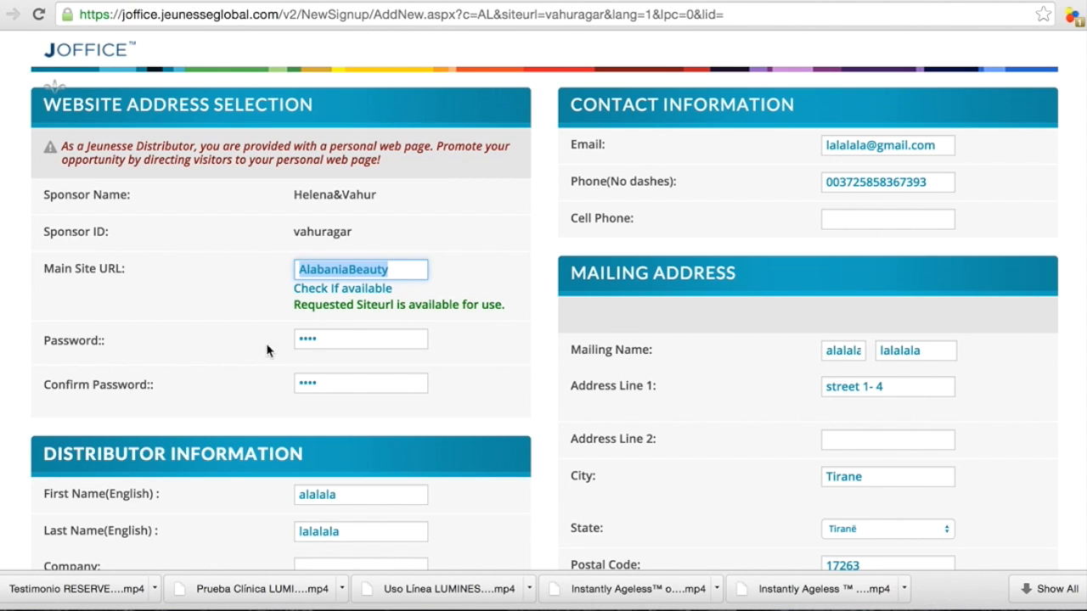
mouse_move(371, 306)
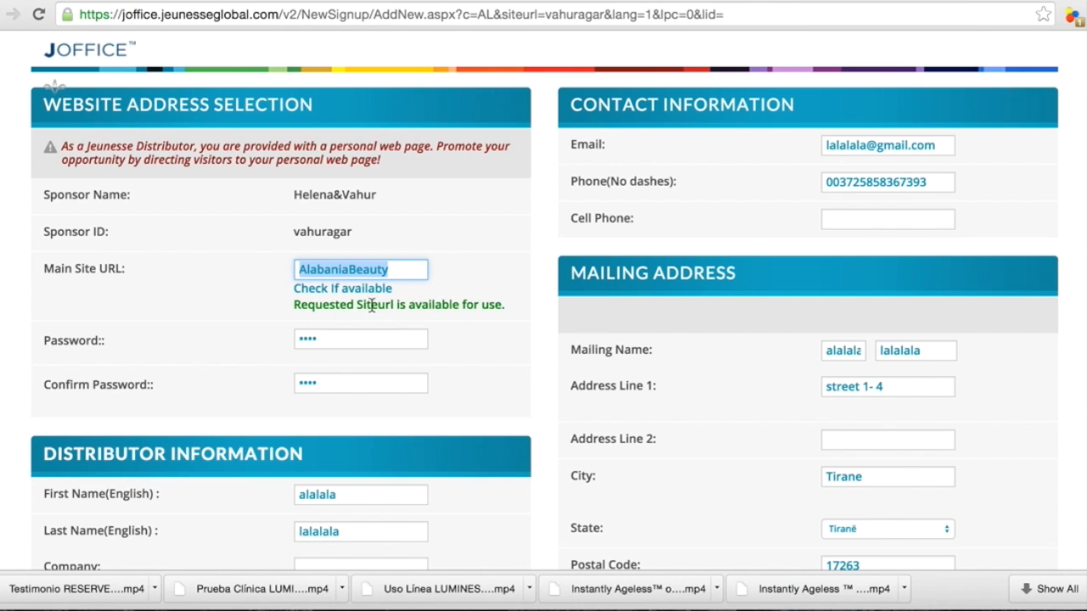
mouse_move(431, 257)
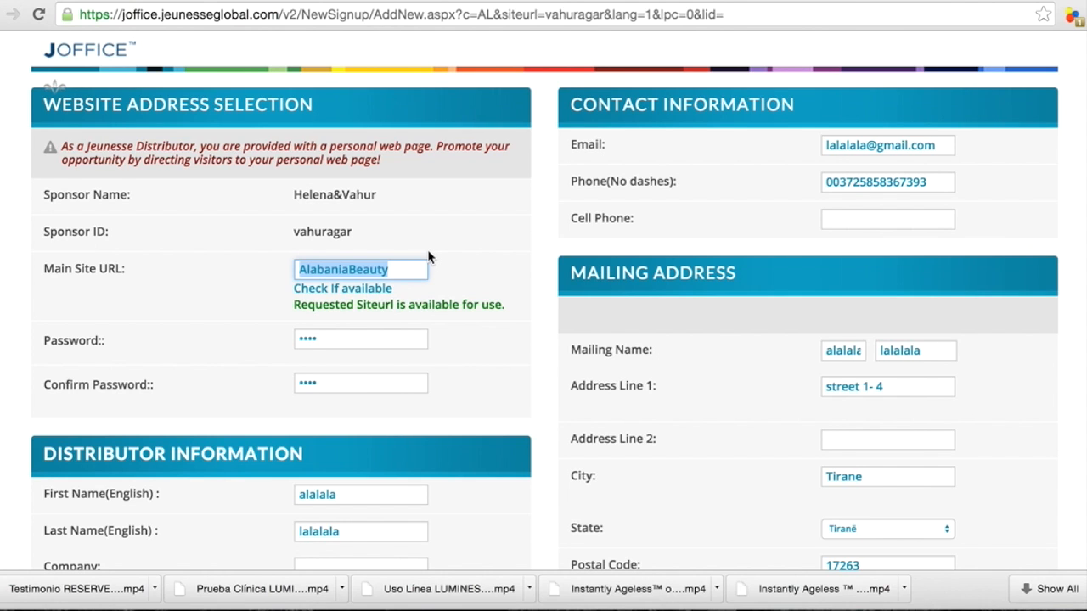
scroll("up", 3)
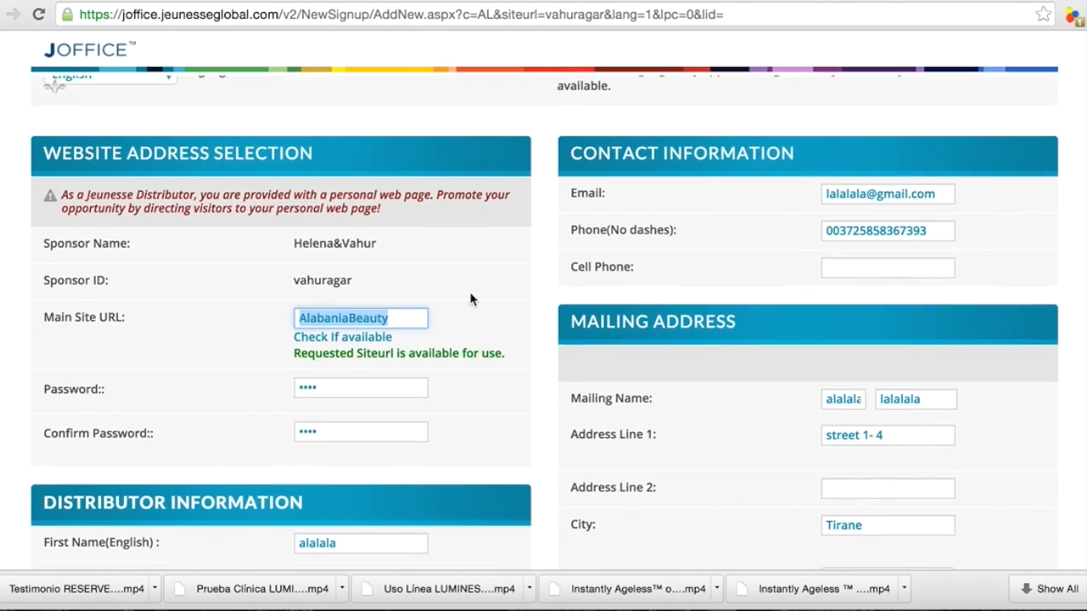
scroll("down", 3)
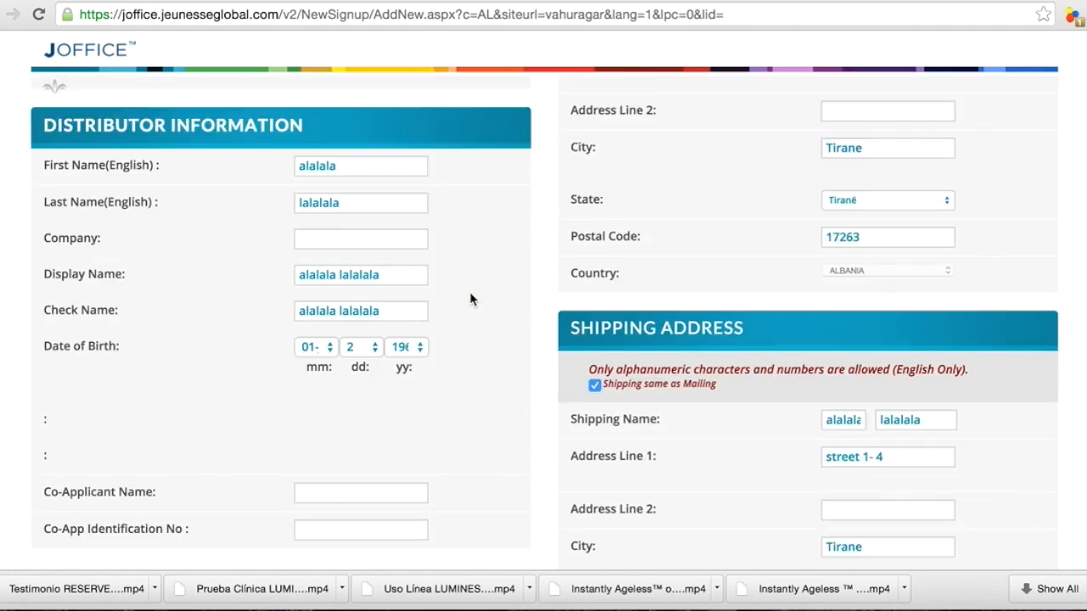